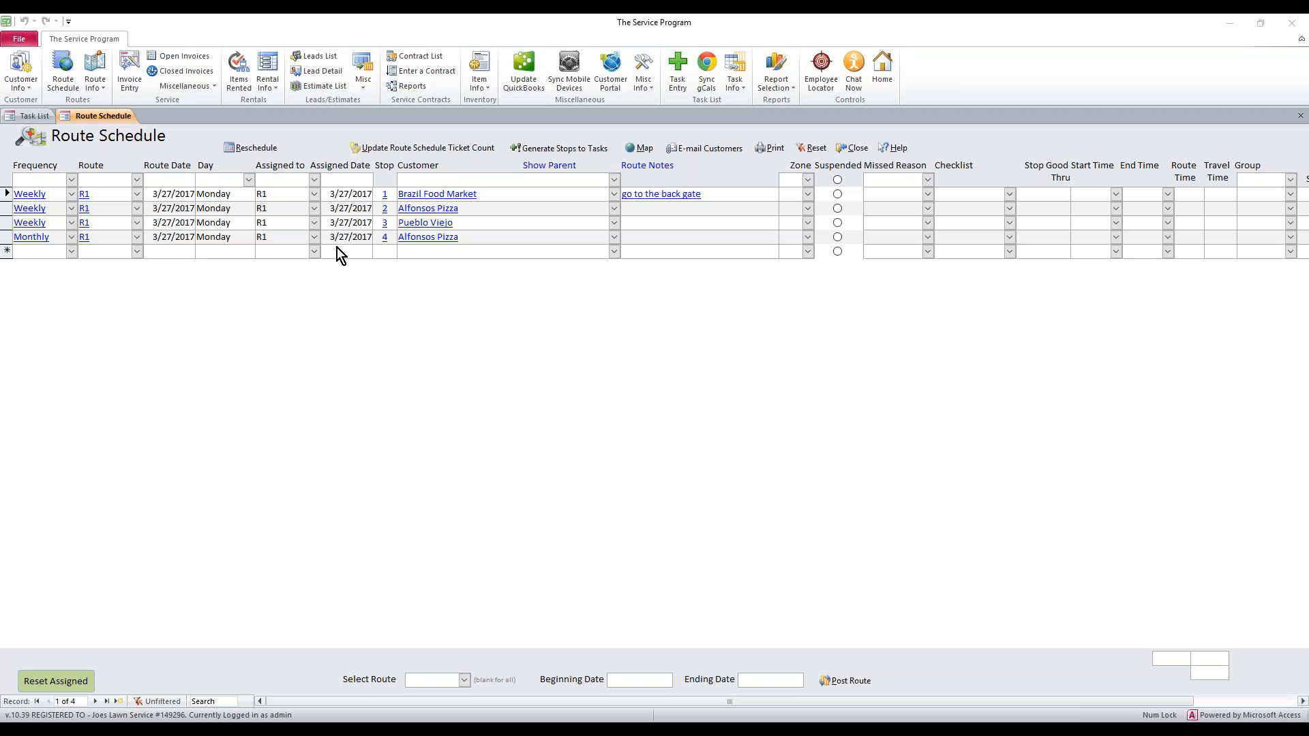
mouse_move(570, 124)
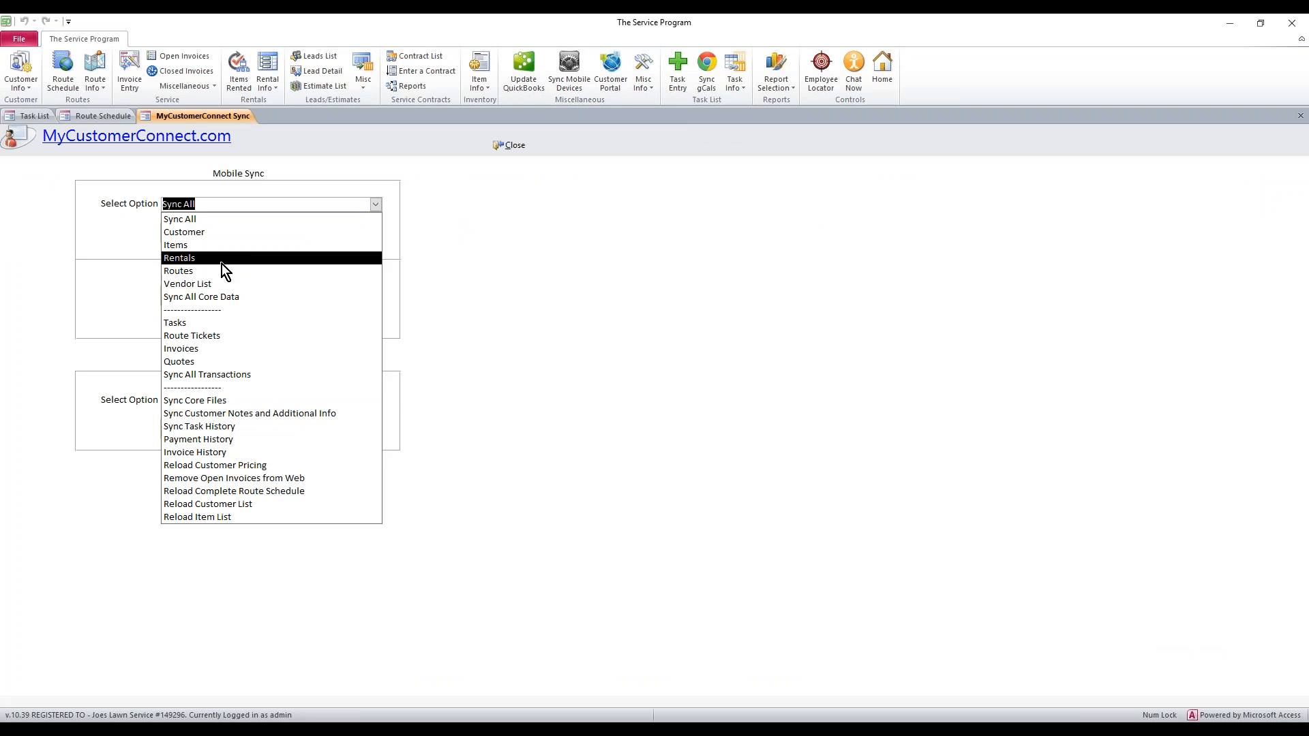
Choose Routes as the Mobile Sync option on the MyCustomerConnect Sync tab
click(178, 270)
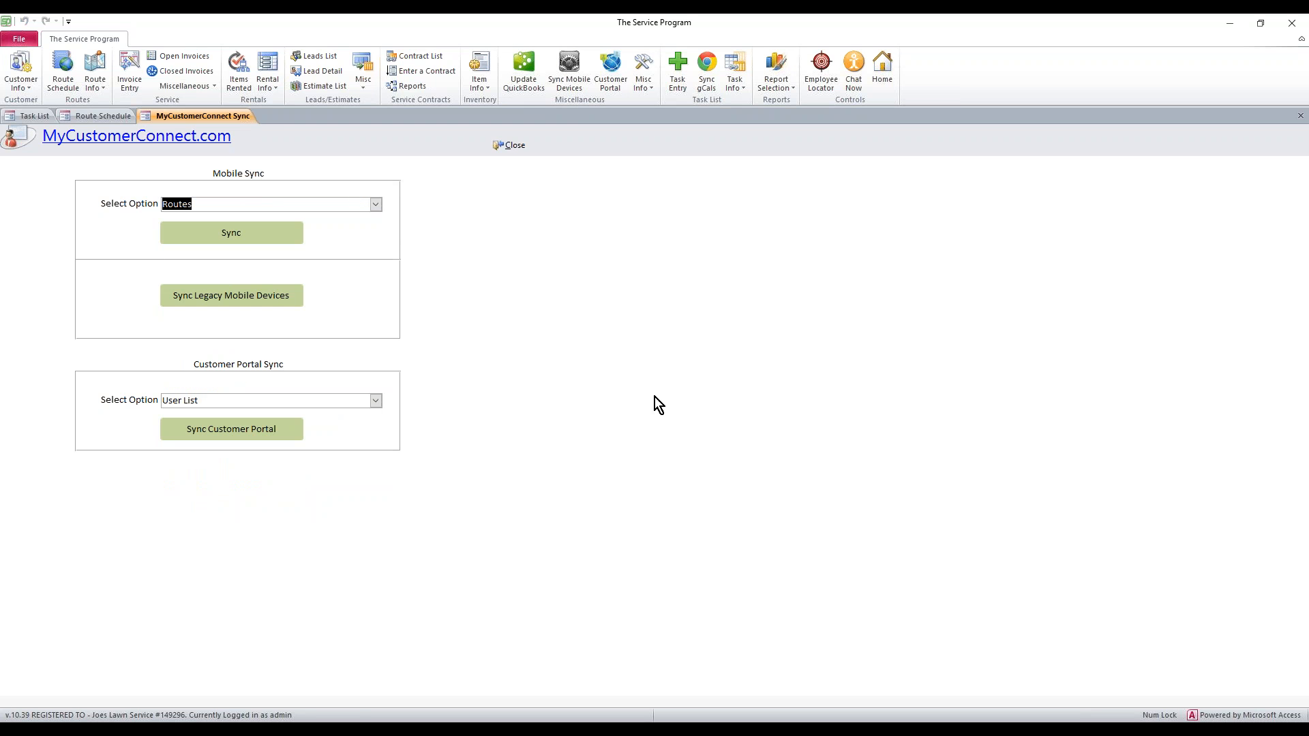
mouse_move(549, 650)
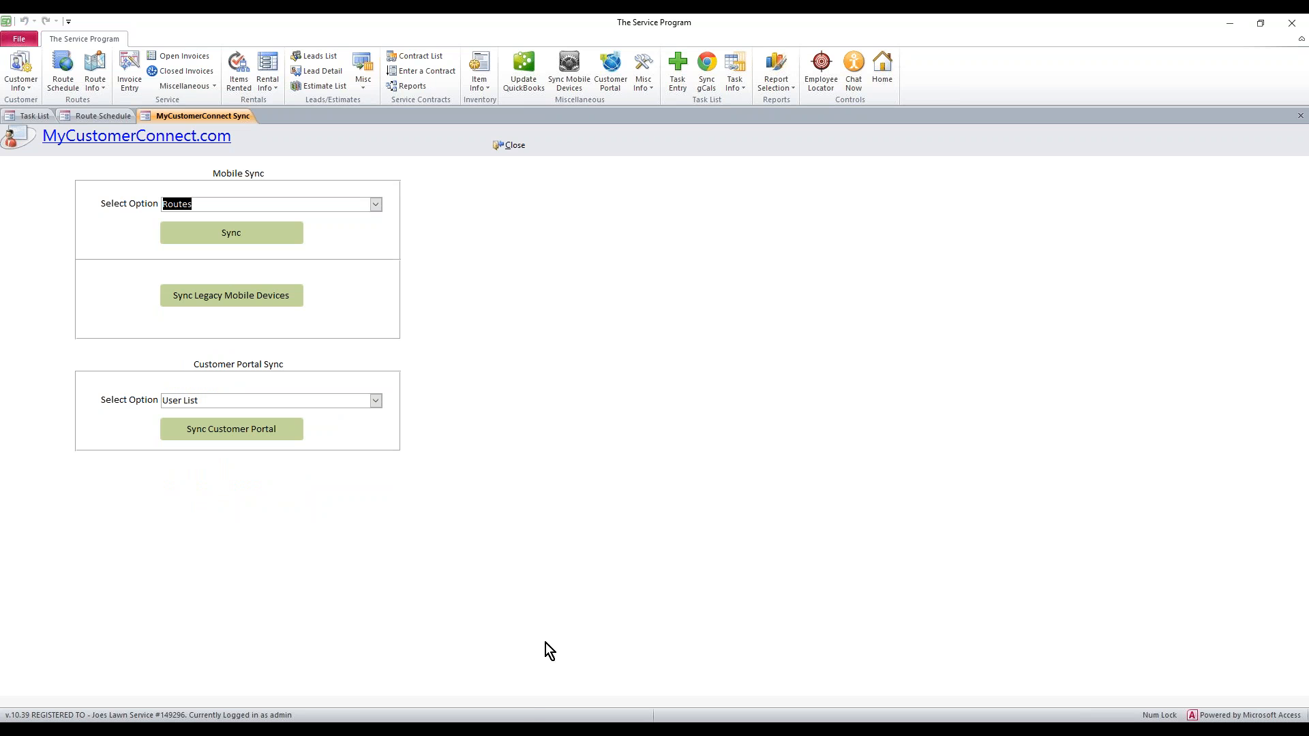
mouse_move(551, 649)
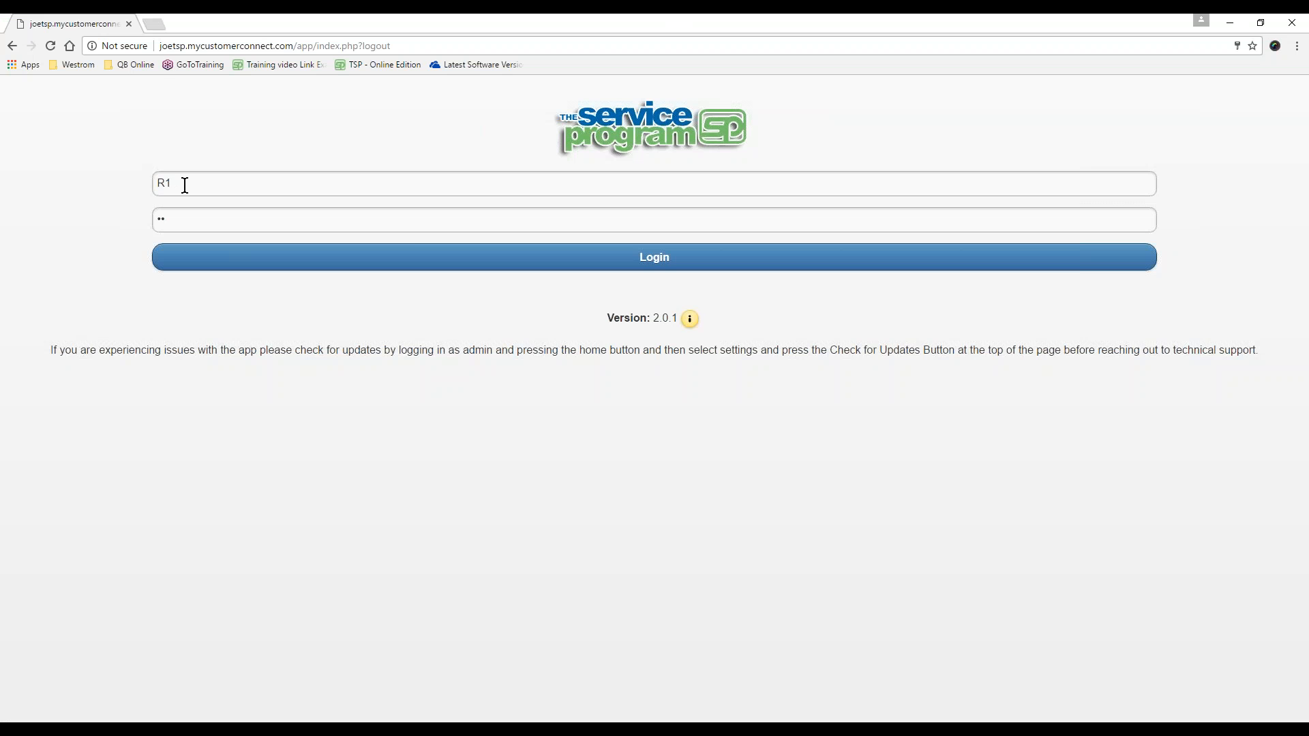
mouse_move(479, 295)
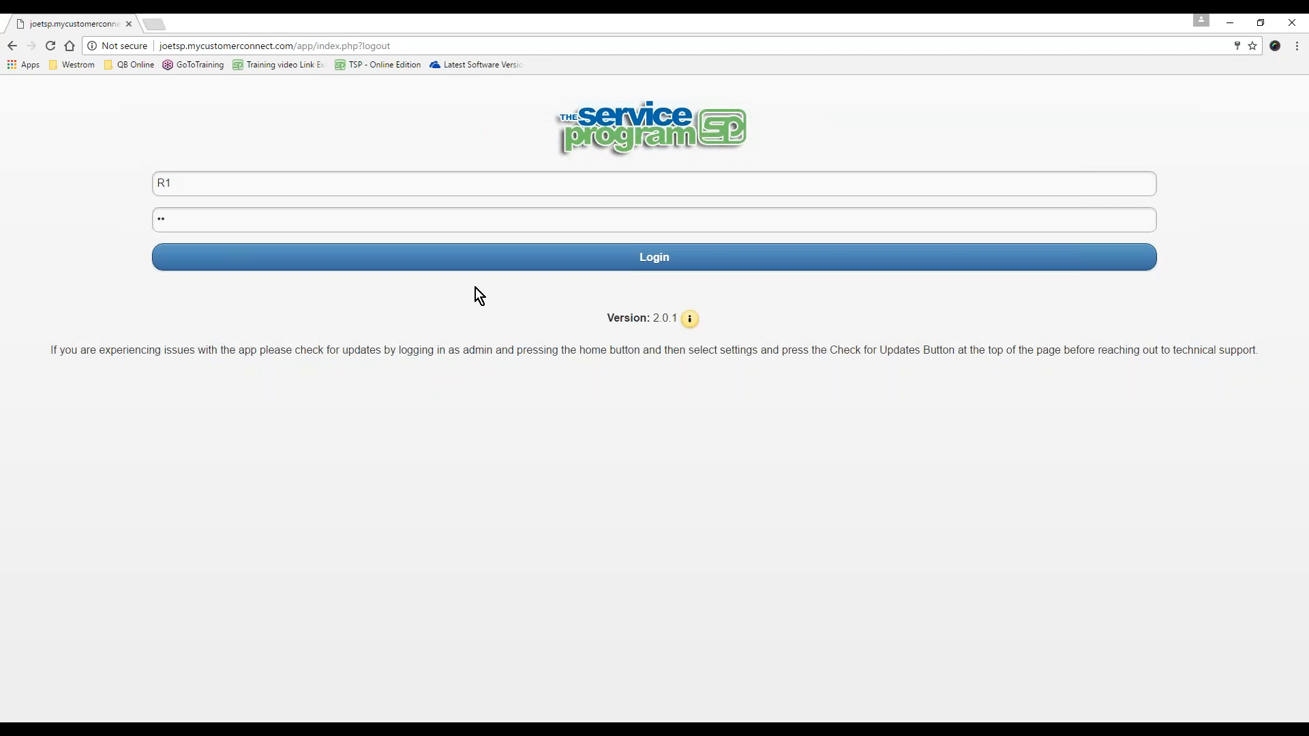
Log in to the web app as route R1 and bring up the ROUTES menu
click(654, 257)
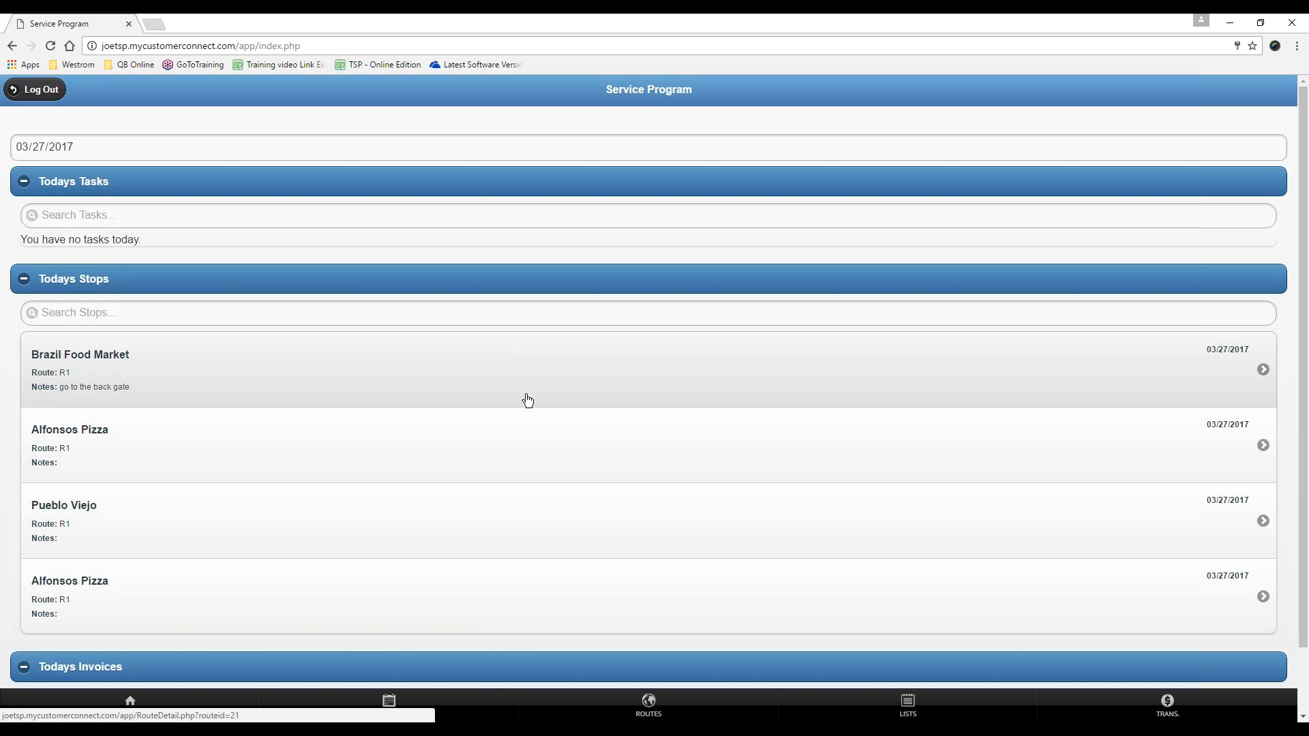
mouse_move(309, 354)
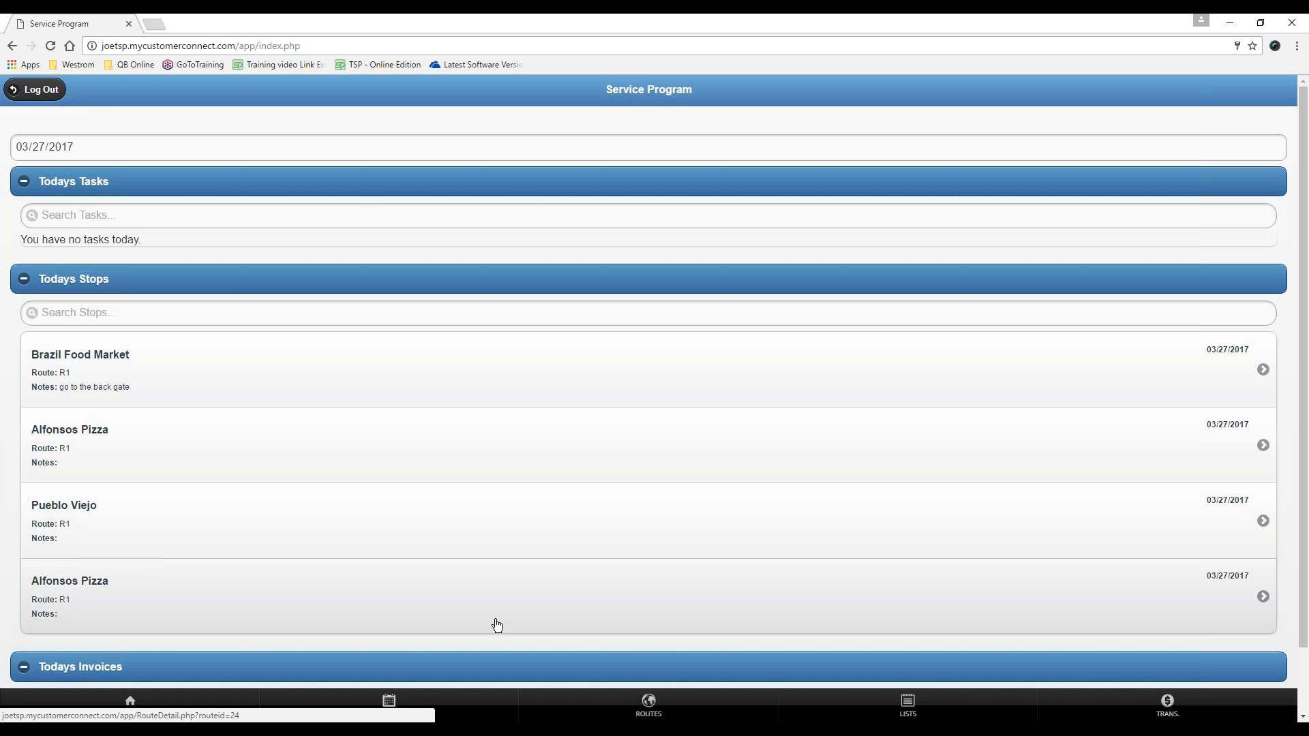
mouse_move(212, 360)
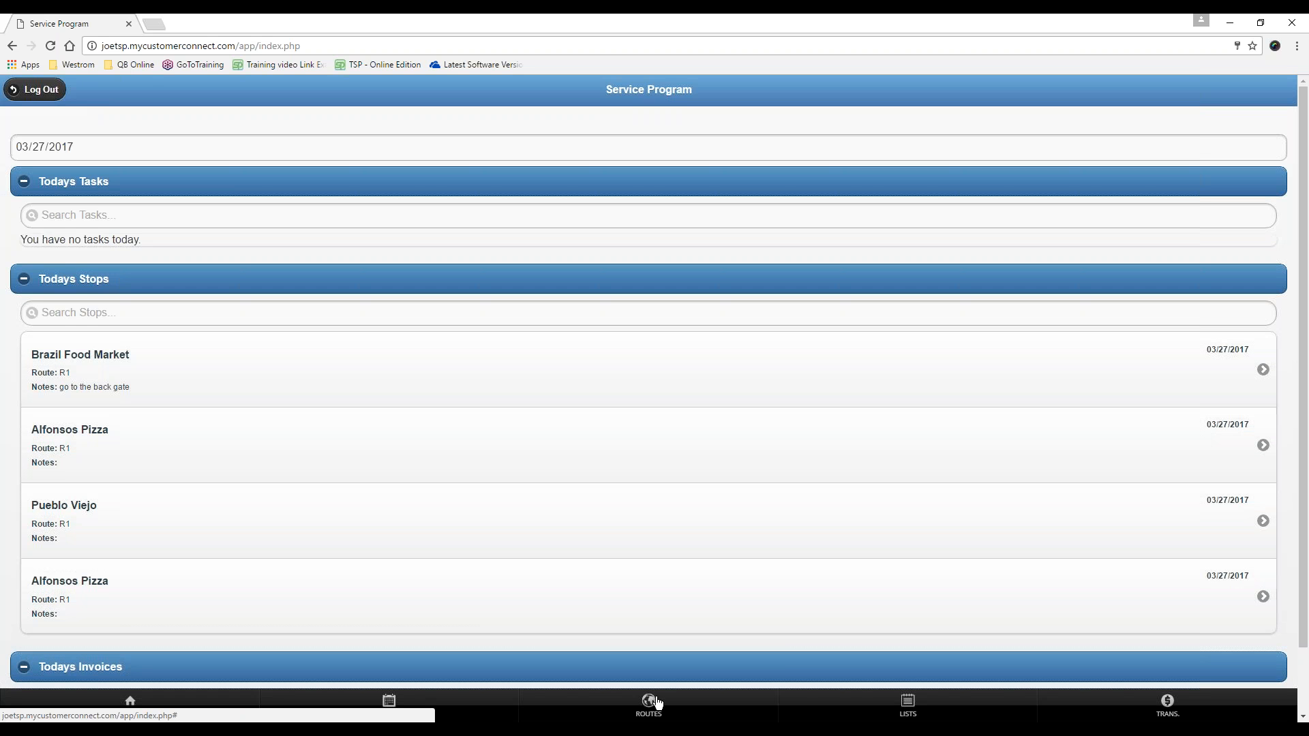
click(648, 706)
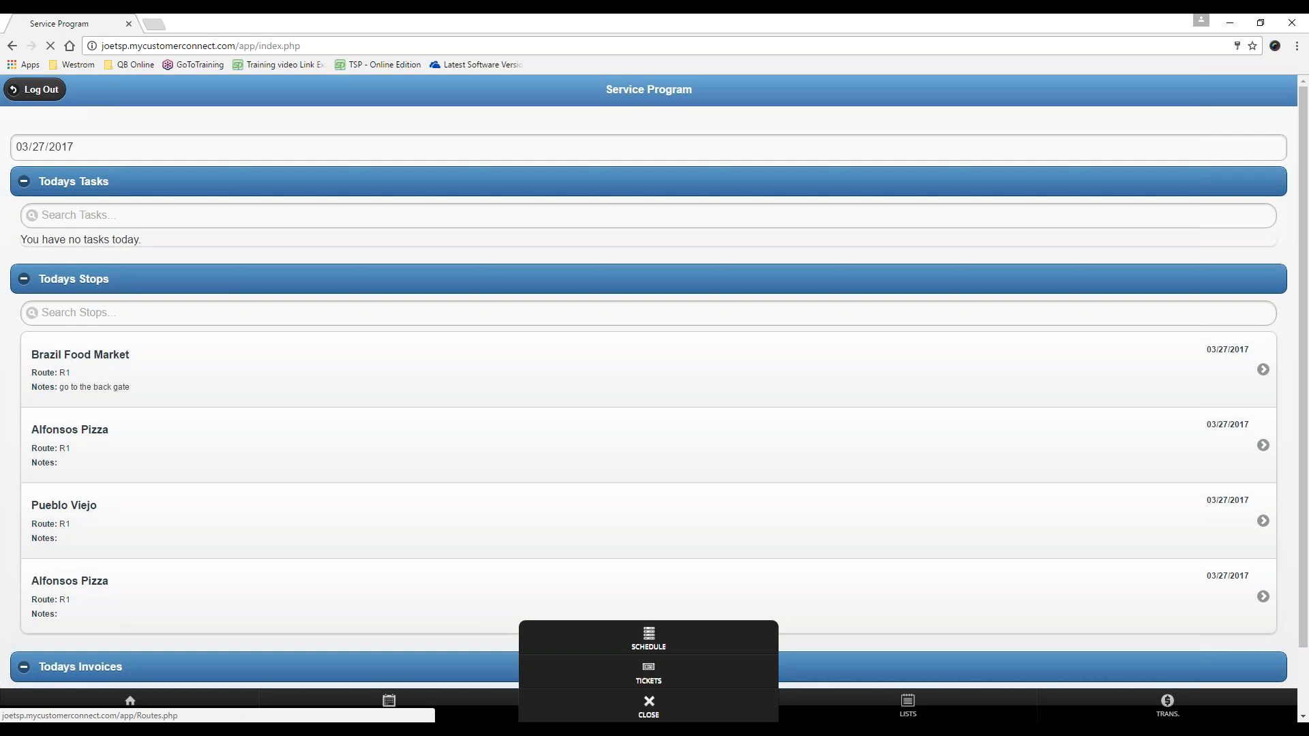
Open the route schedule filtered to the date 03/27/2017
click(647, 637)
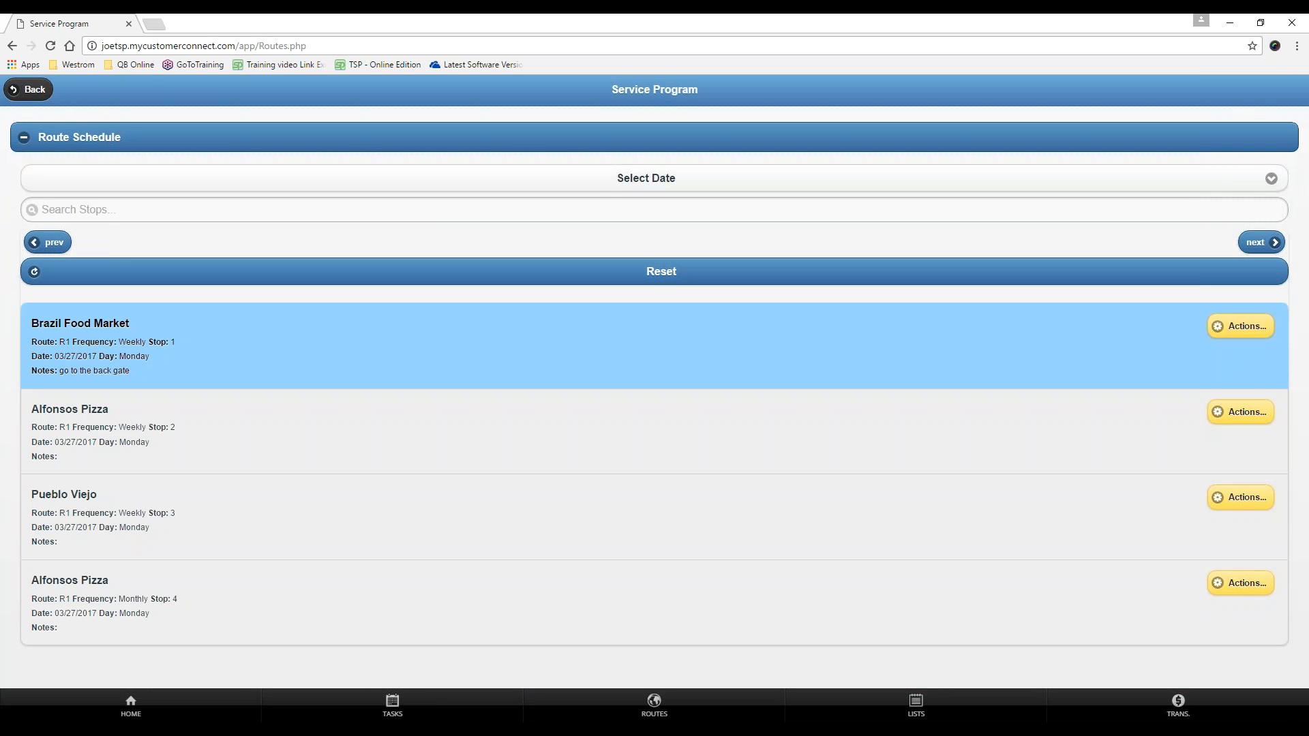
click(646, 178)
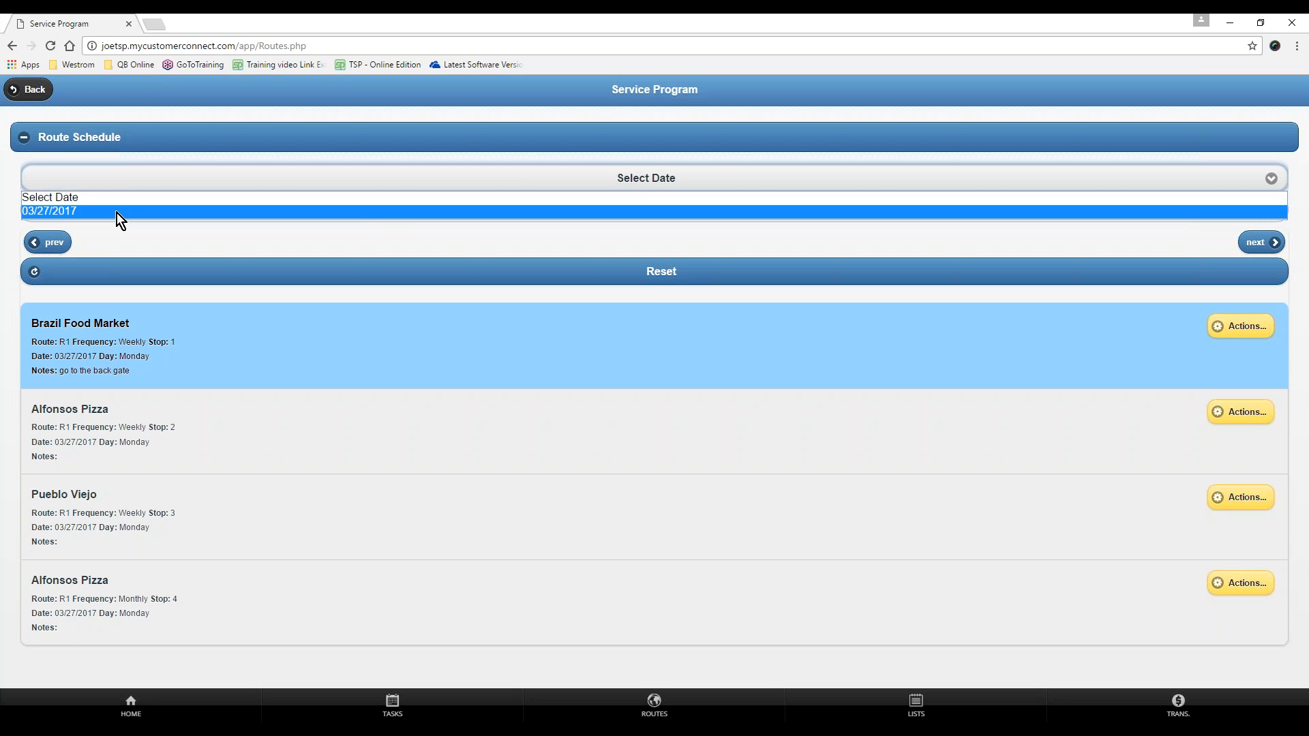
click(48, 210)
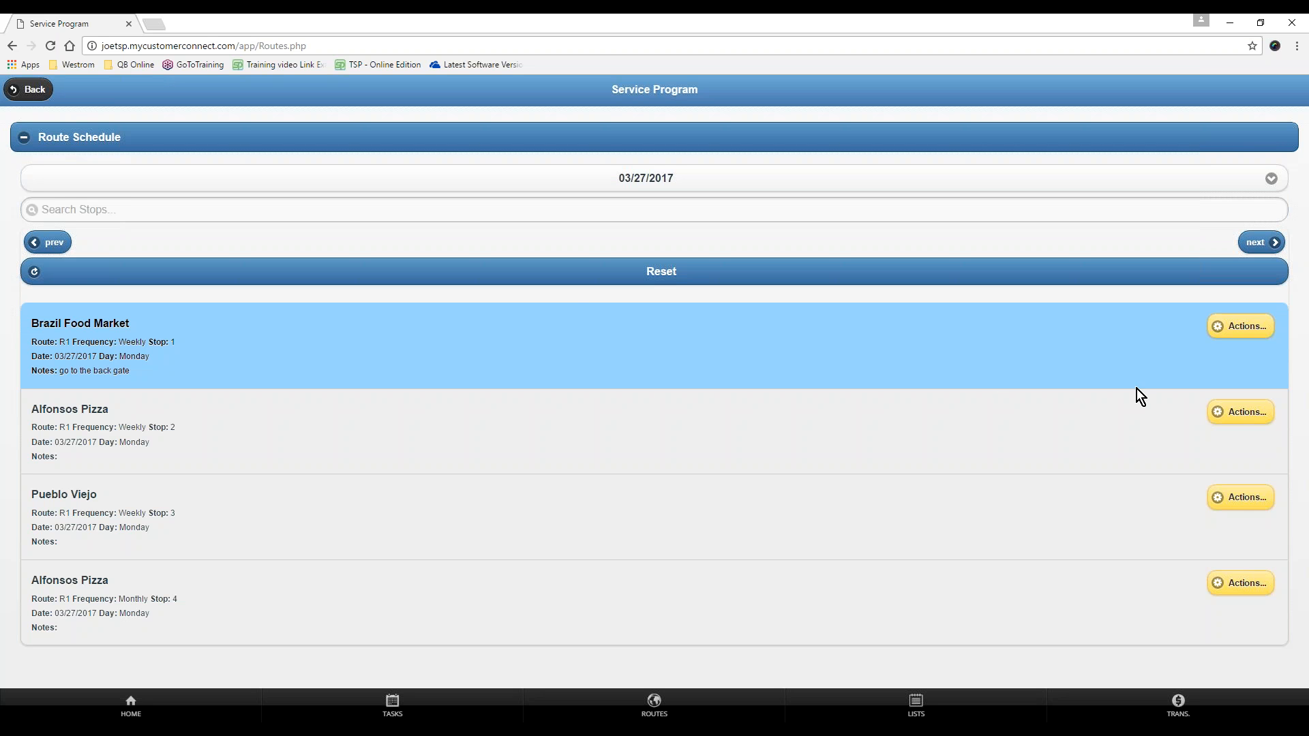
mouse_move(1105, 375)
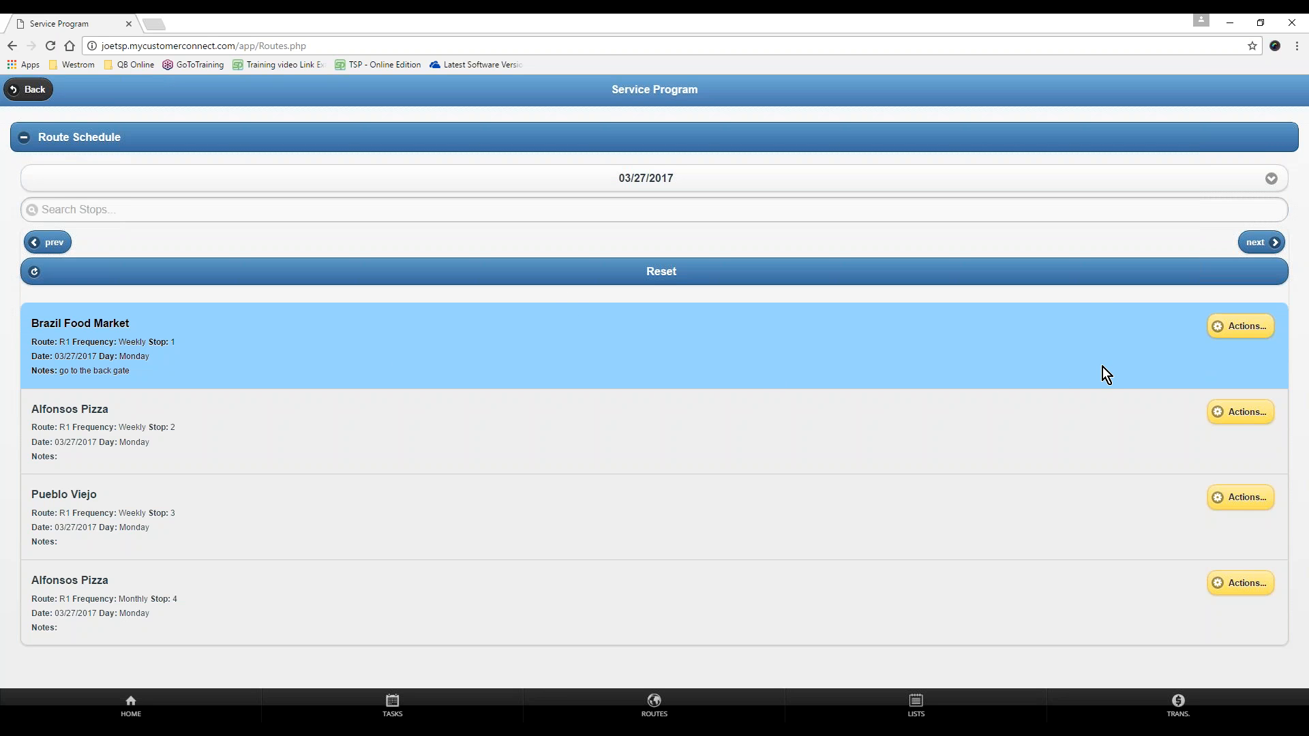
mouse_move(708, 344)
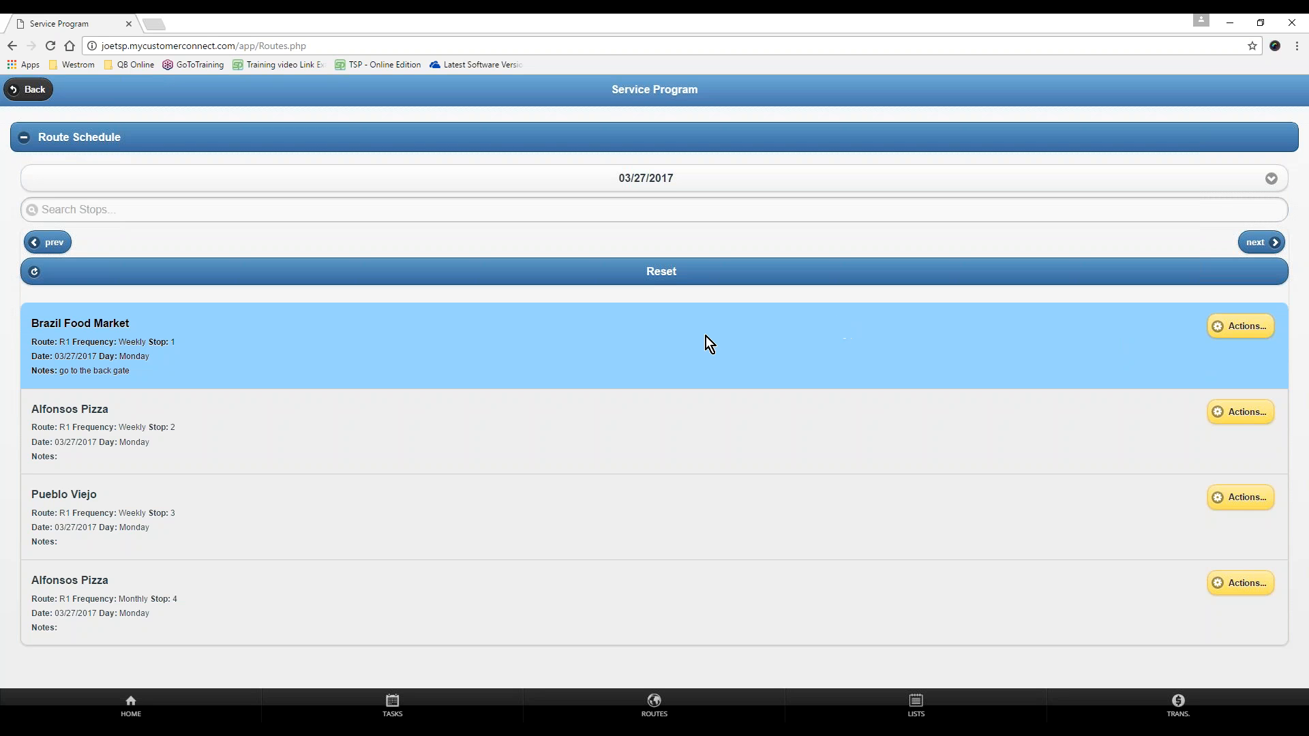
mouse_move(247, 430)
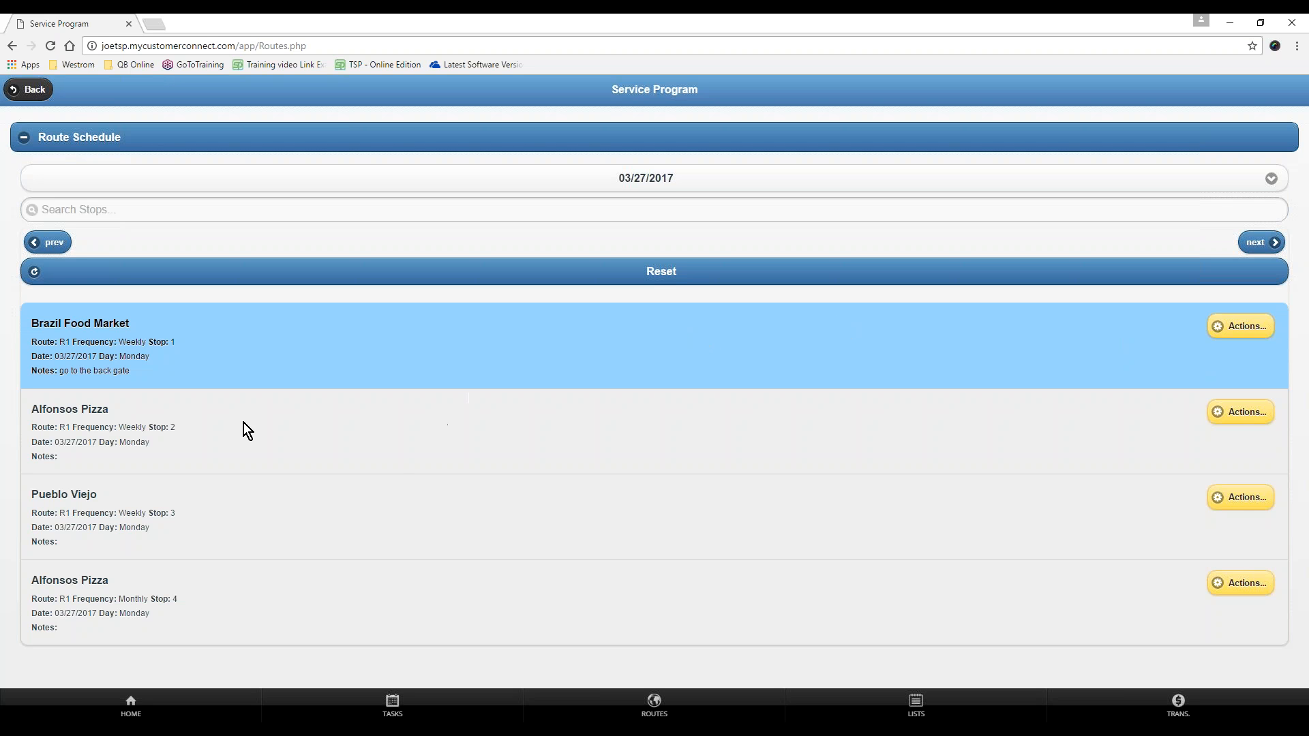
mouse_move(818, 437)
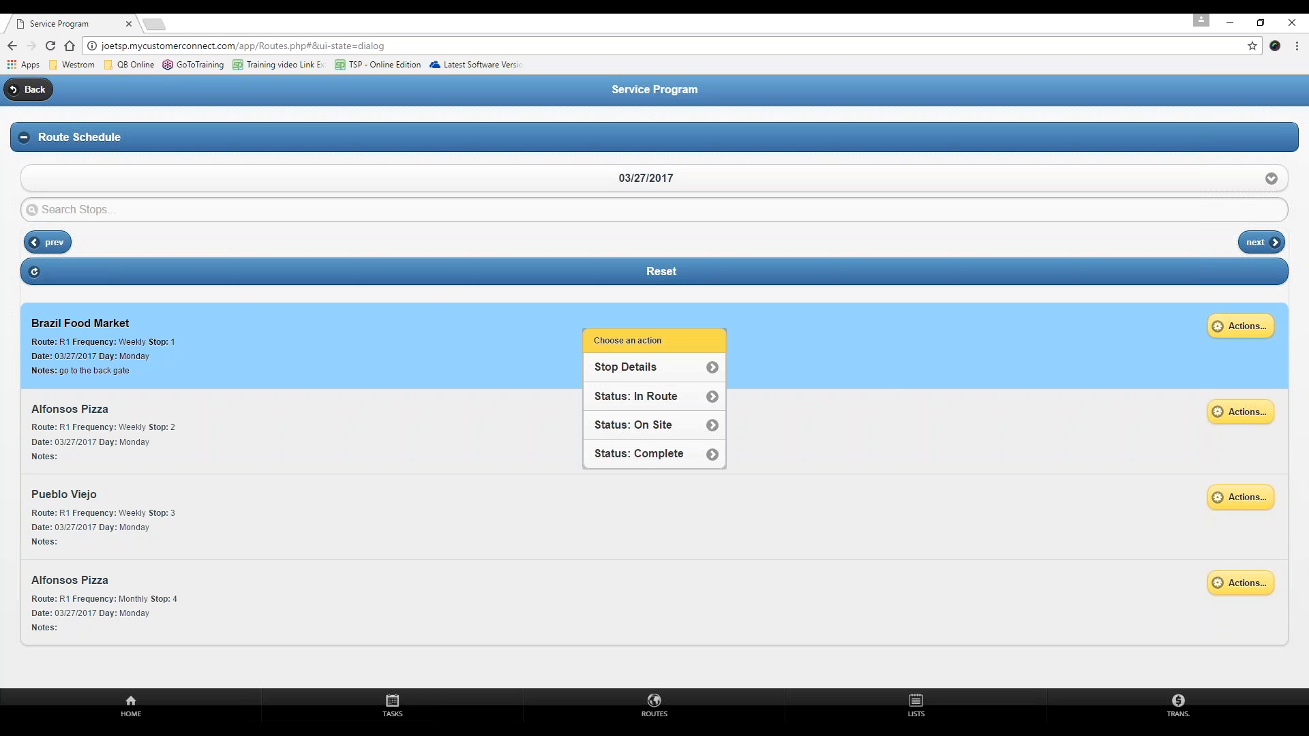
mouse_move(644, 377)
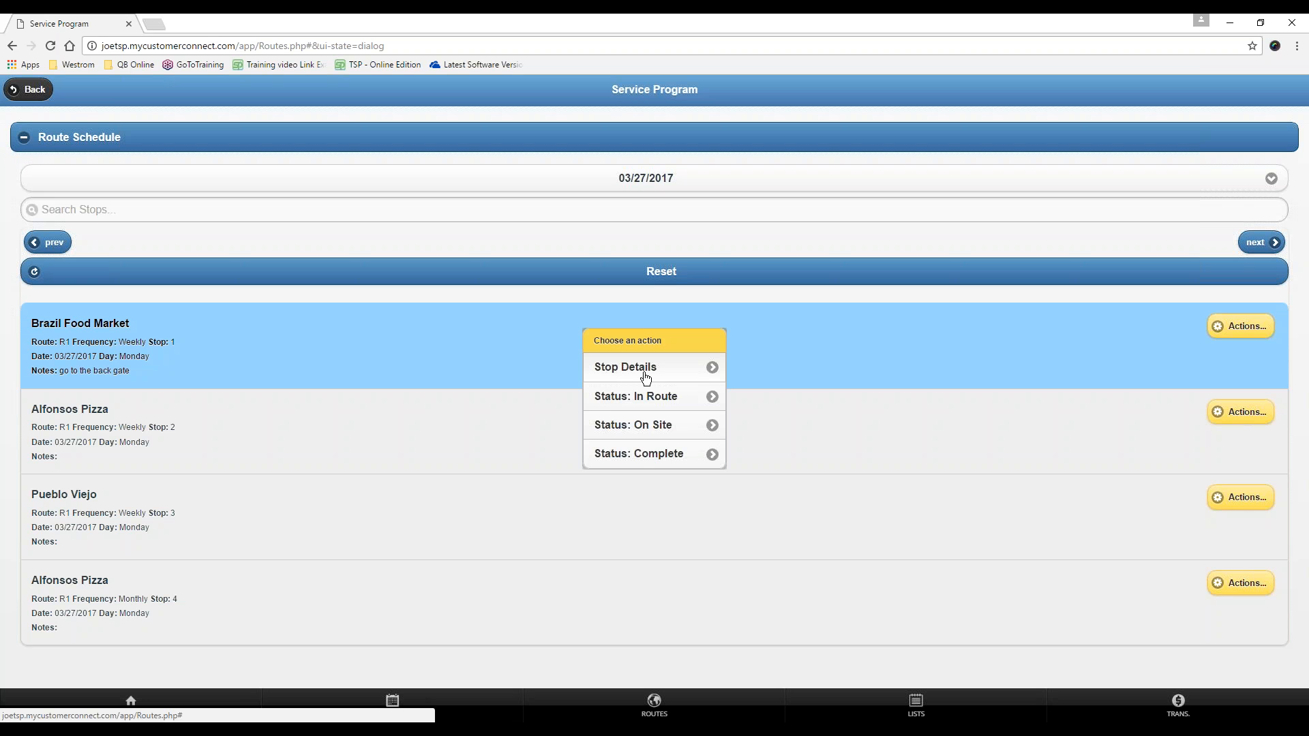
mouse_move(688, 412)
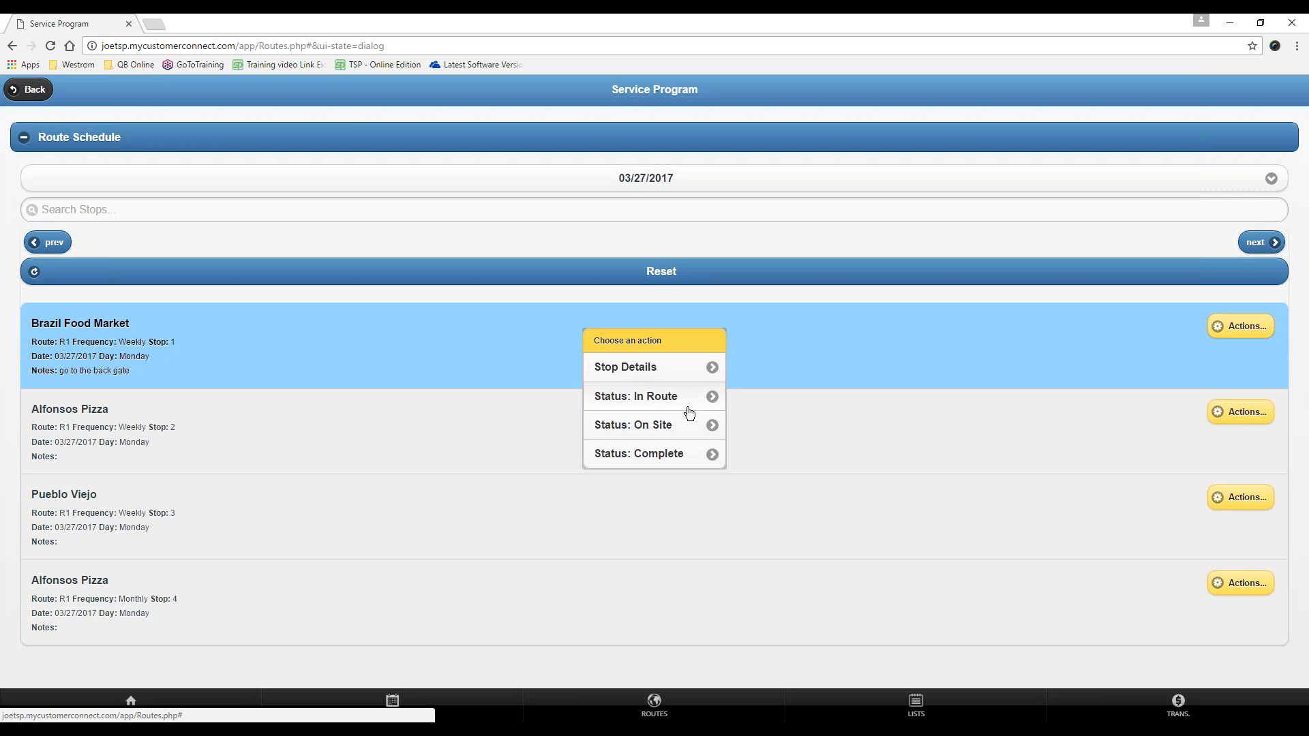
mouse_move(688, 458)
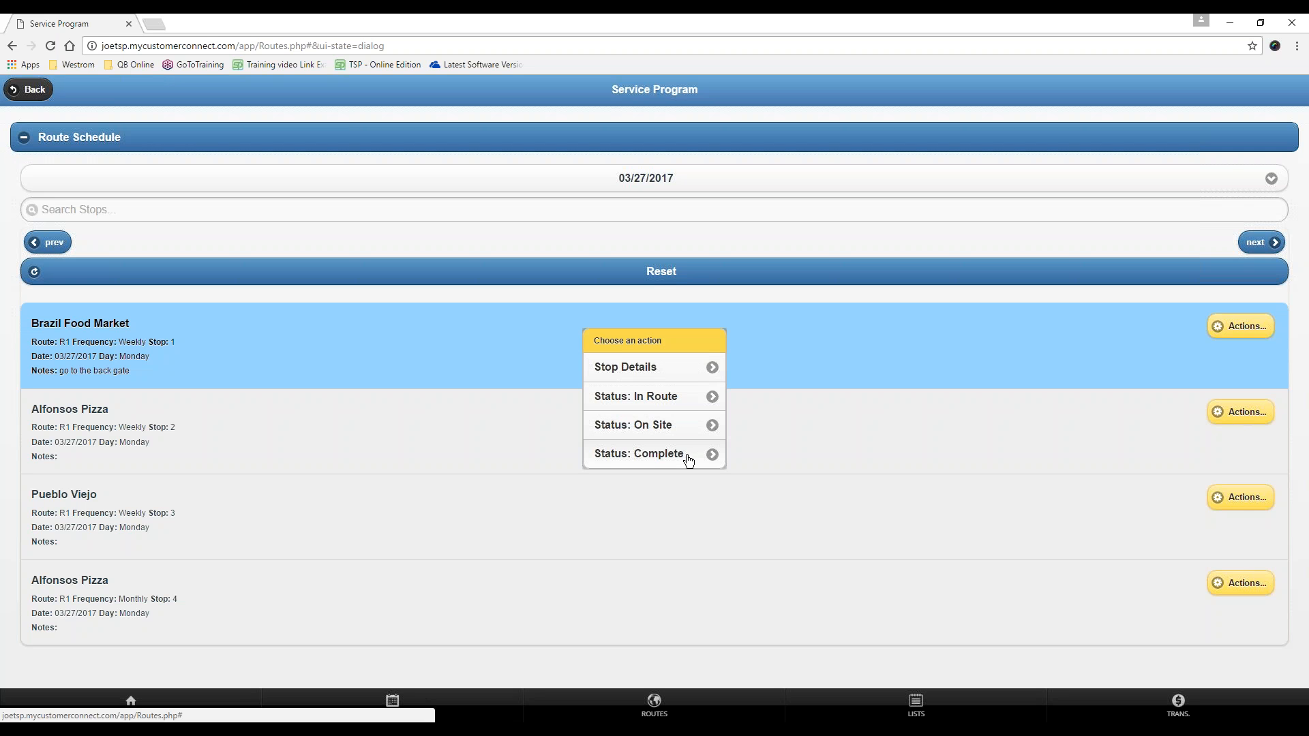
mouse_move(681, 420)
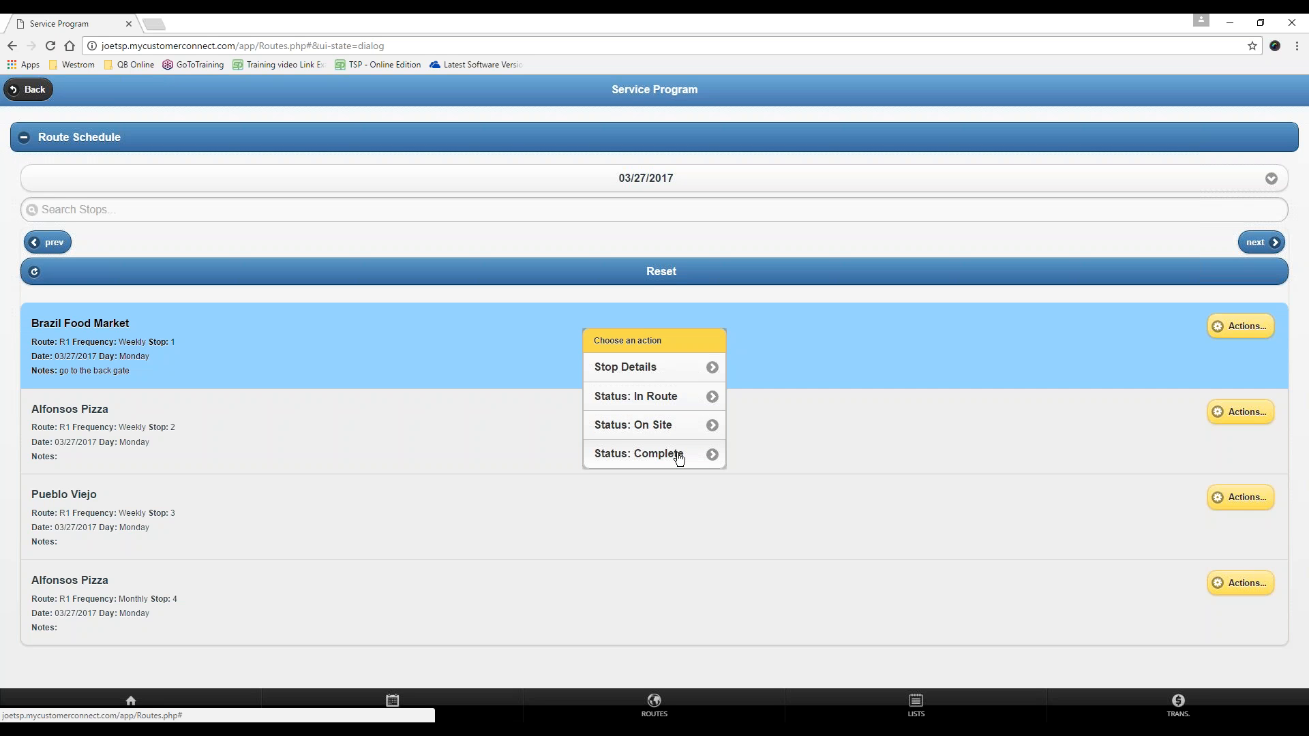
mouse_move(693, 406)
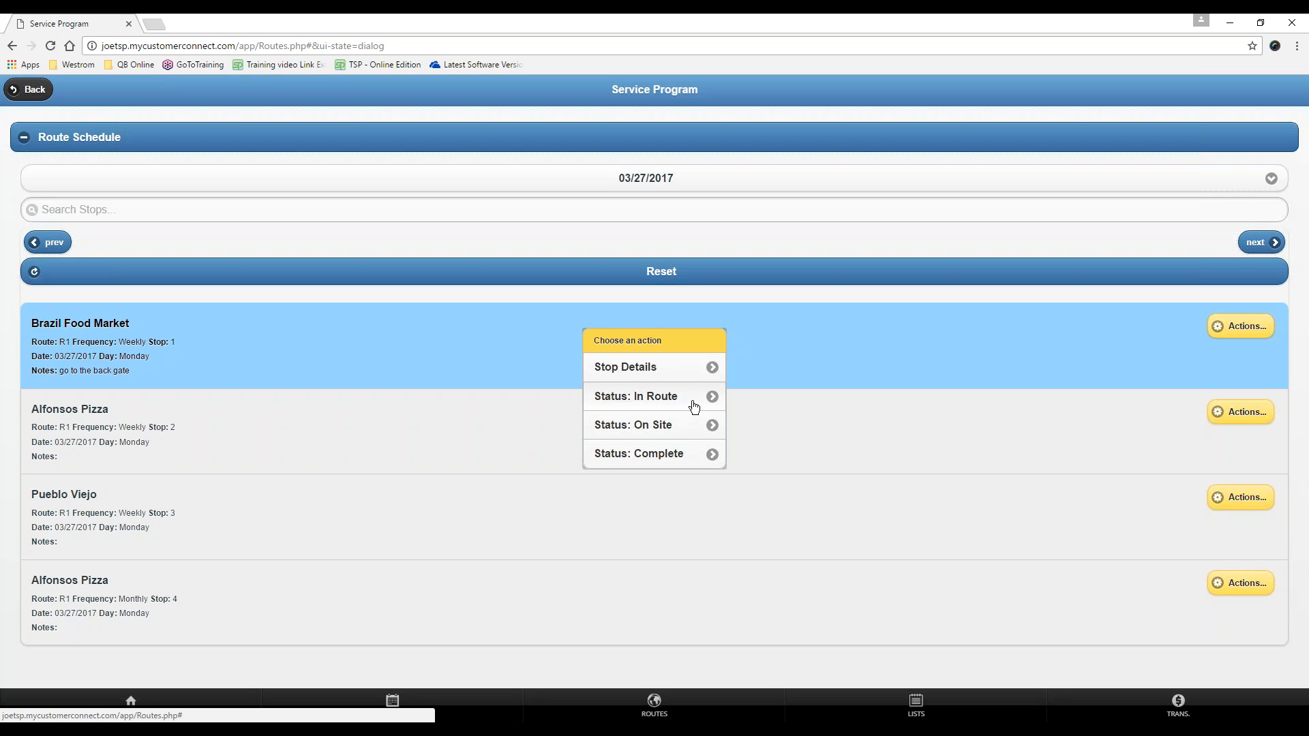
mouse_move(641, 374)
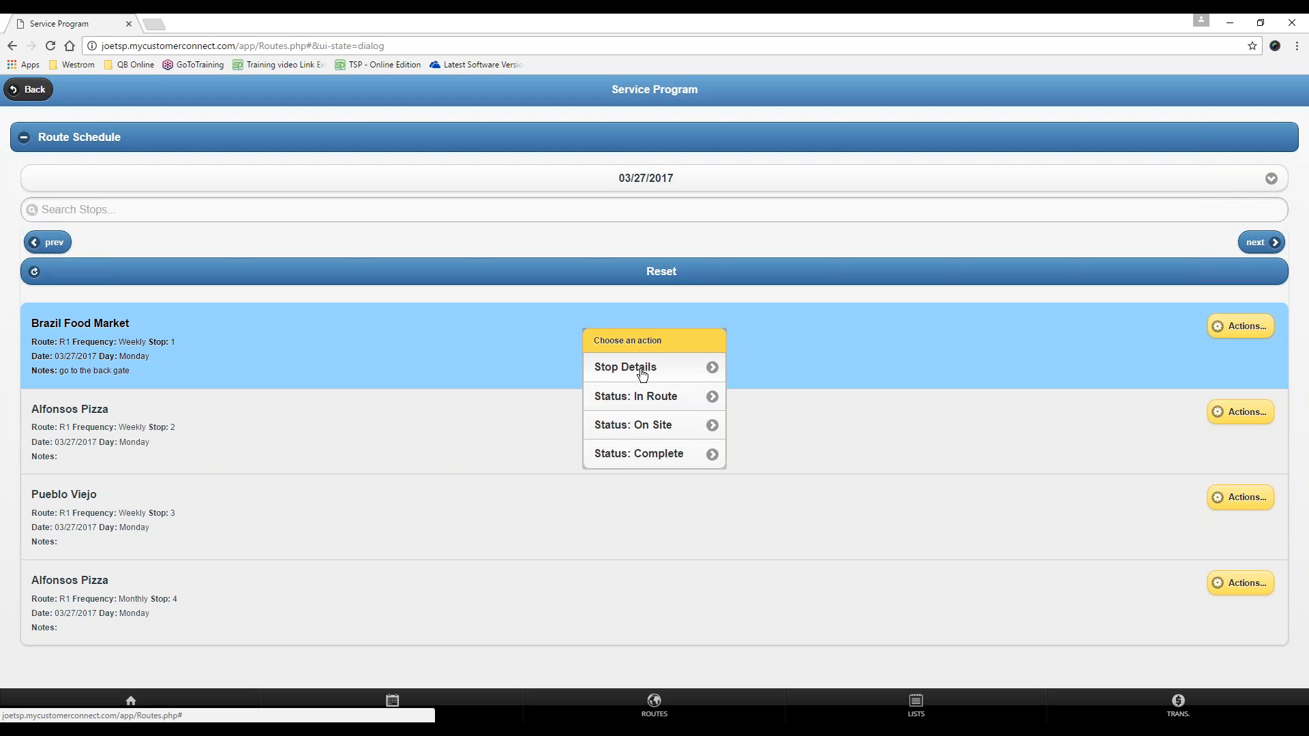
Open Stop Details for Alfonsos Pizza, stop 2 on route R1
click(624, 366)
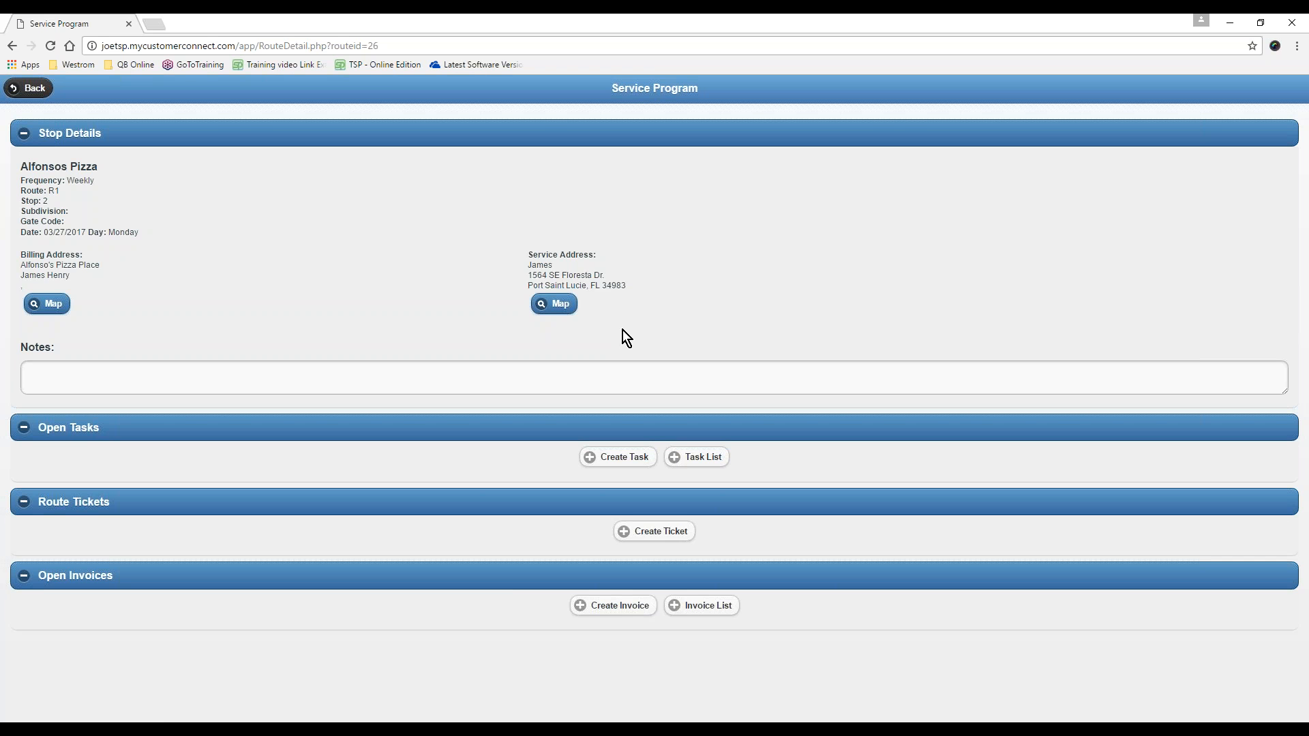
mouse_move(611, 331)
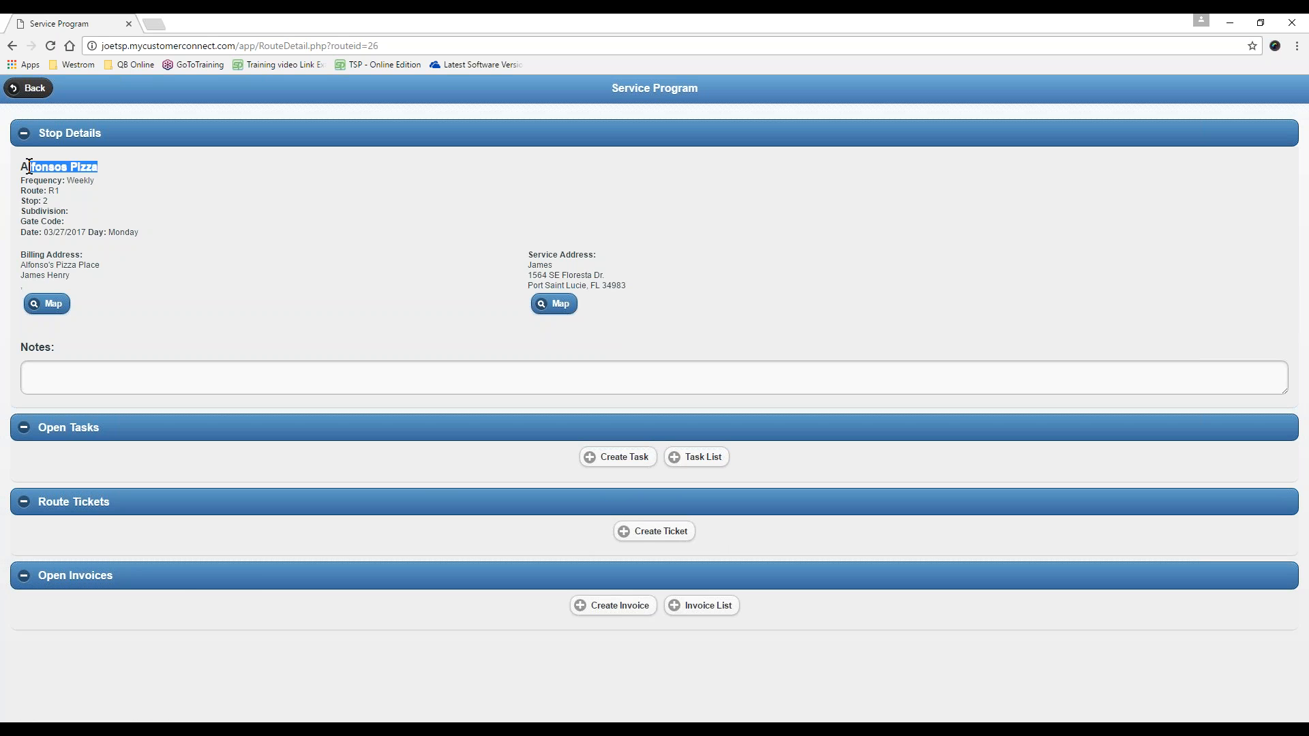
mouse_move(654, 531)
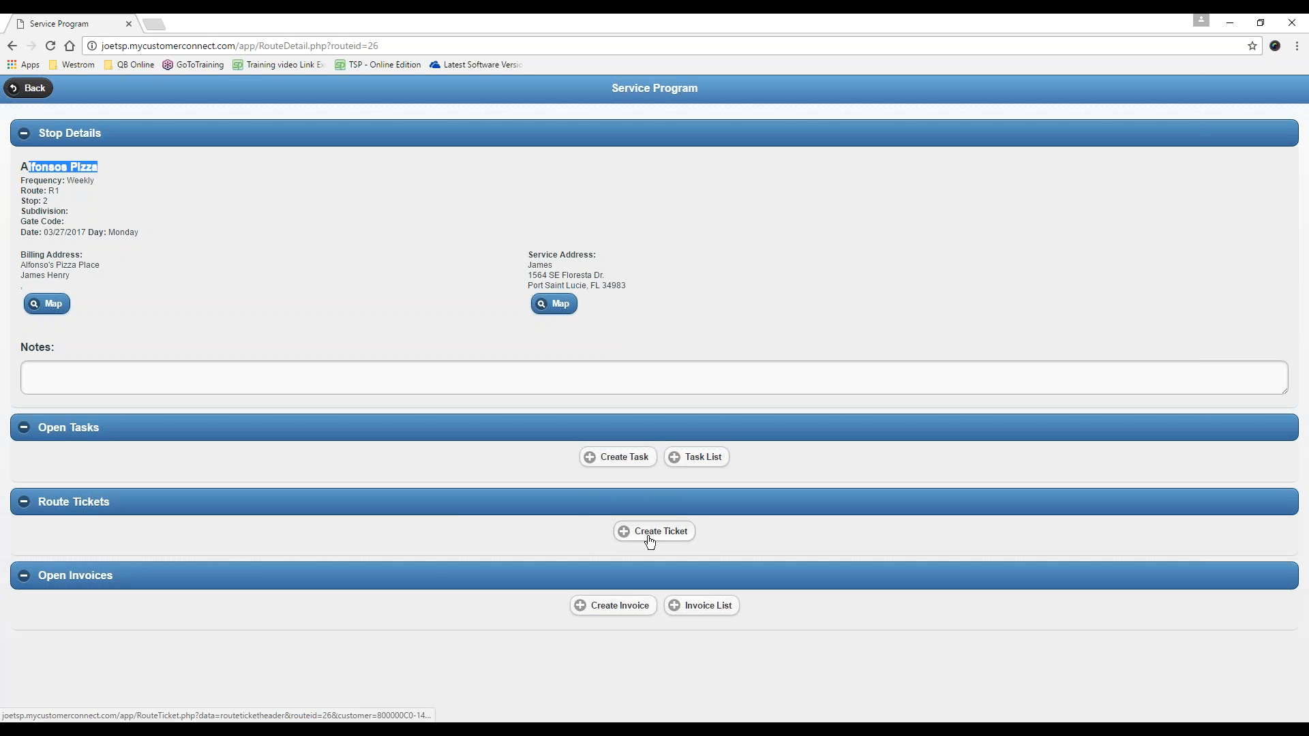
Create a new route ticket from the Alfonsos Pizza stop details
click(653, 532)
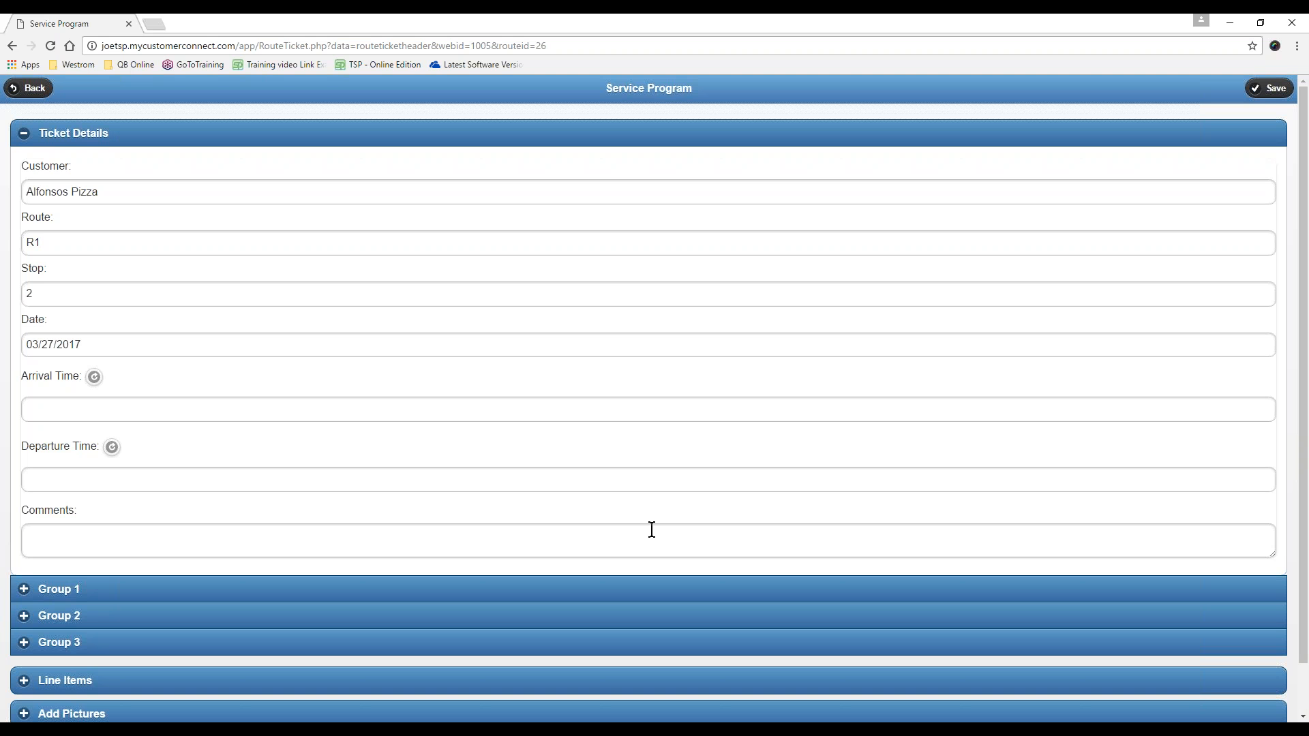
mouse_move(641, 526)
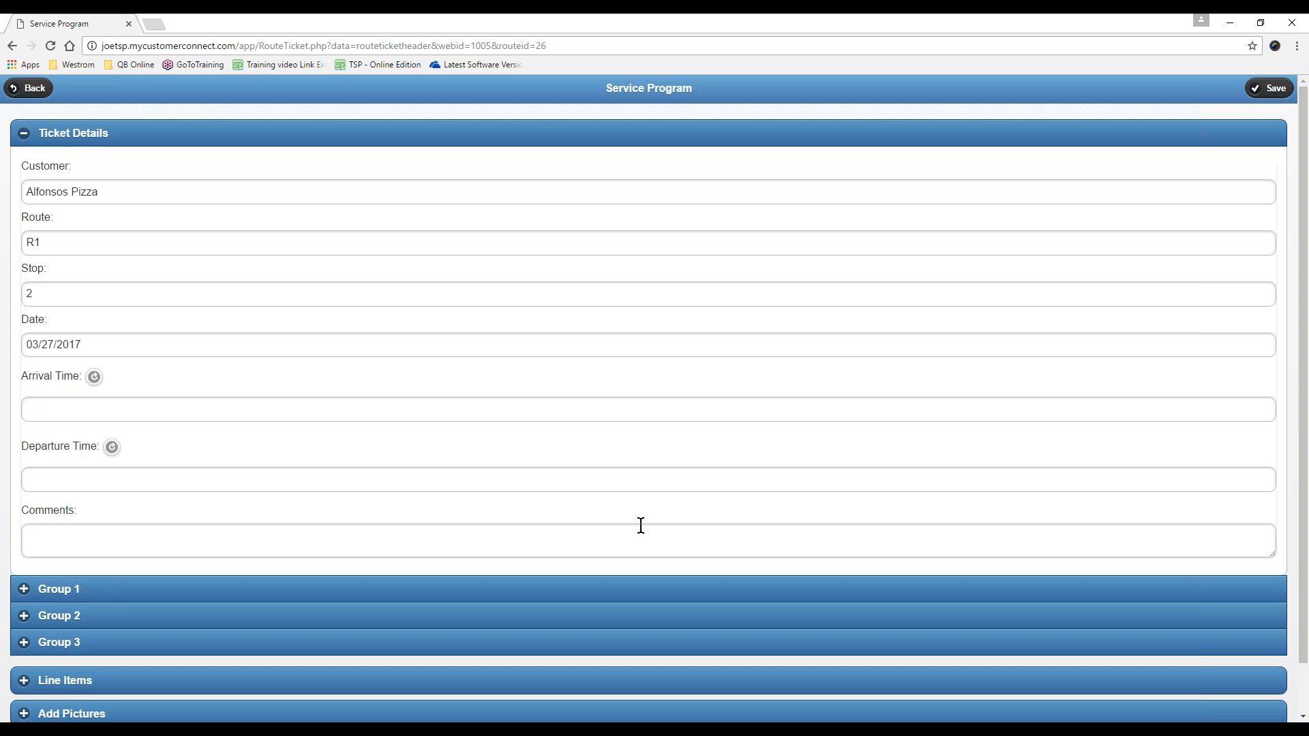
mouse_move(129, 191)
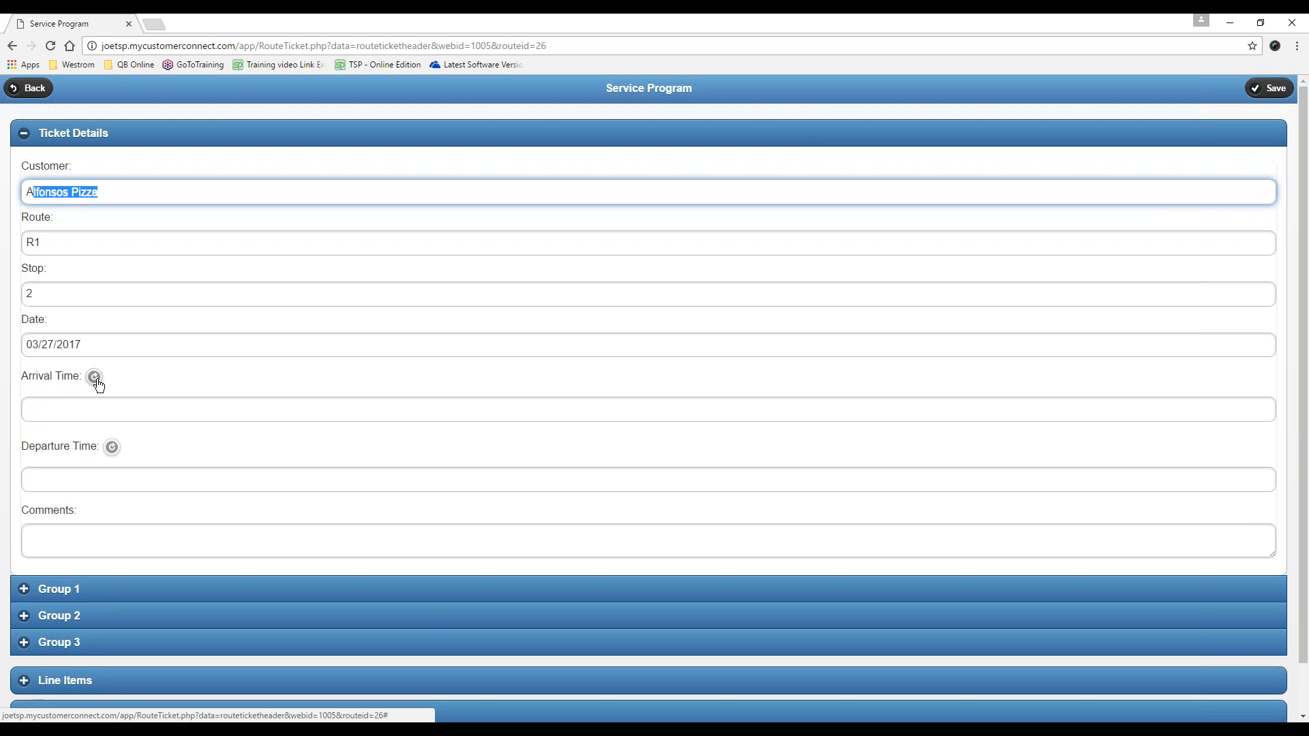
Stamp 3:25 PM as the ticket's arrival time, dismissing the geolocation alert
click(94, 376)
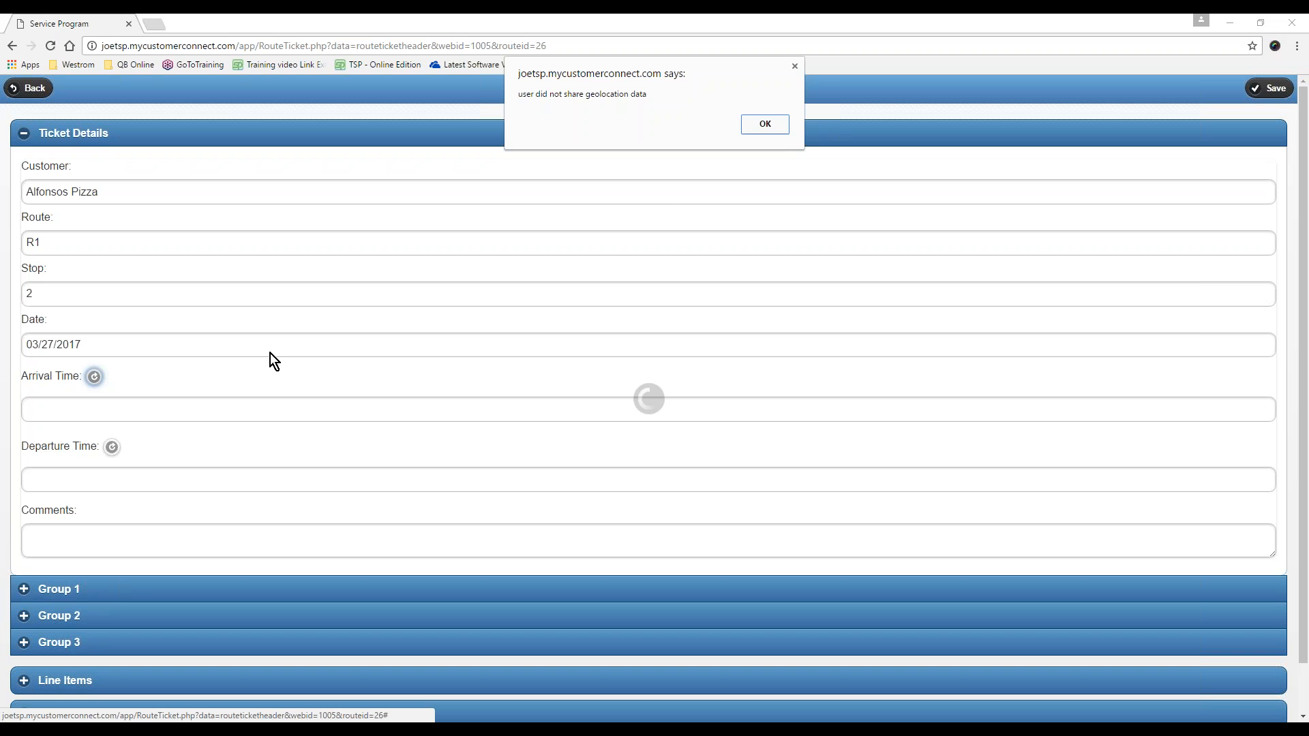
mouse_move(535, 100)
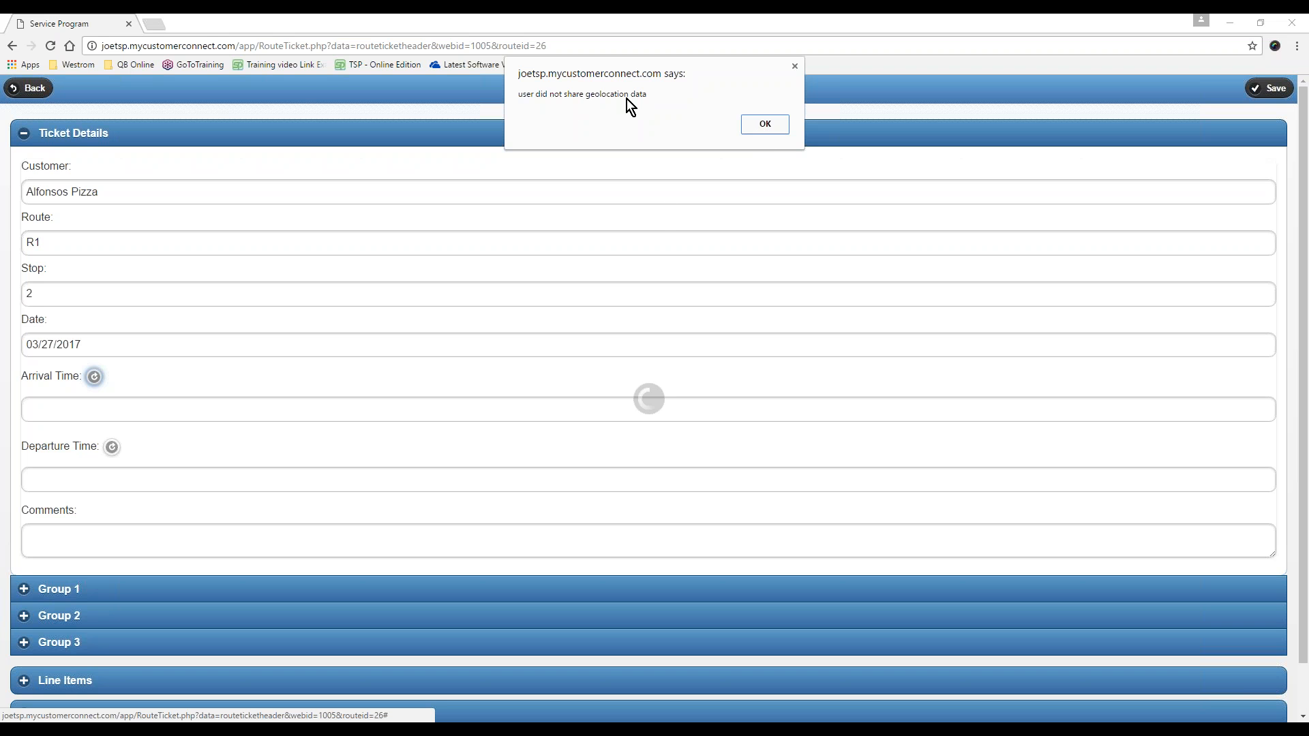
mouse_move(662, 144)
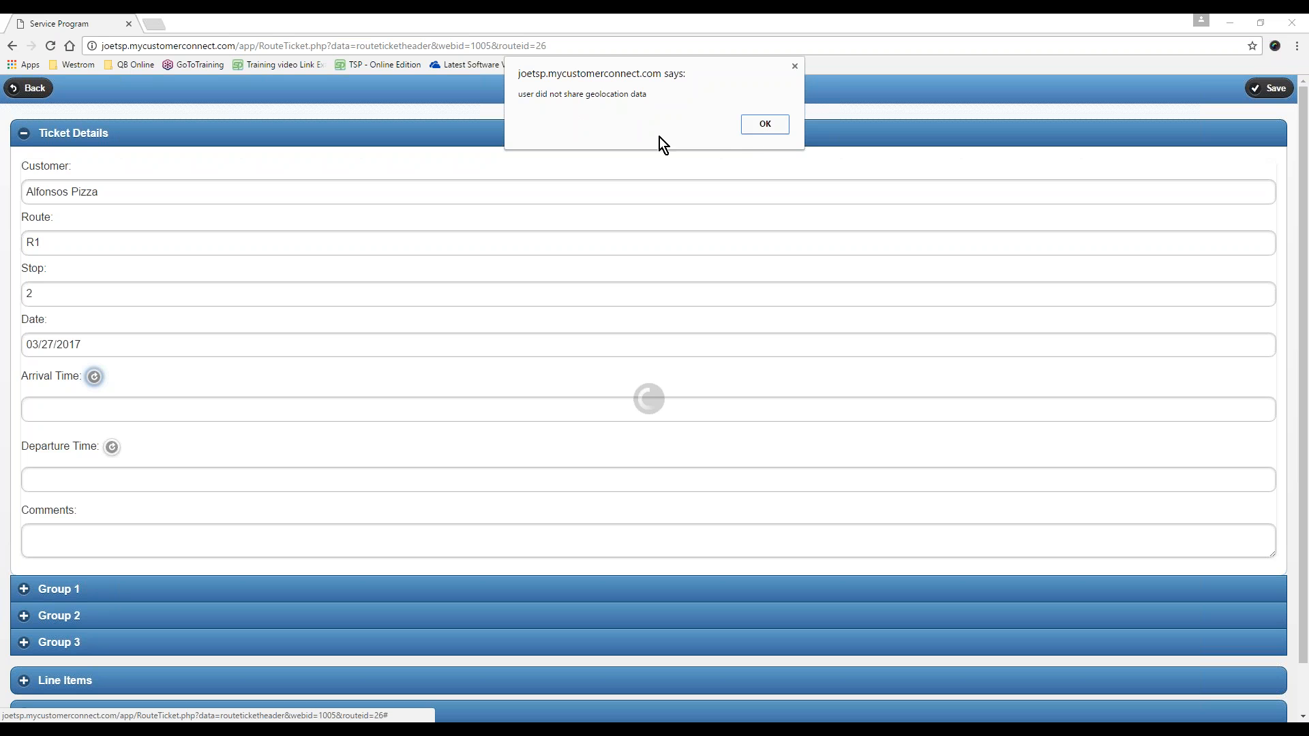
click(763, 124)
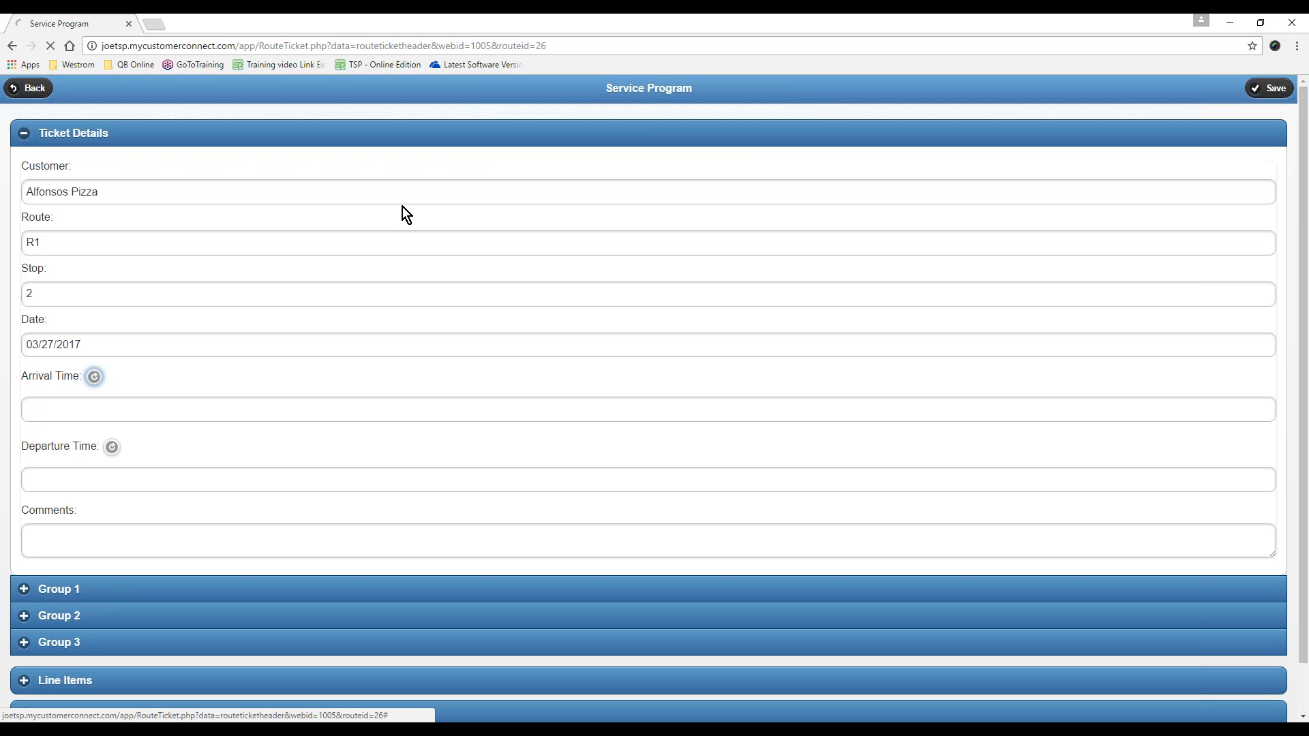
click(93, 377)
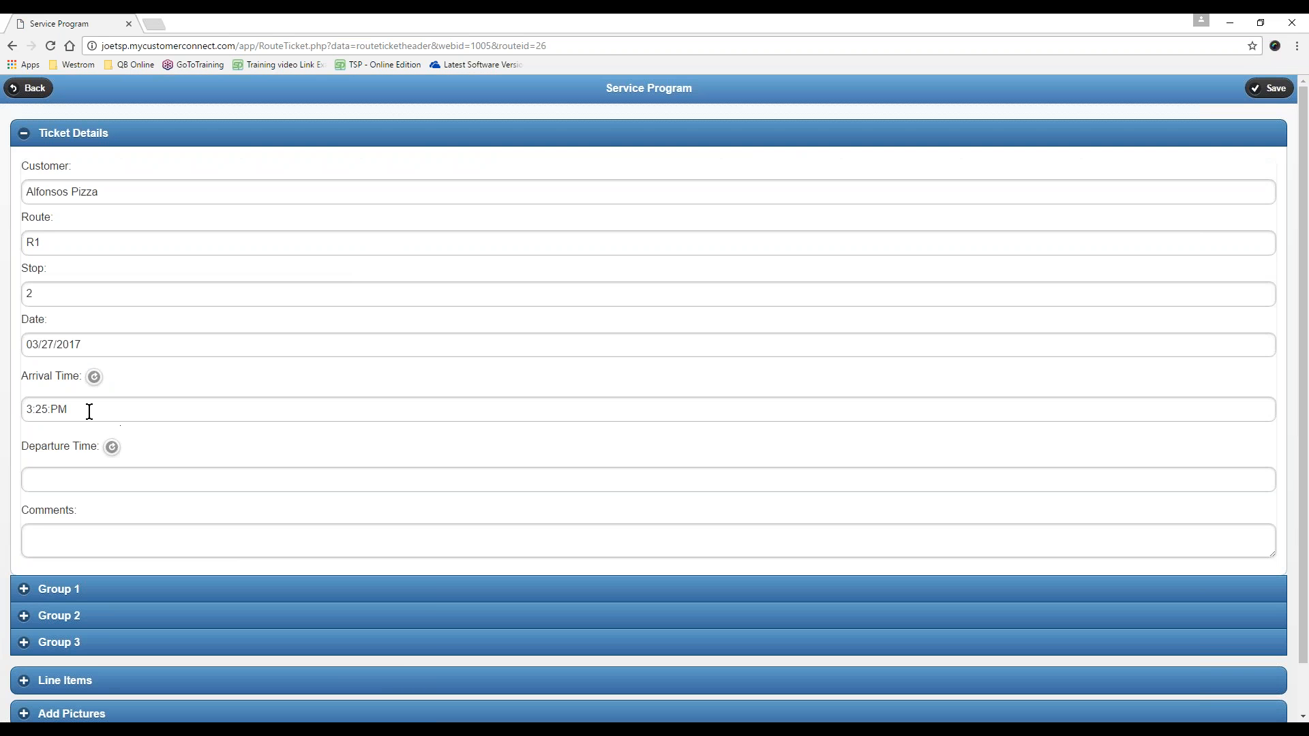
click(46, 409)
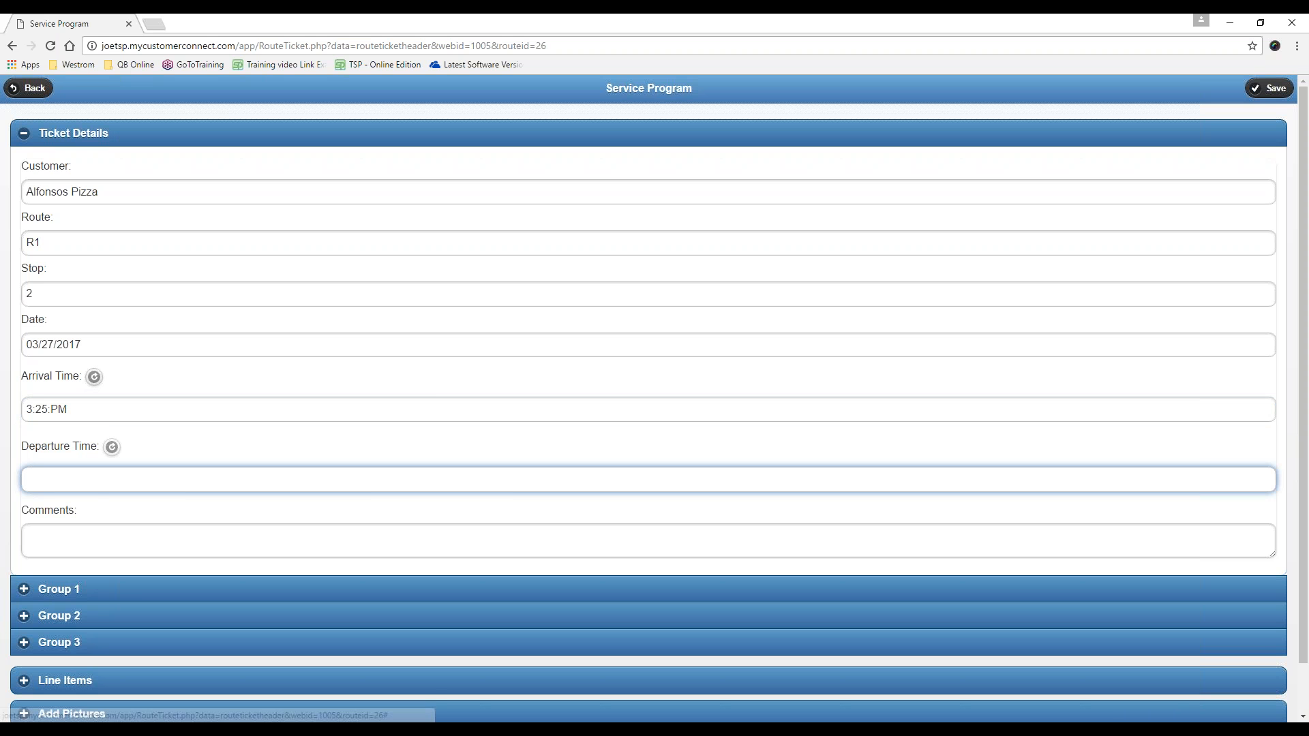
Add the comment 'Please send bill at the end of the month' and save the ticket
click(648, 540)
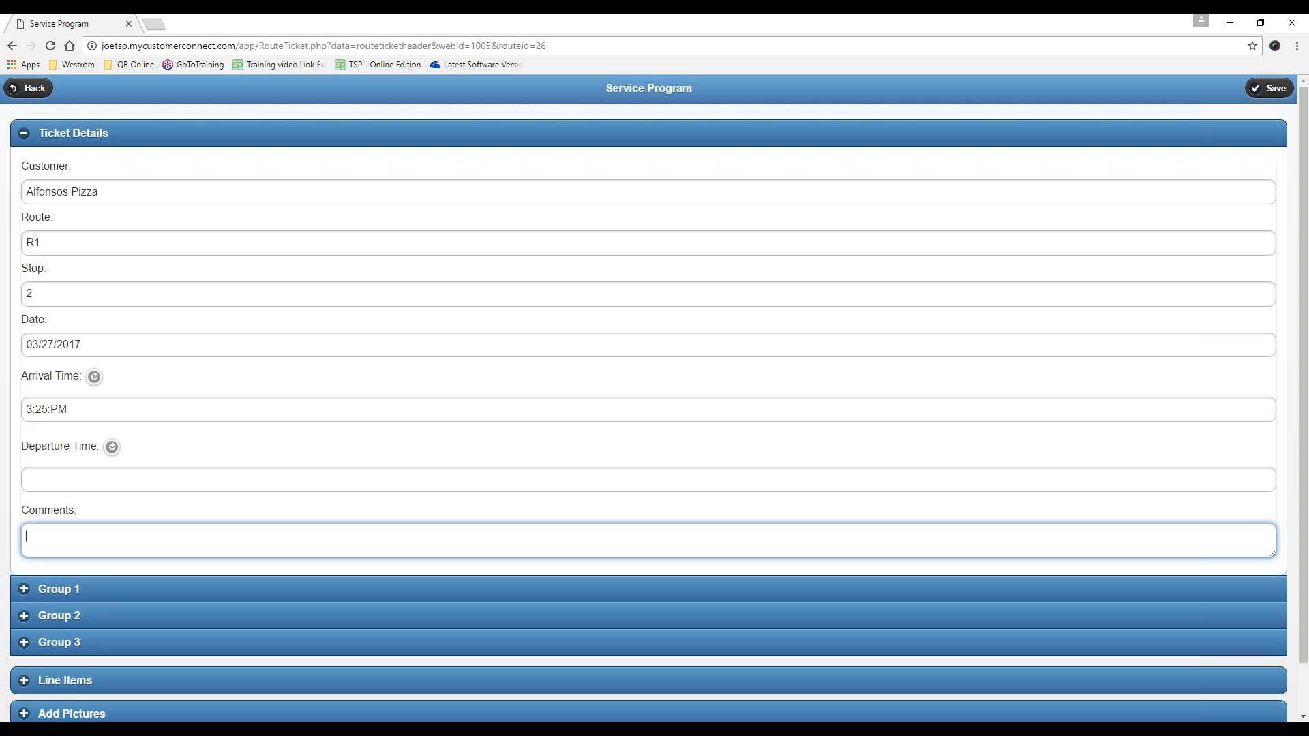
text(Please send bill at the end o)
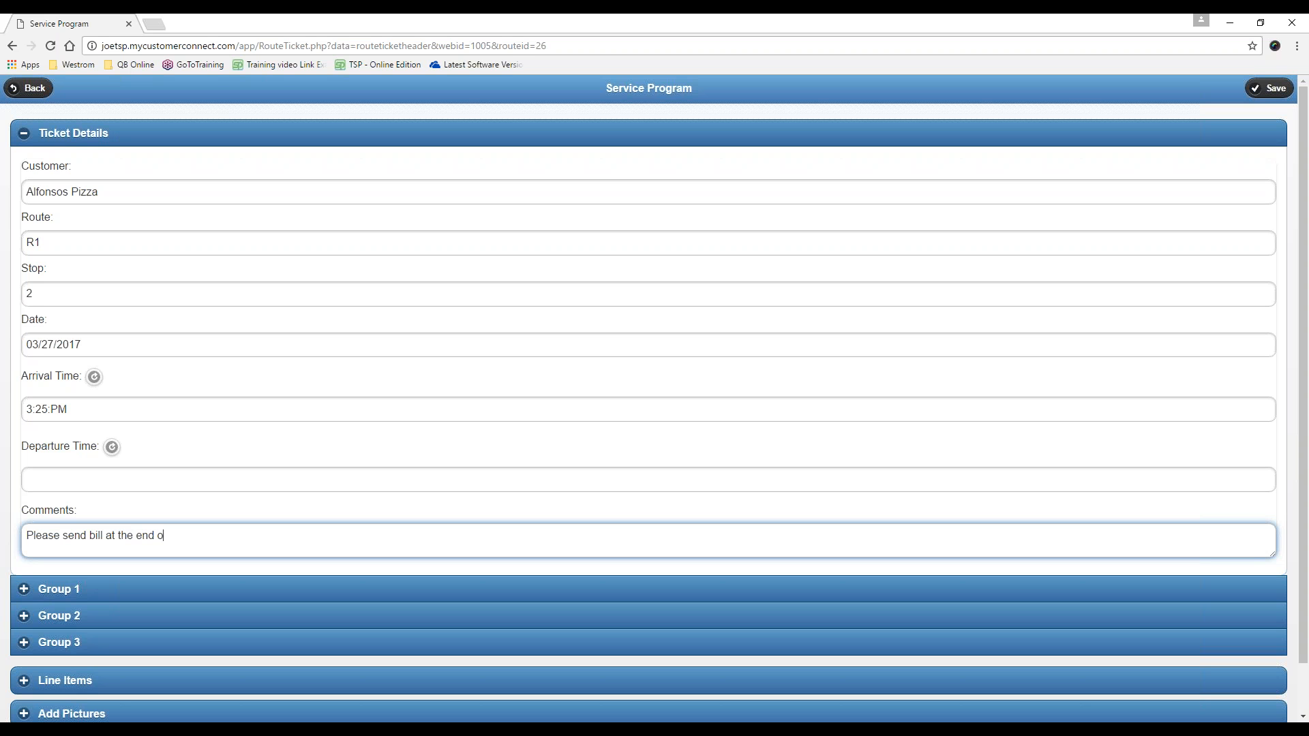
text(f the month.)
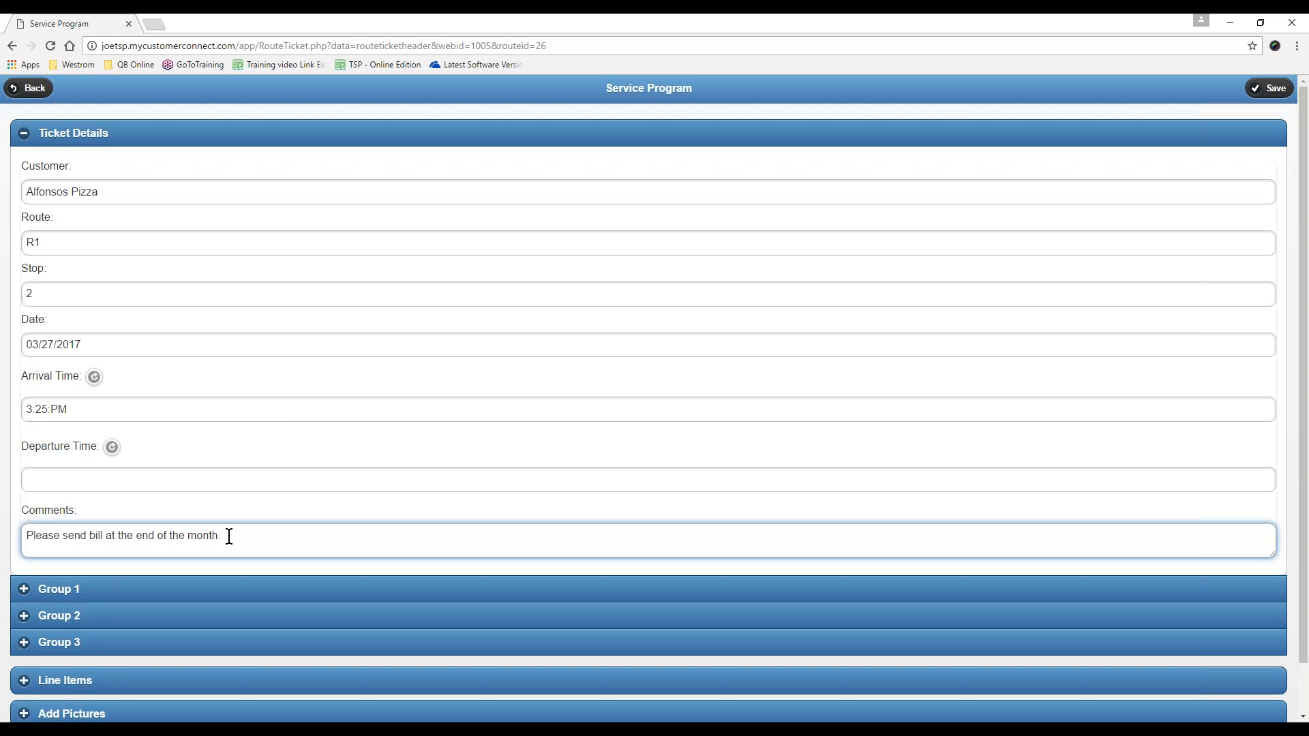
triple_click(123, 535)
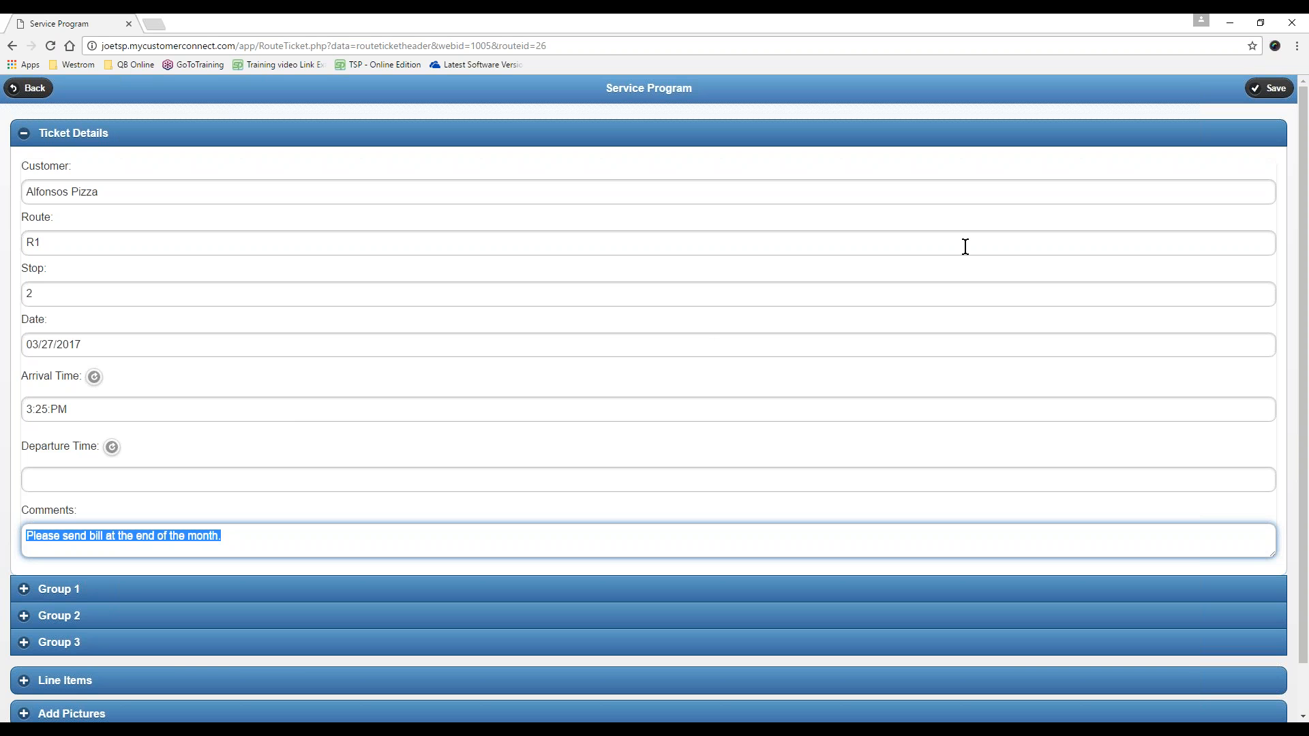
click(1268, 88)
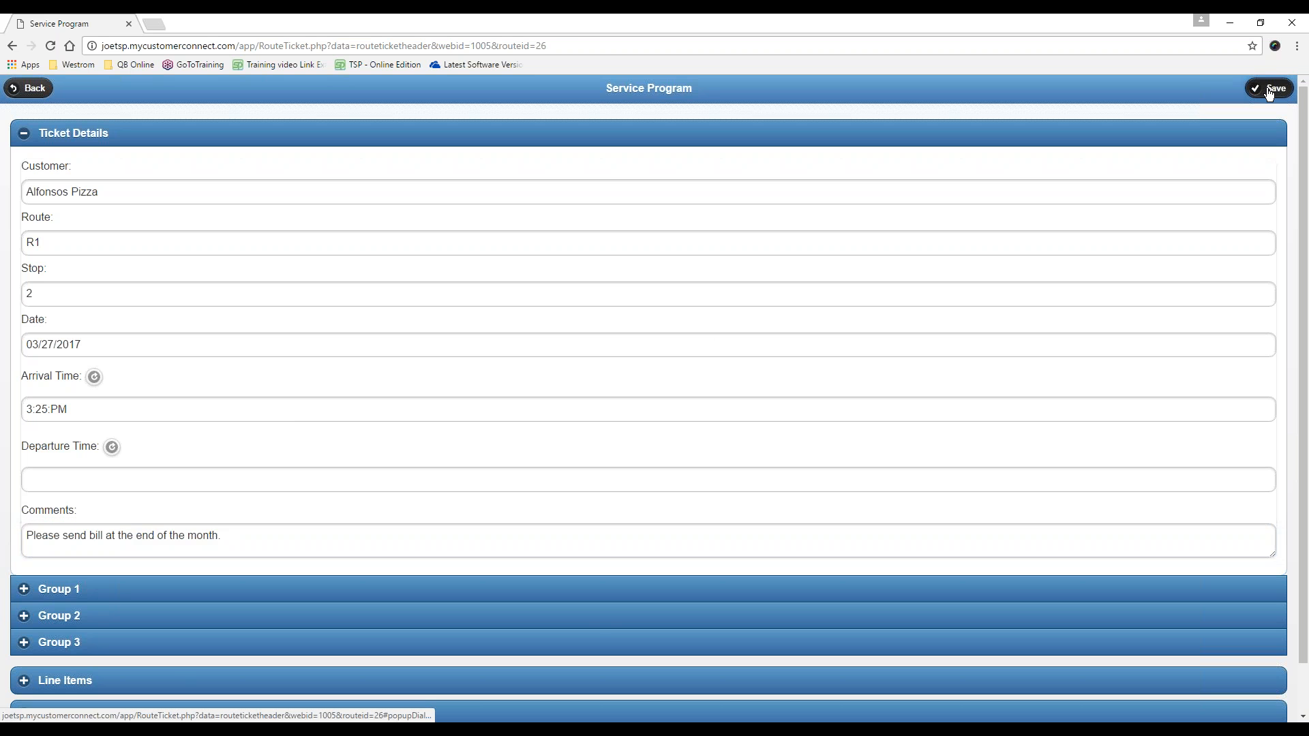
click(1269, 88)
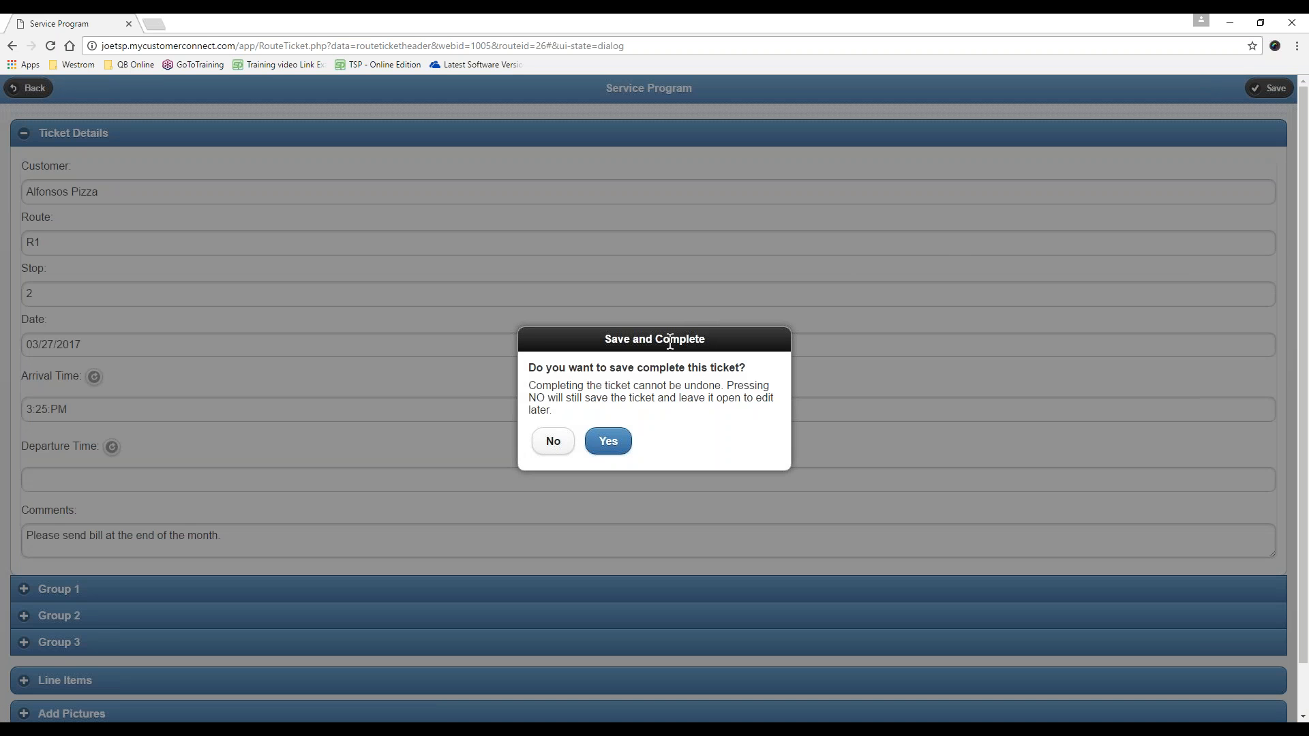
mouse_move(558, 417)
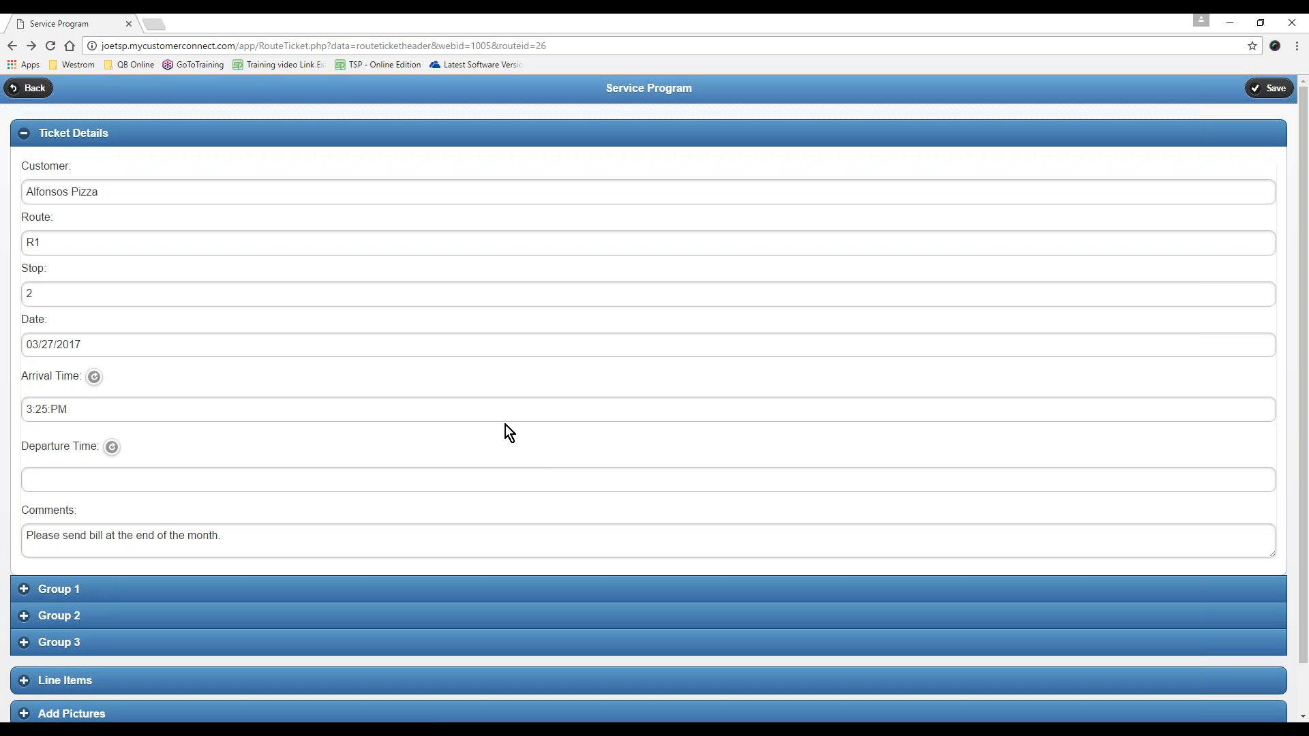
Expand Group 1 and enter sky blue Yes, Alk 1.5 and TriChlor 3.2
triple_click(123, 535)
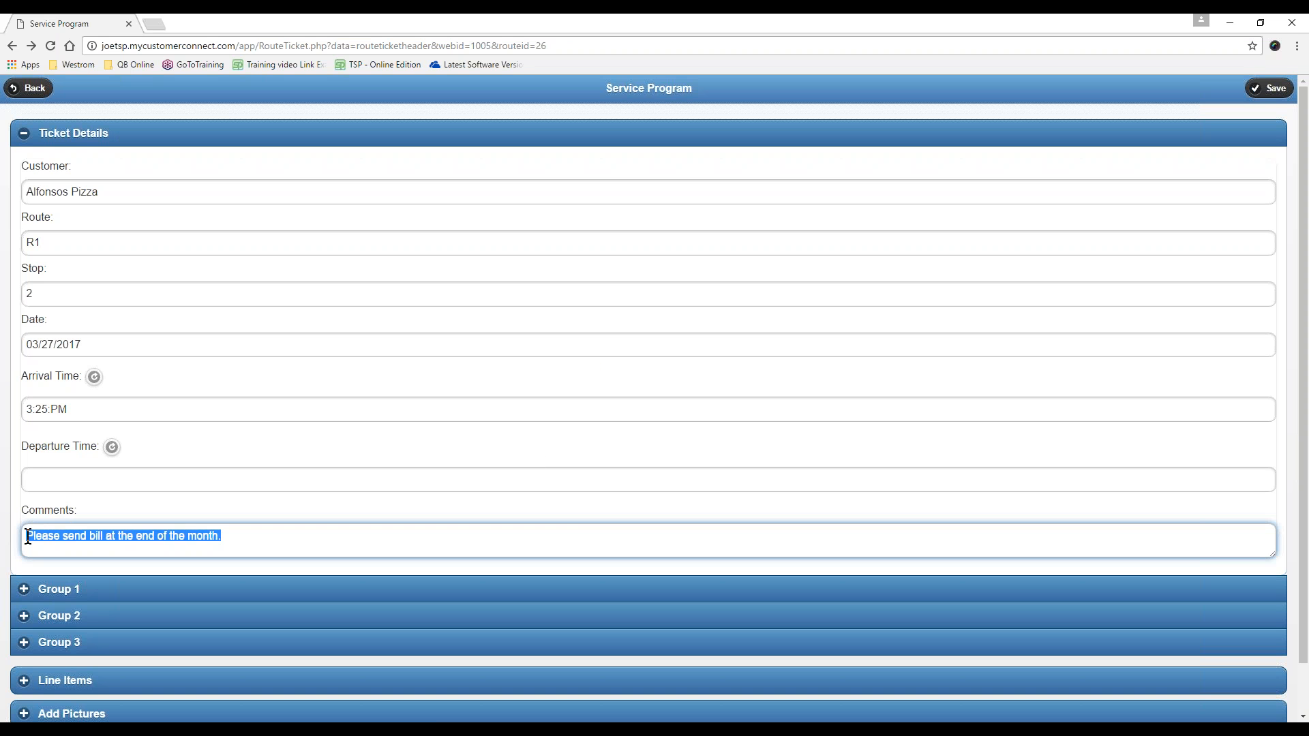
scroll(down, 3)
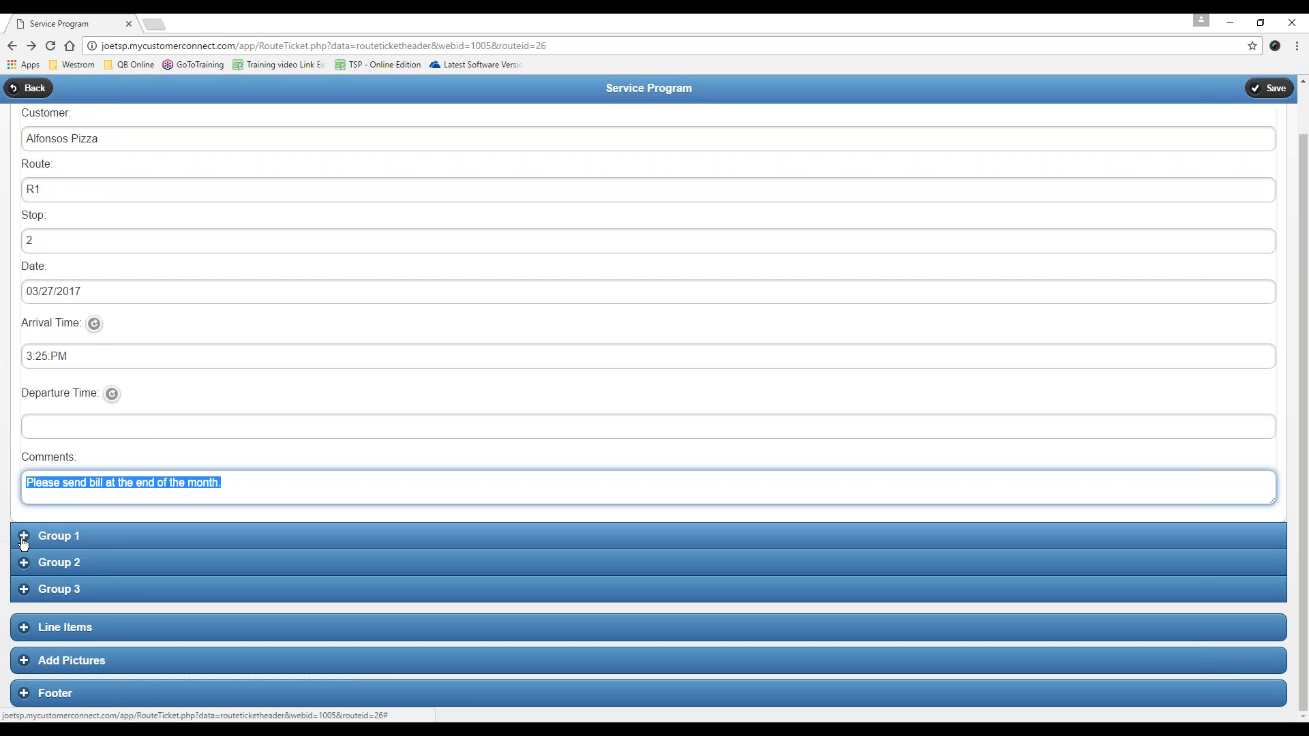
click(58, 536)
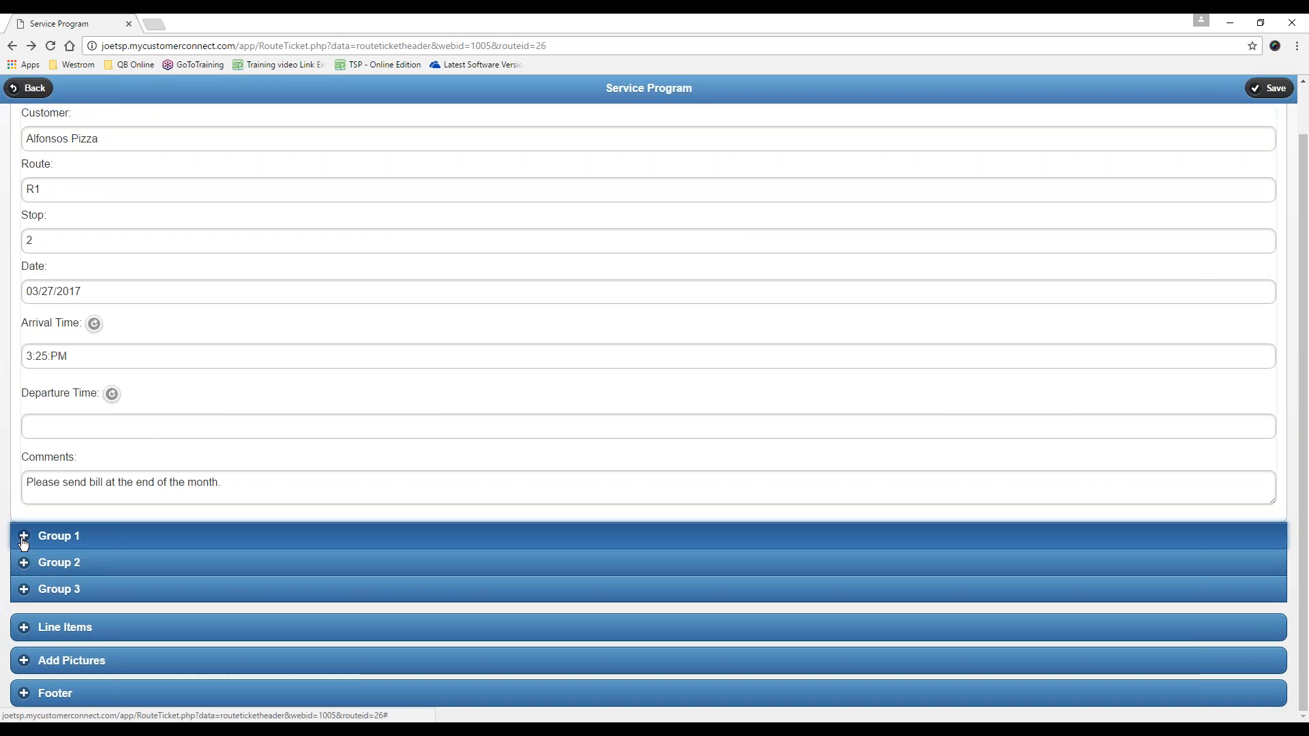
click(24, 536)
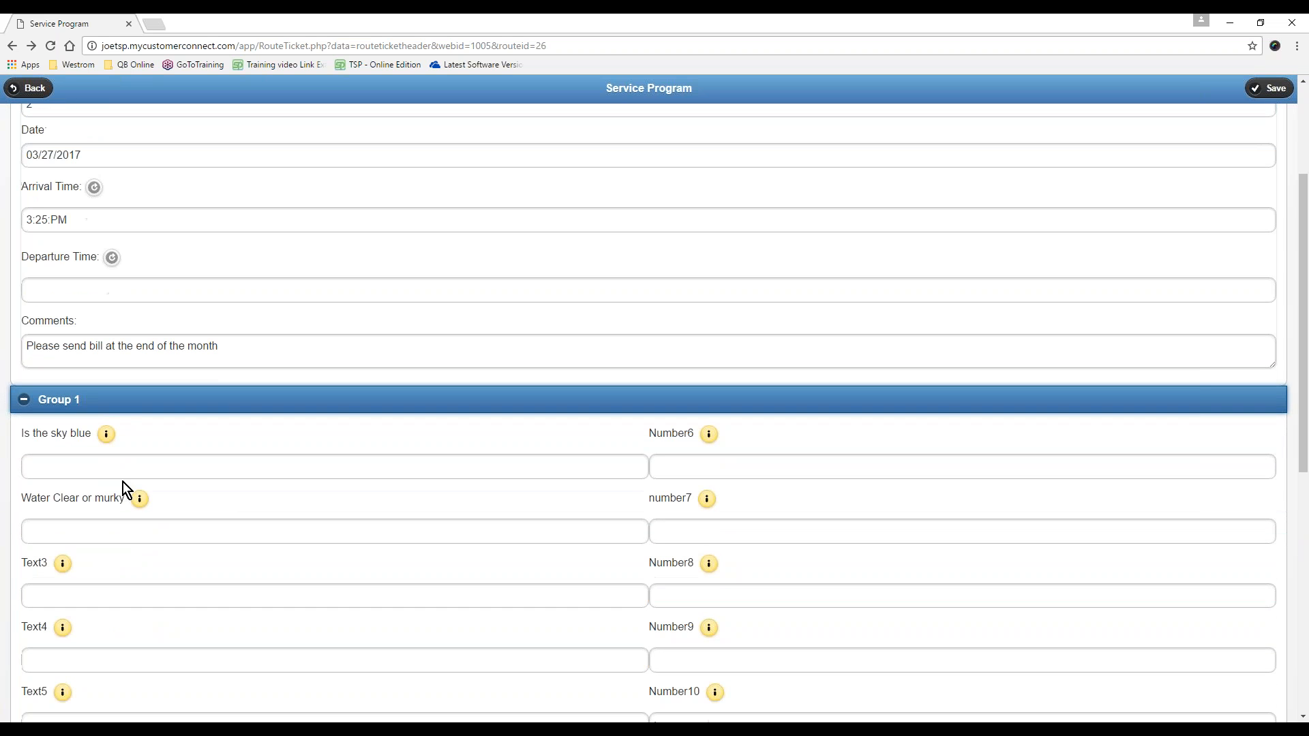
click(334, 465)
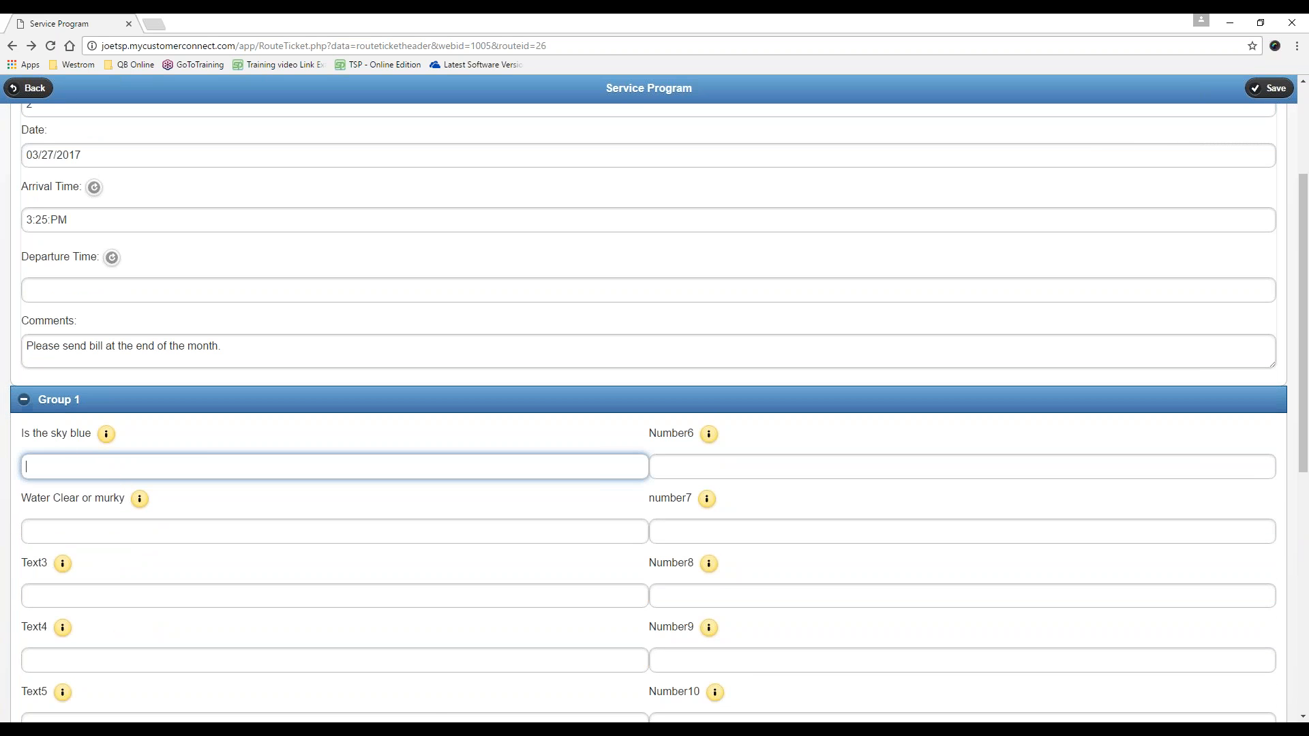
click(23, 399)
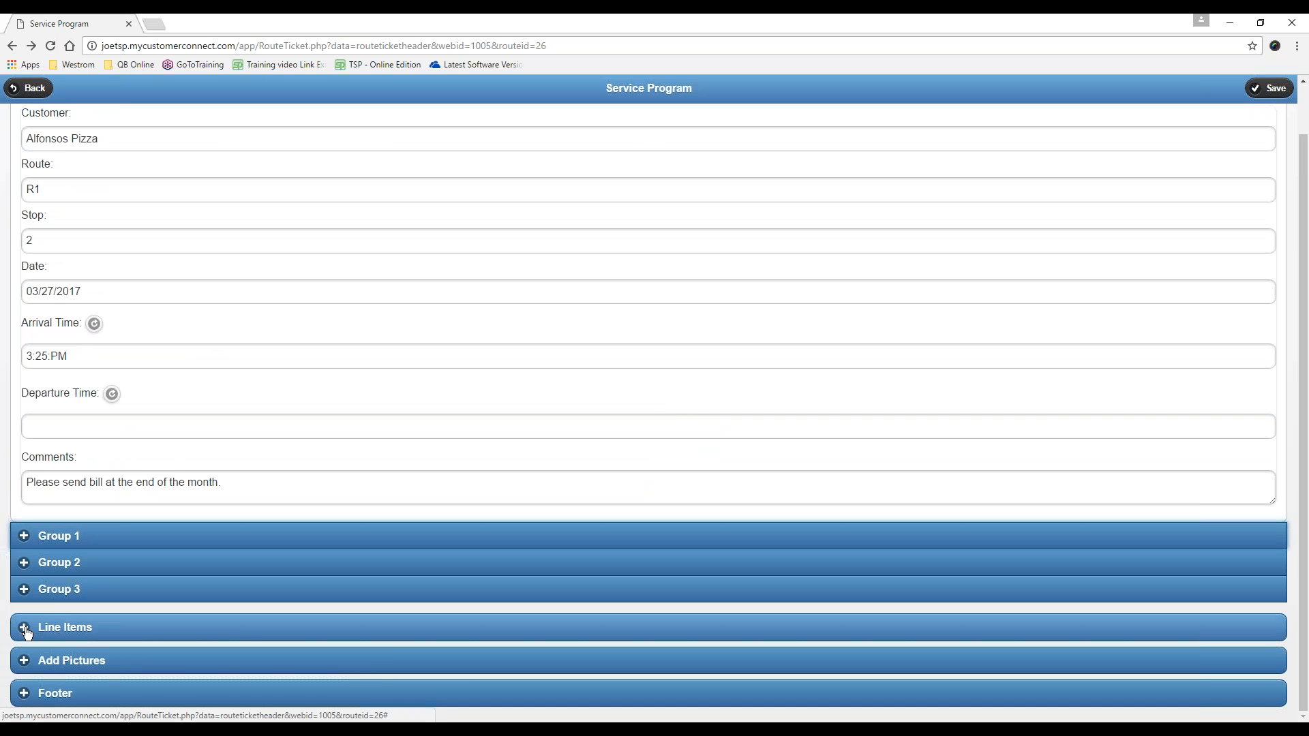
mouse_move(86, 593)
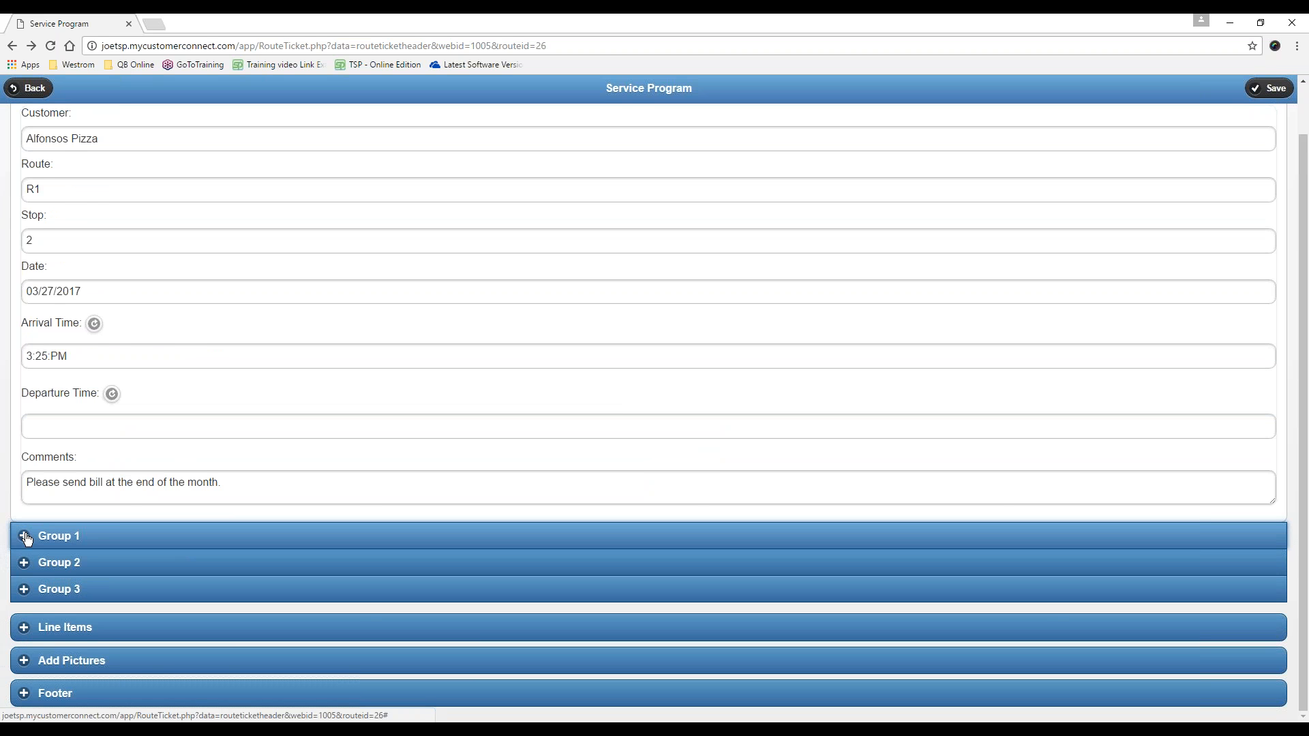
click(59, 535)
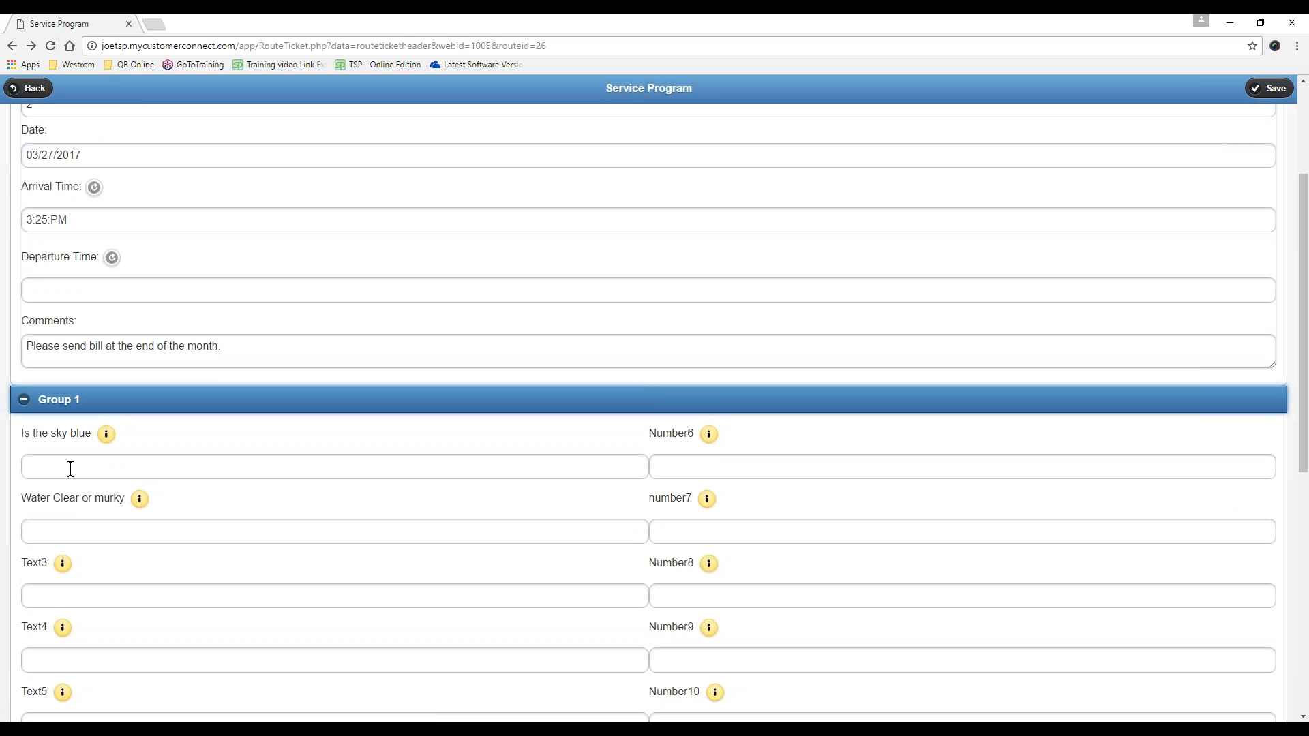
mouse_move(118, 473)
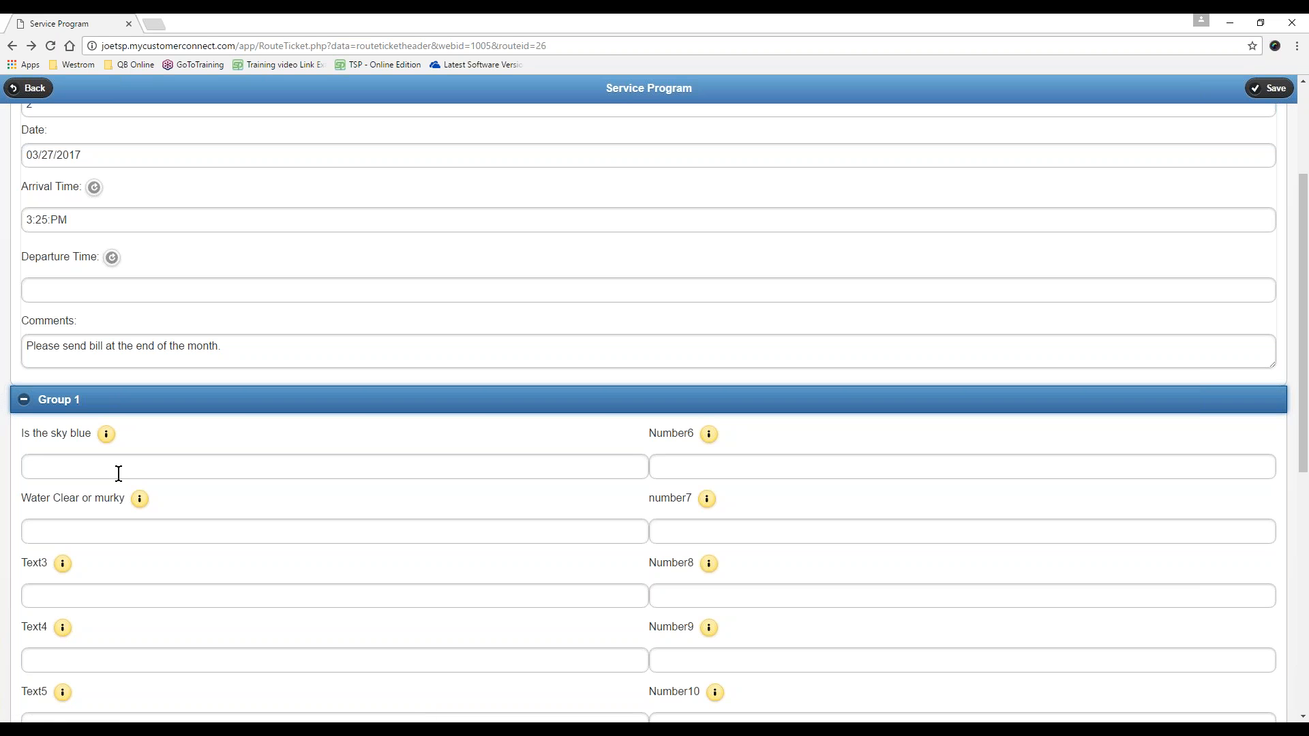
click(334, 466)
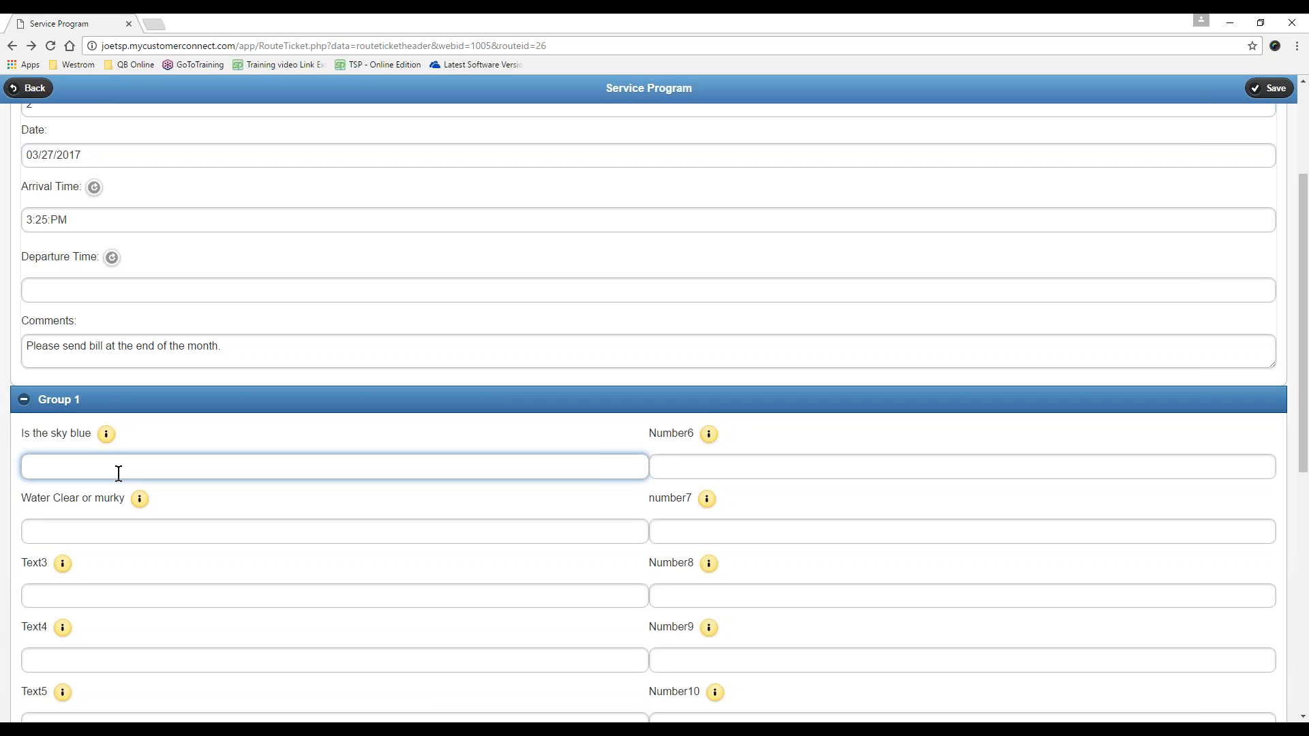
text(Yes)
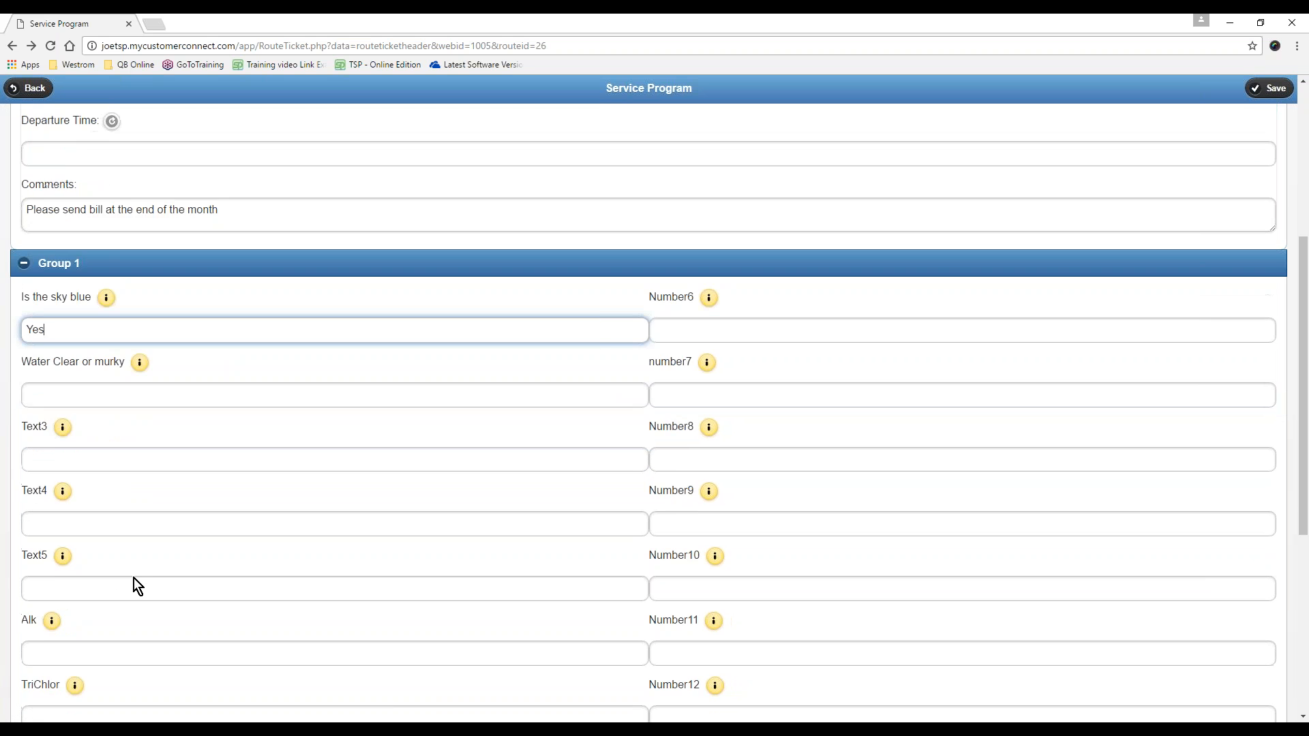
scroll(down, 3)
text(1.5)
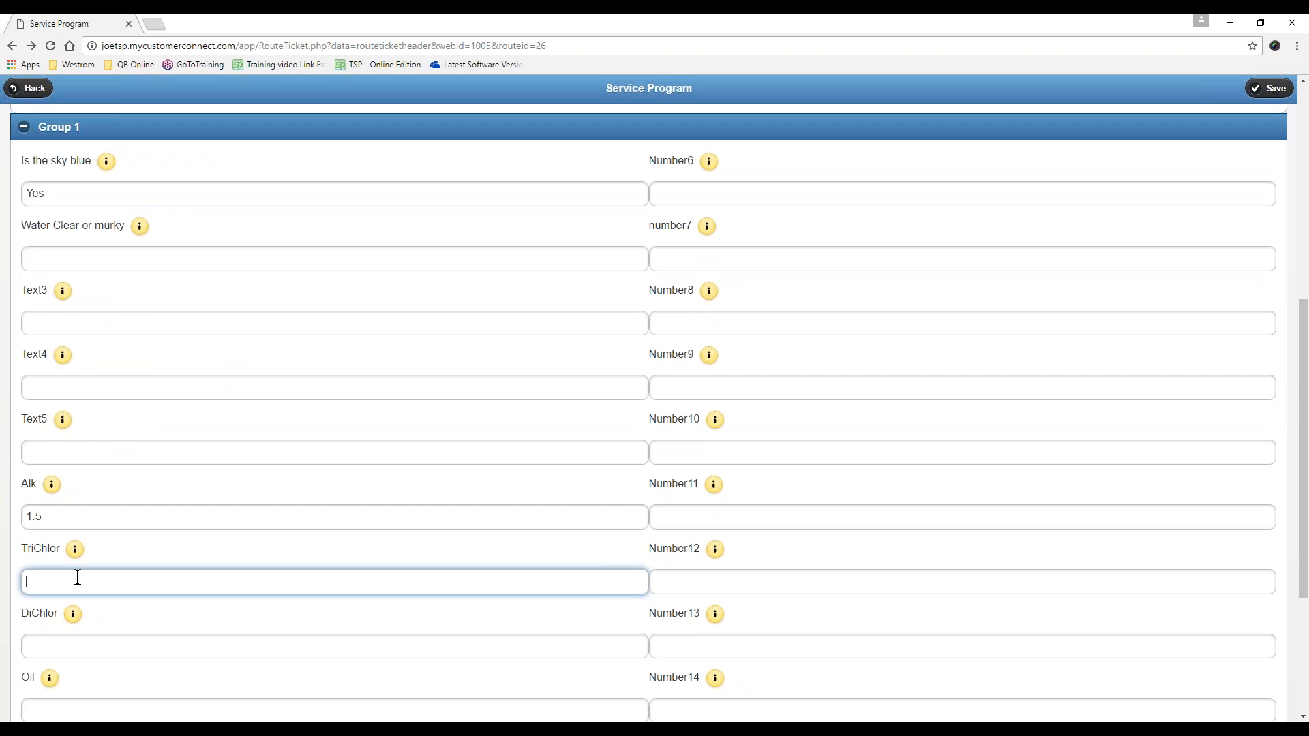
text(3.2)
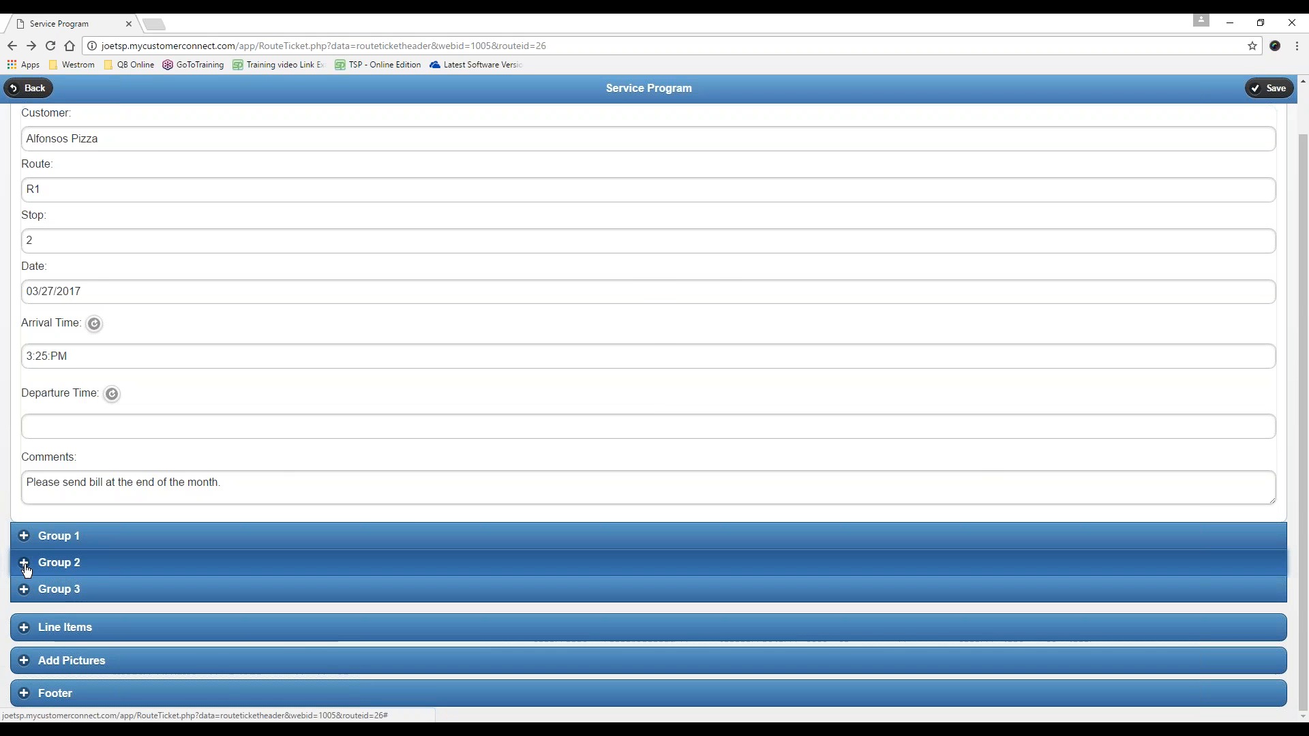
Expand Group 2 and Group 3, then show the empty Line Items section
click(59, 562)
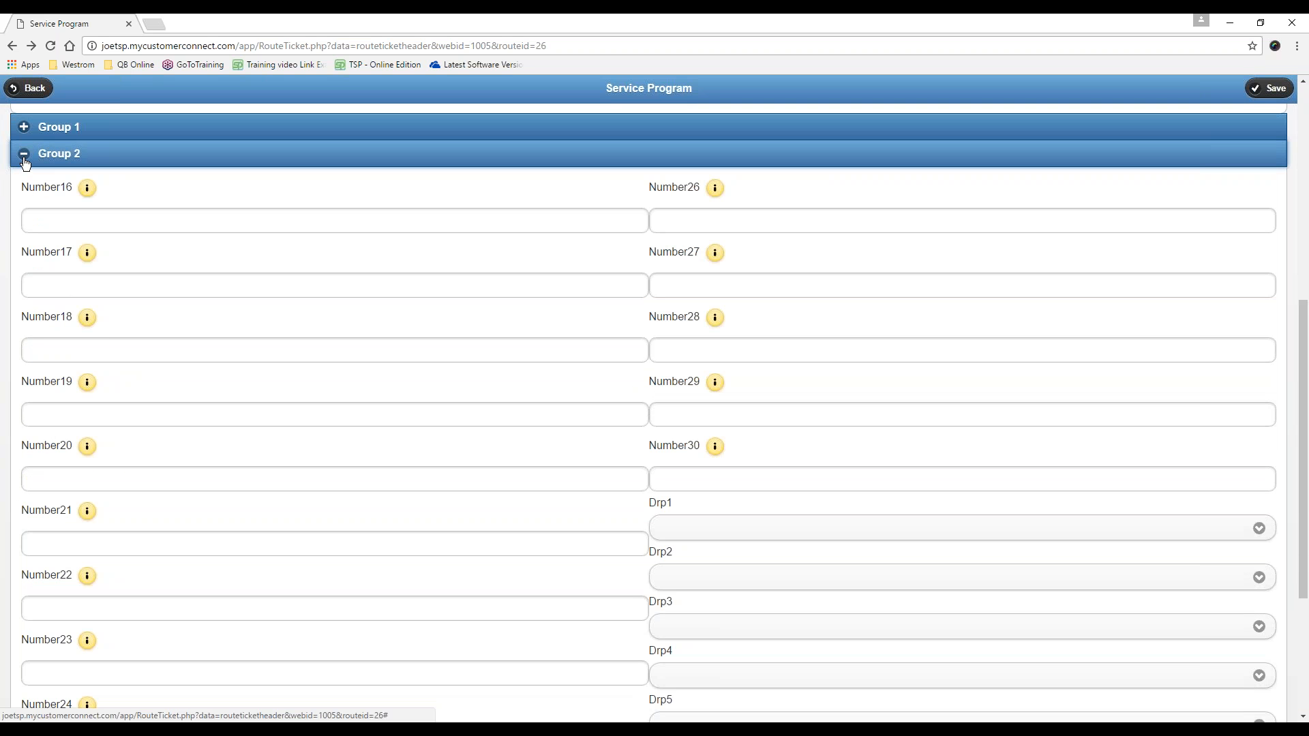
click(59, 153)
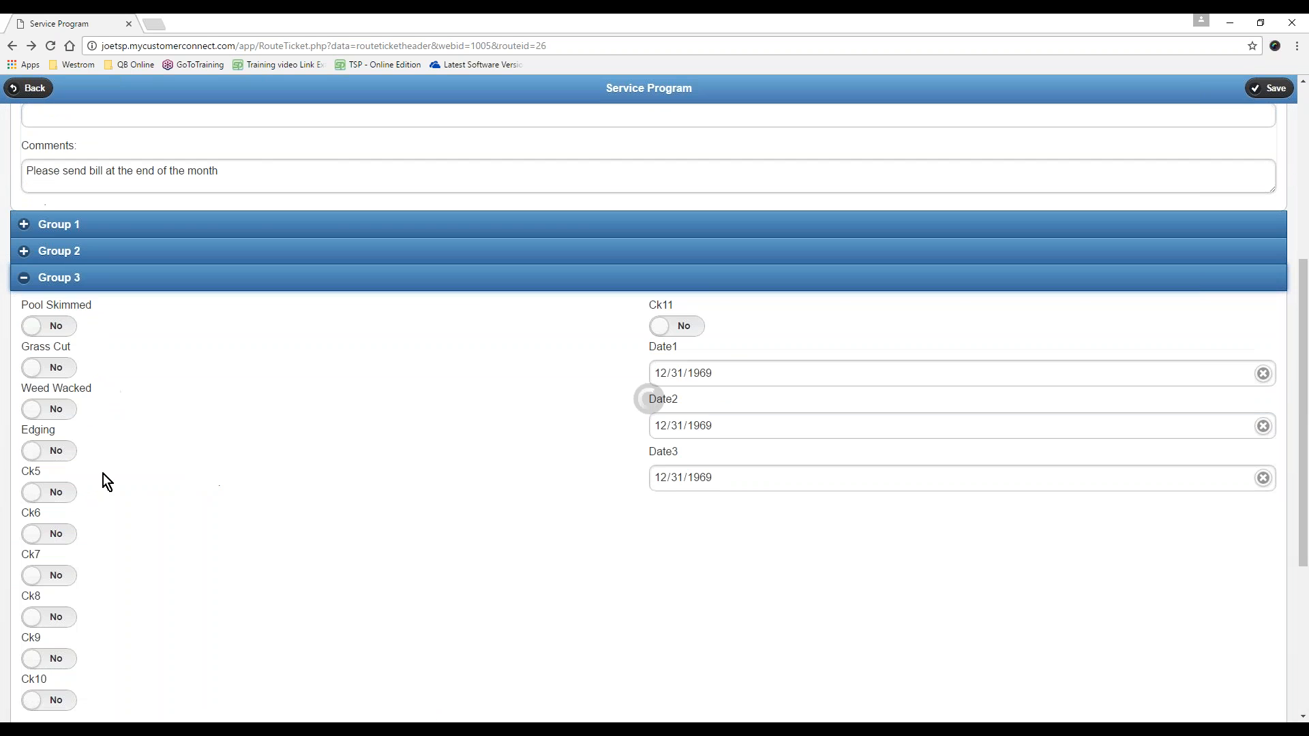
click(48, 326)
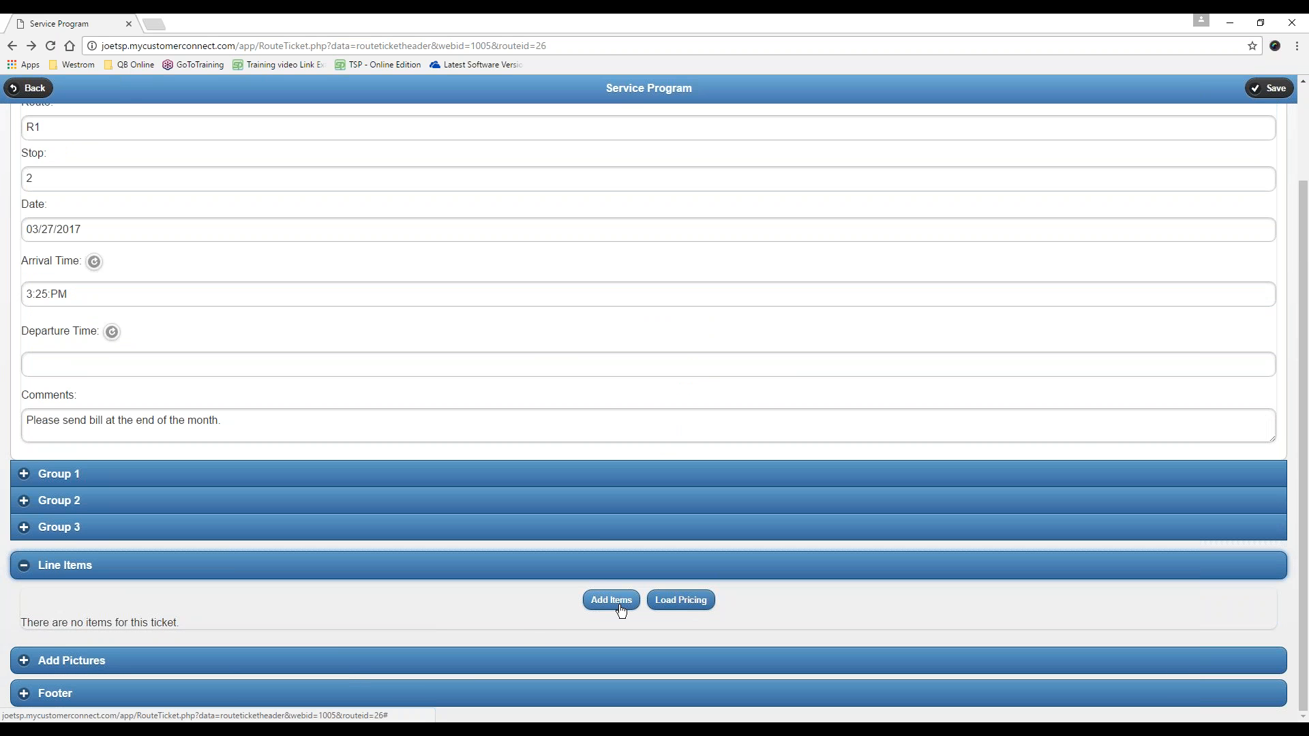
mouse_move(380, 582)
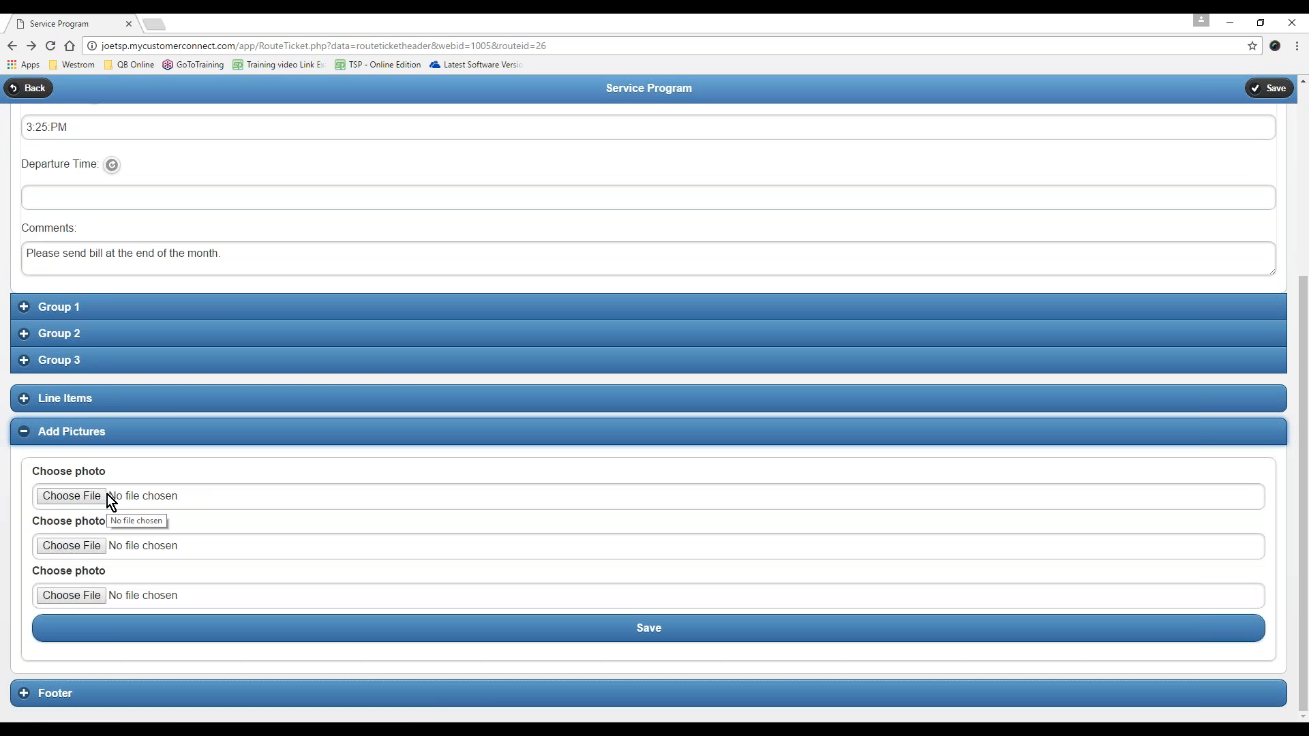
Attach test.jpg under Add Pictures and confirm Photo1 attached successfully
double_click(178, 253)
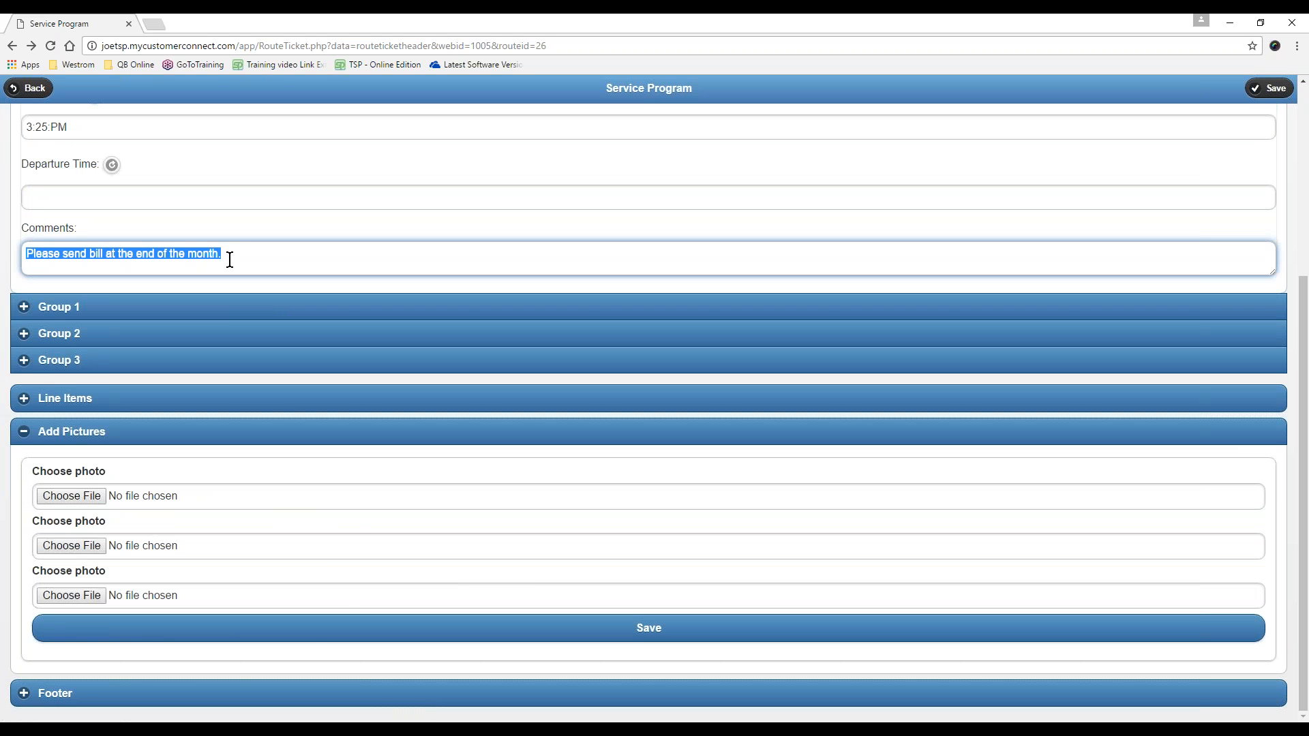
mouse_move(956, 230)
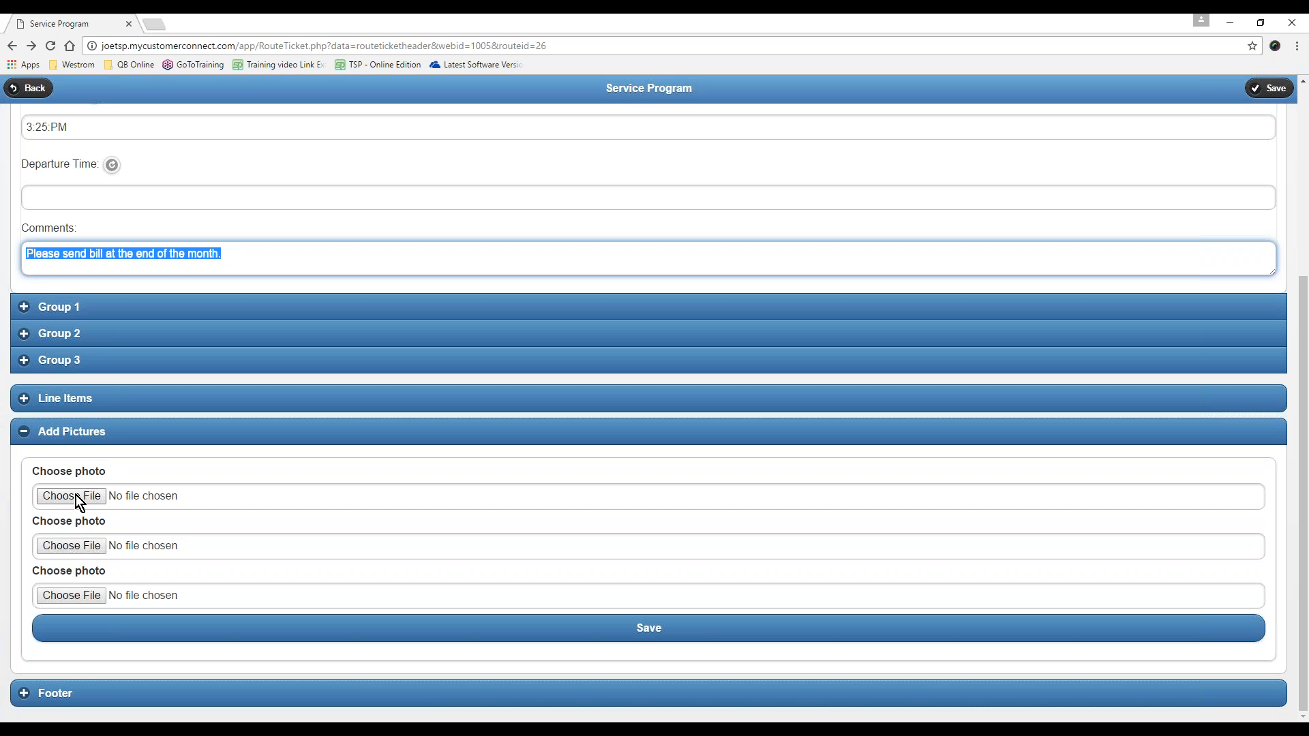
click(71, 496)
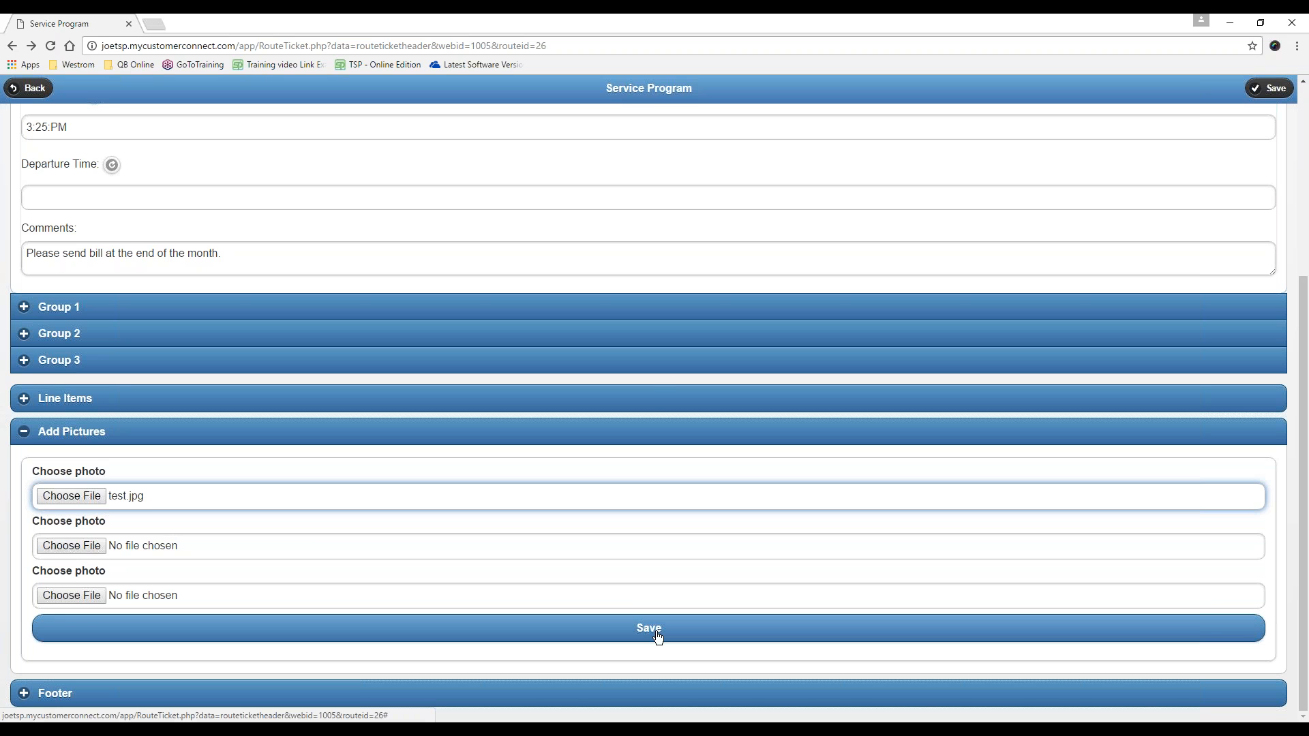
click(648, 628)
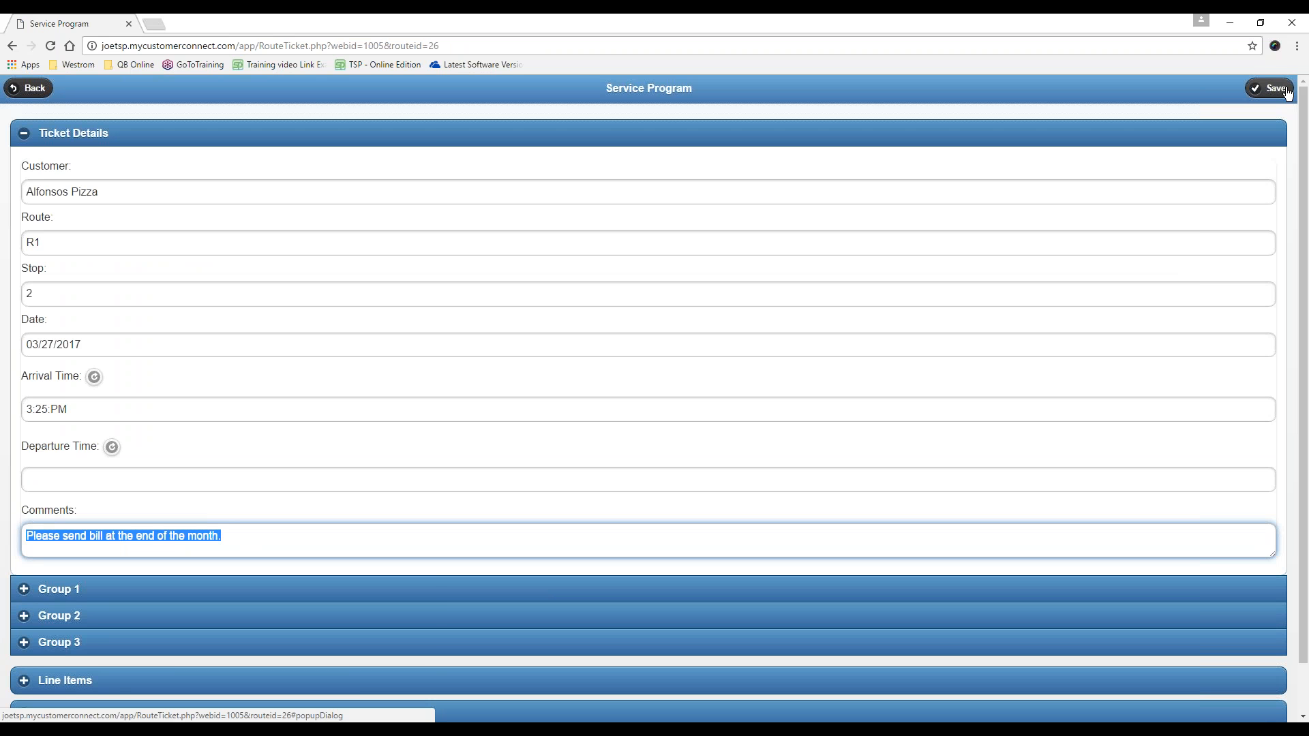
scroll(down, 3)
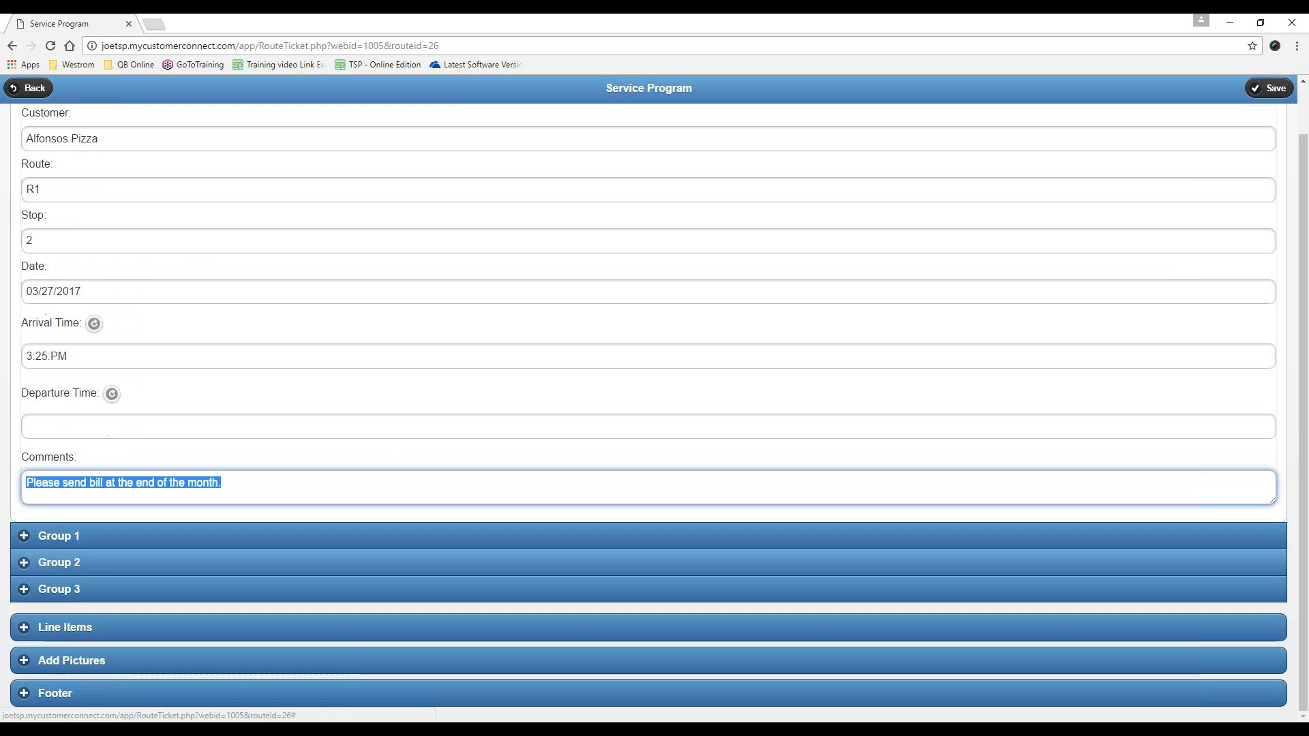
click(71, 661)
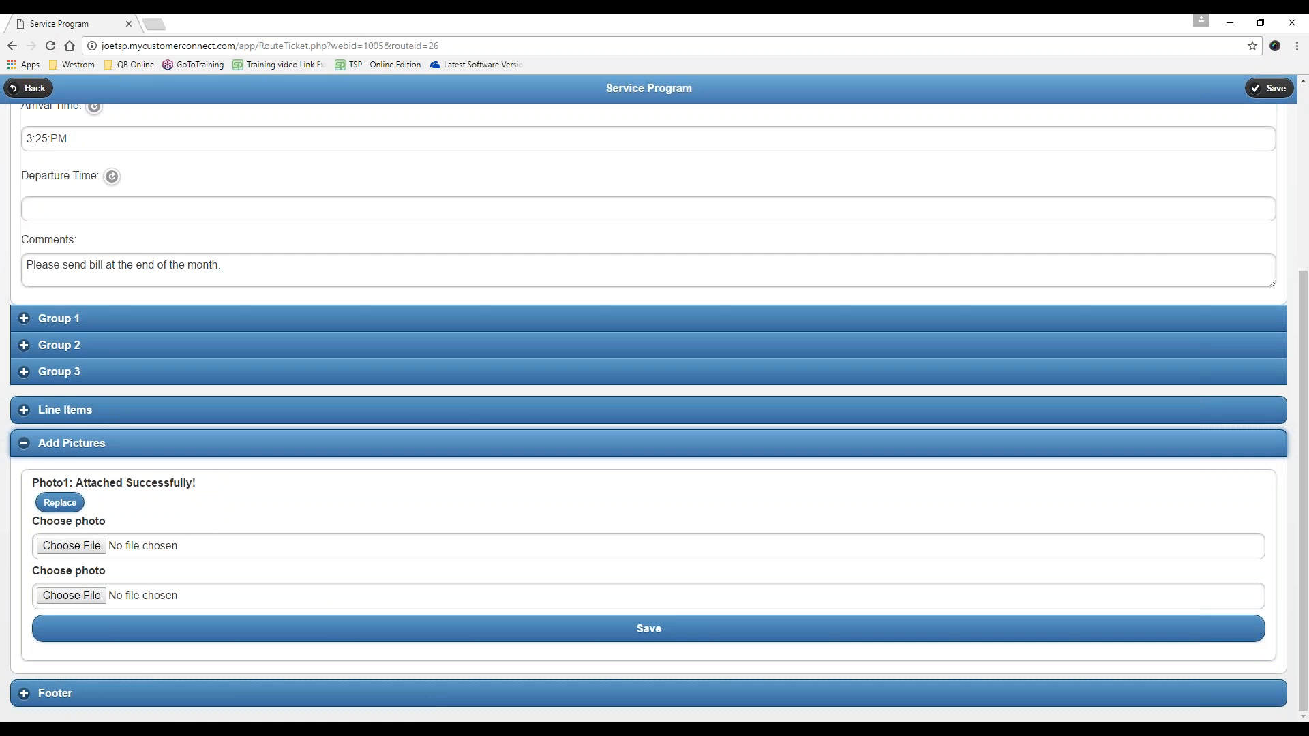
Stamp a 3:29 PM departure time in the Footer and set Complete to Yes
click(36, 442)
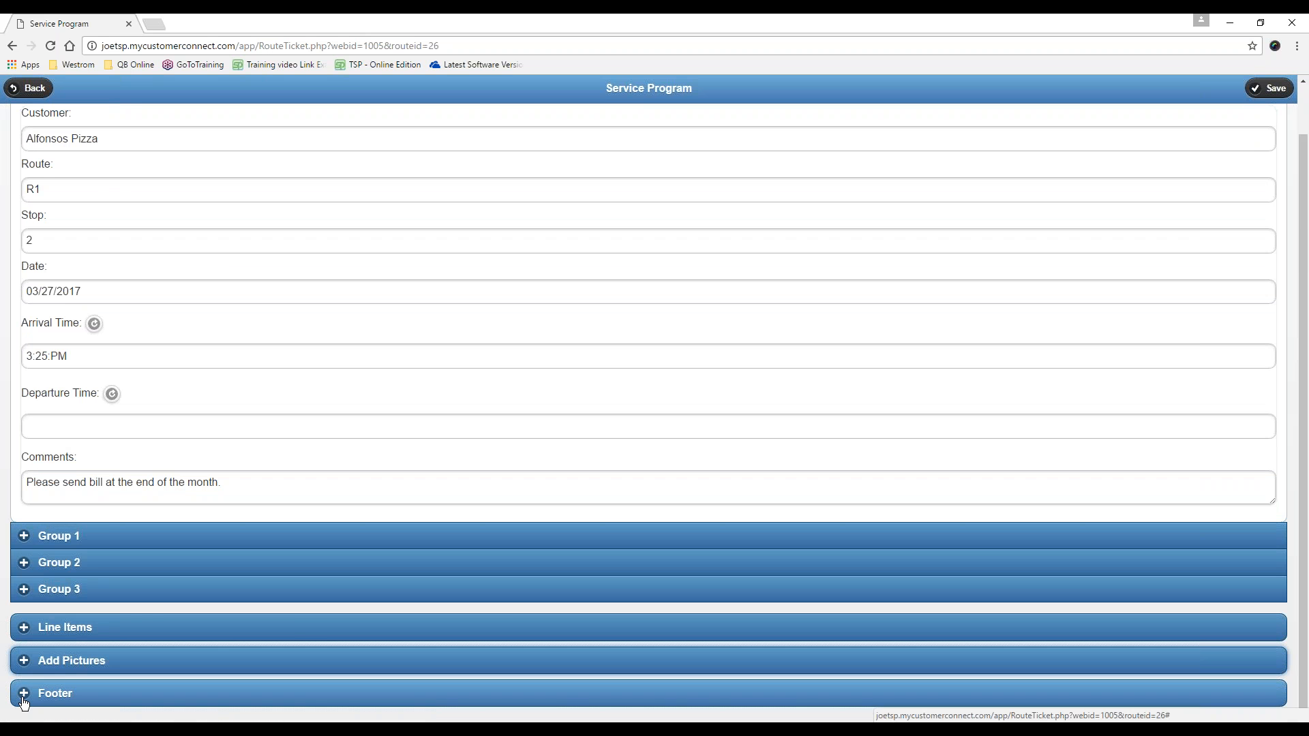
click(55, 693)
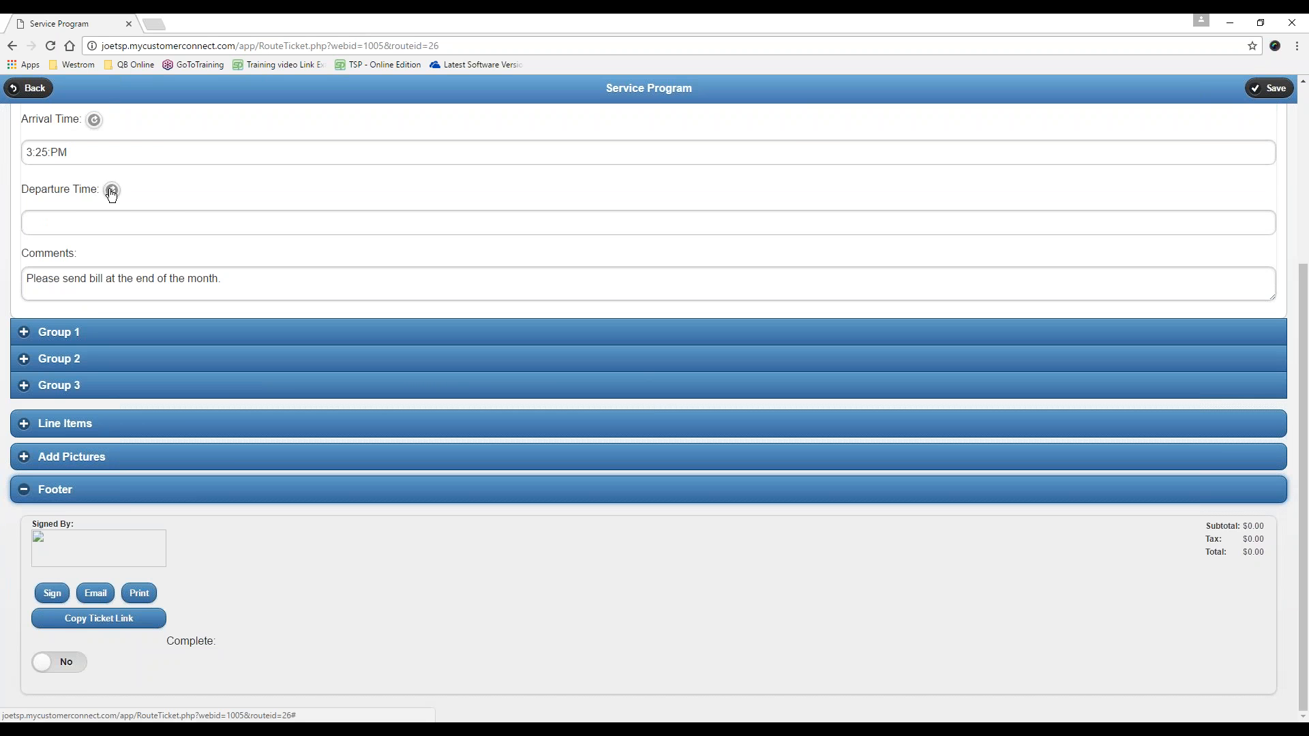
click(112, 189)
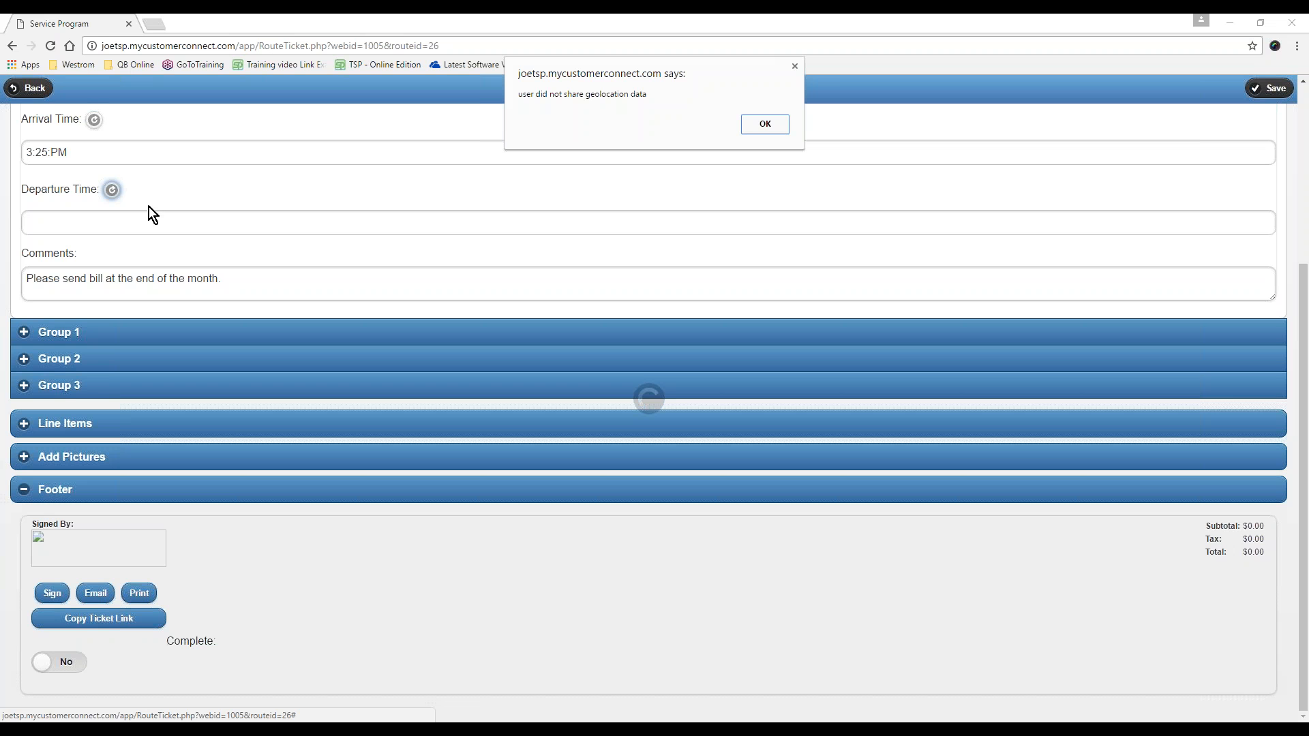
click(763, 123)
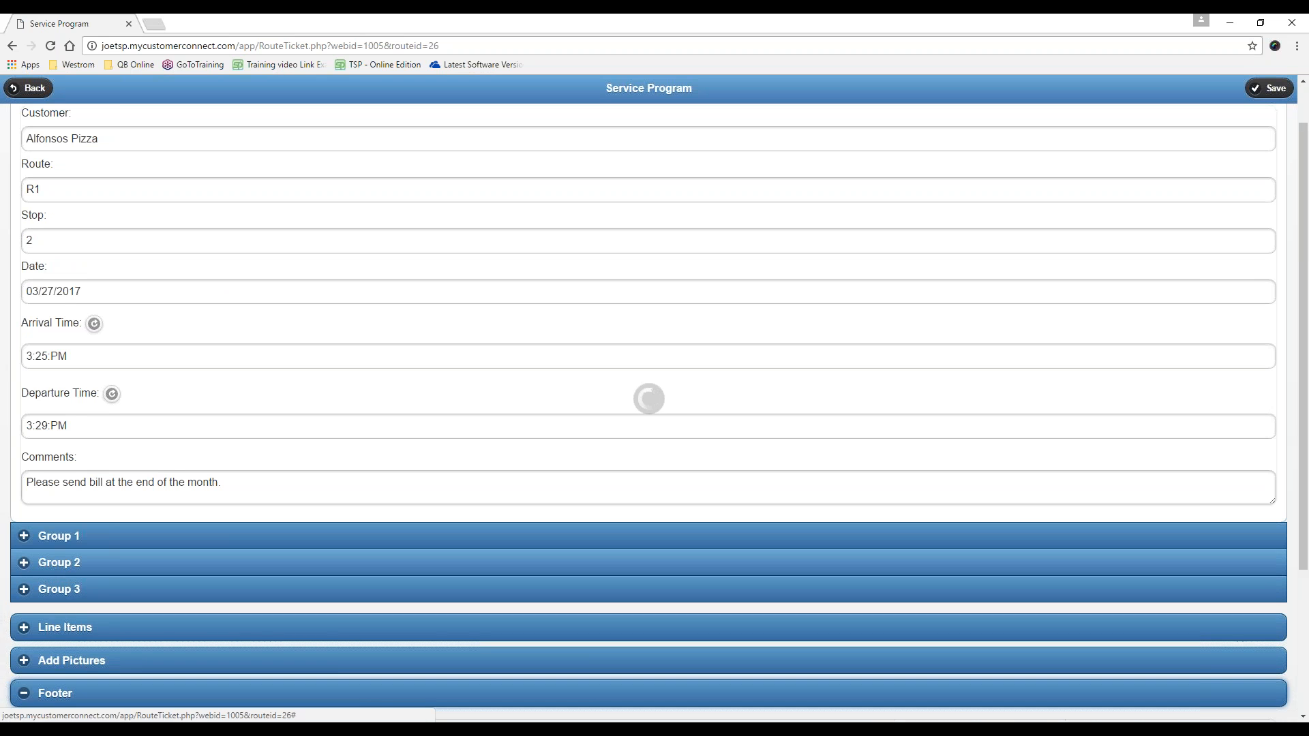
scroll(down, 3)
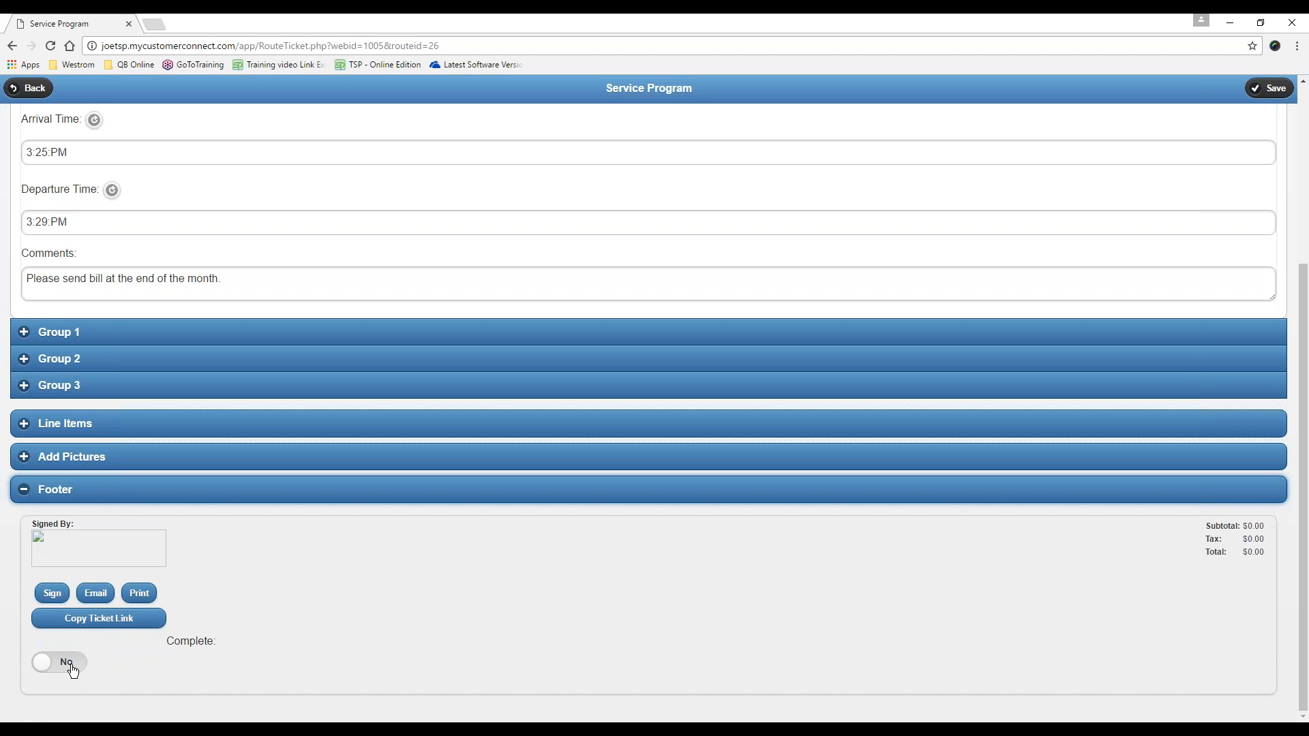
click(59, 662)
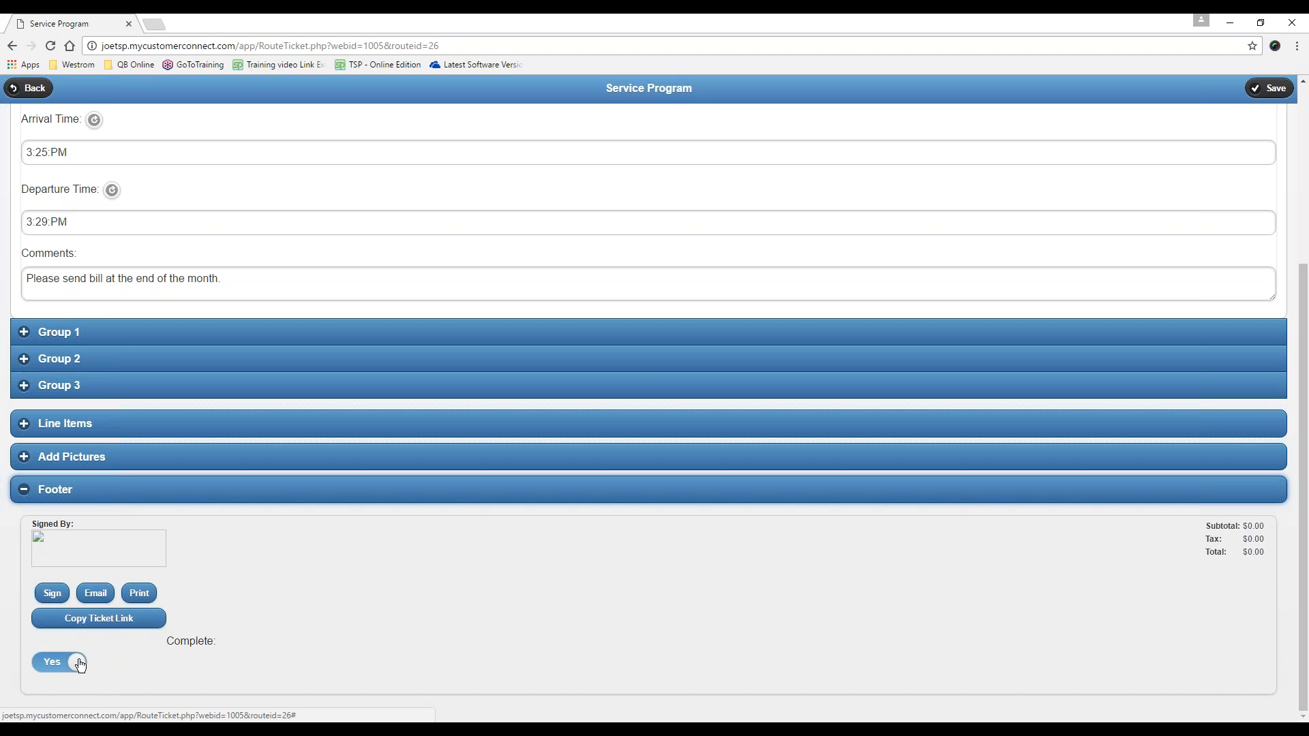
mouse_move(81, 664)
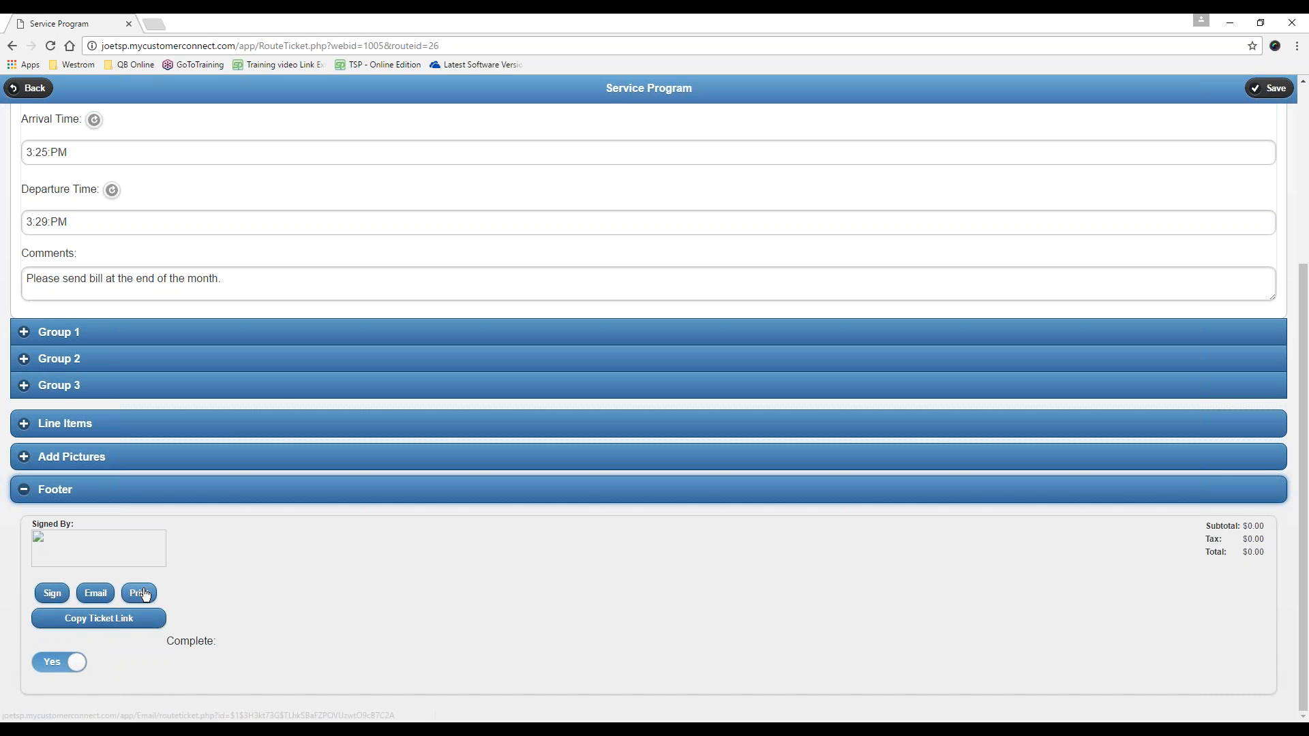
Print ticket 1005 and scroll through its addresses, times, comment and group readings
click(137, 592)
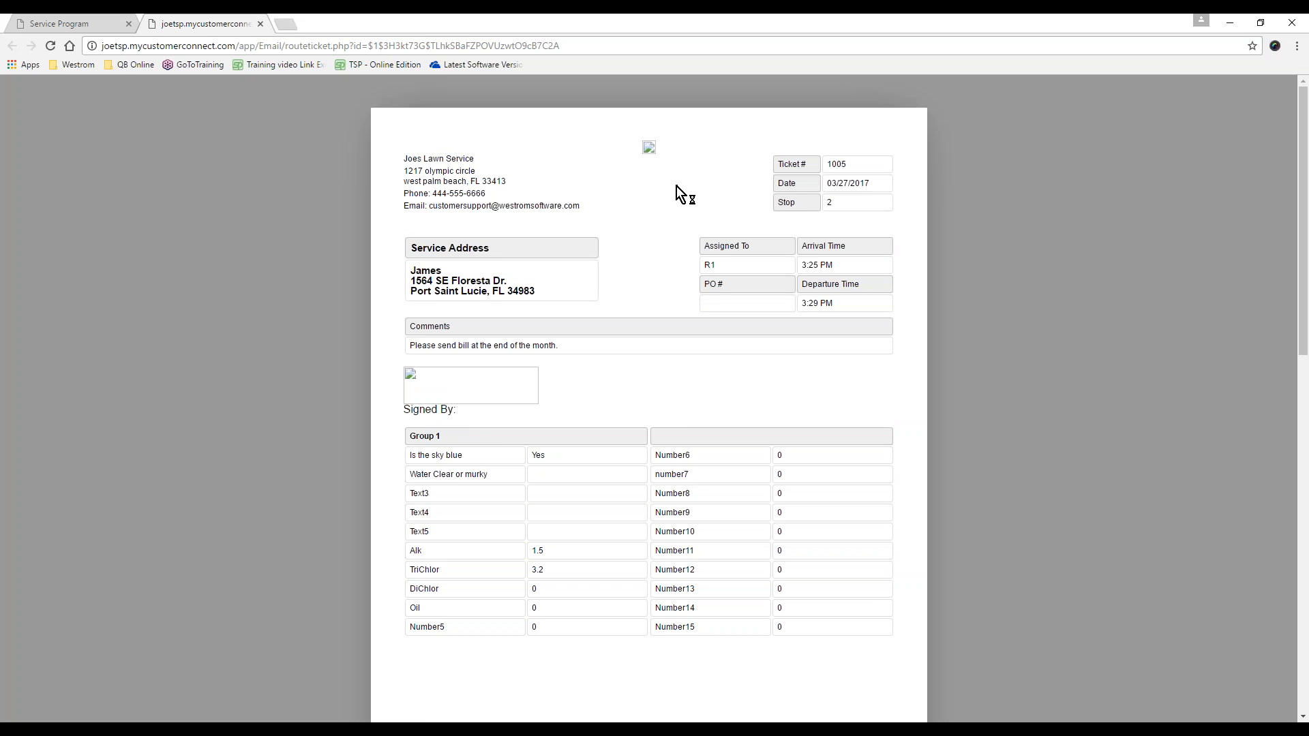
mouse_move(654, 156)
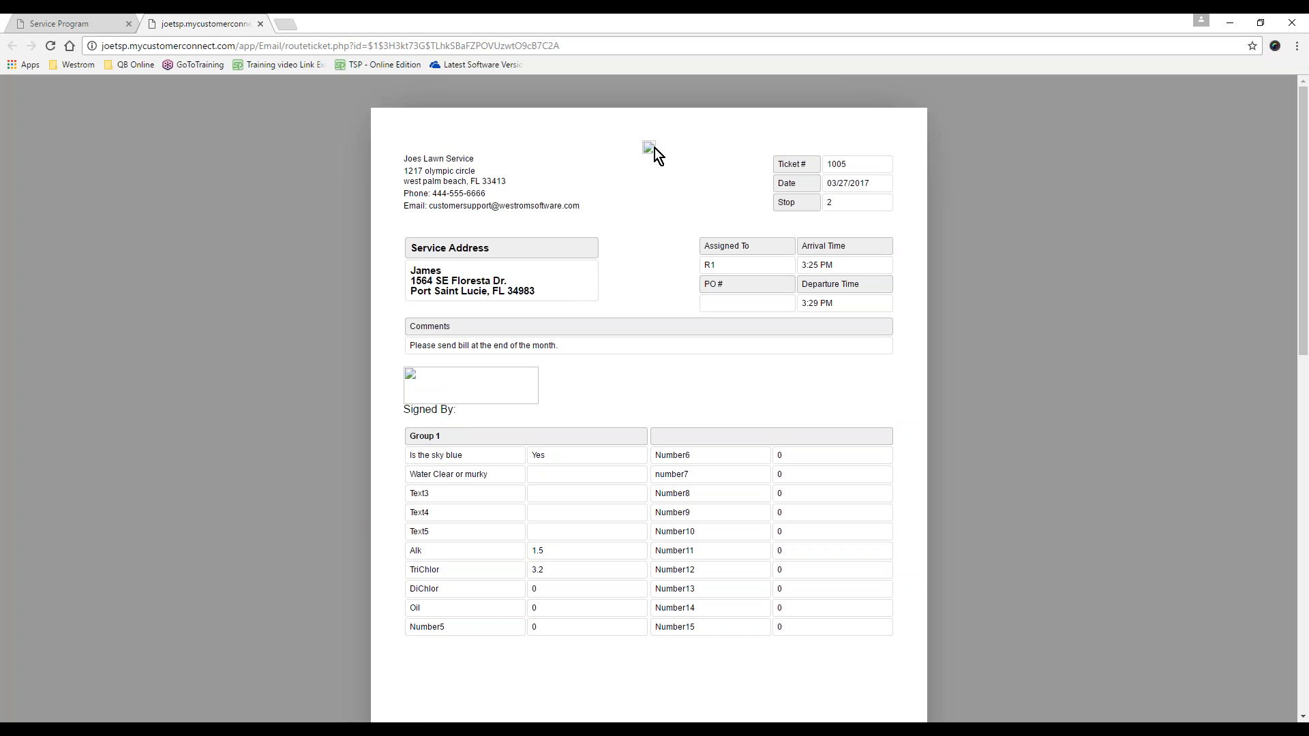
mouse_move(476, 376)
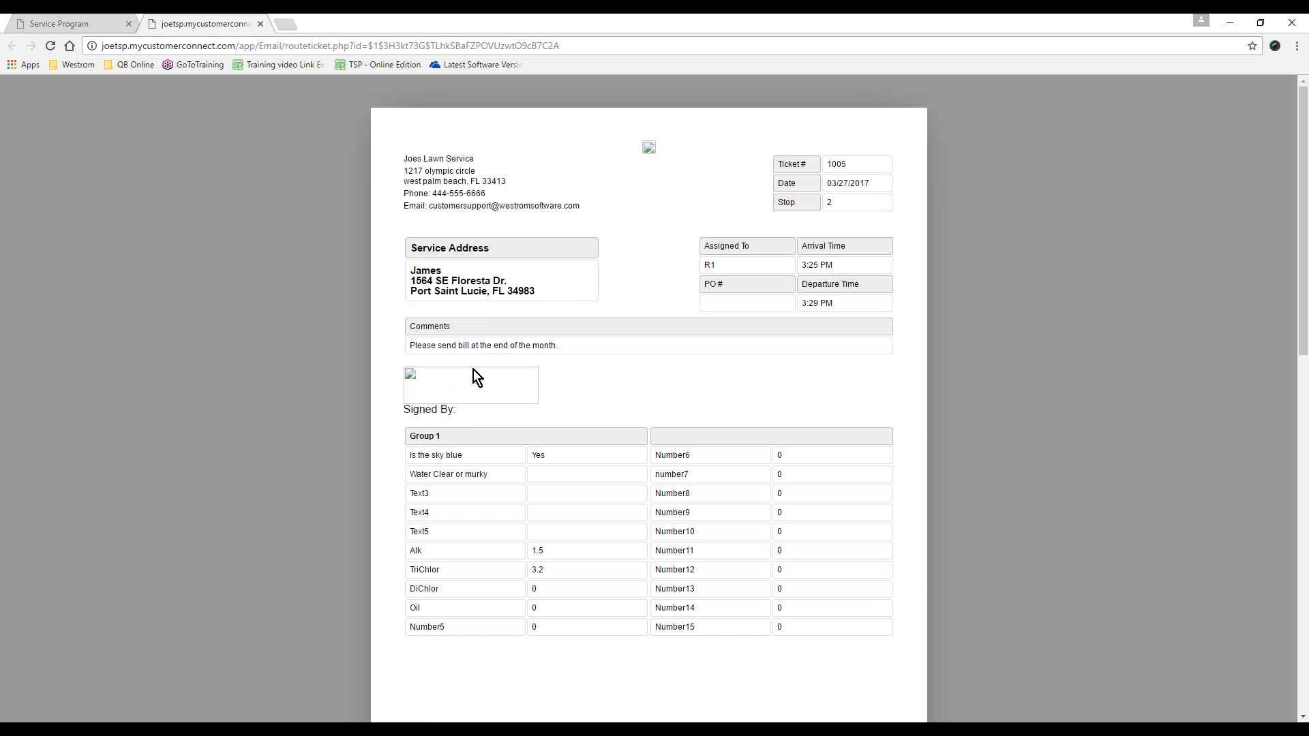
mouse_move(491, 408)
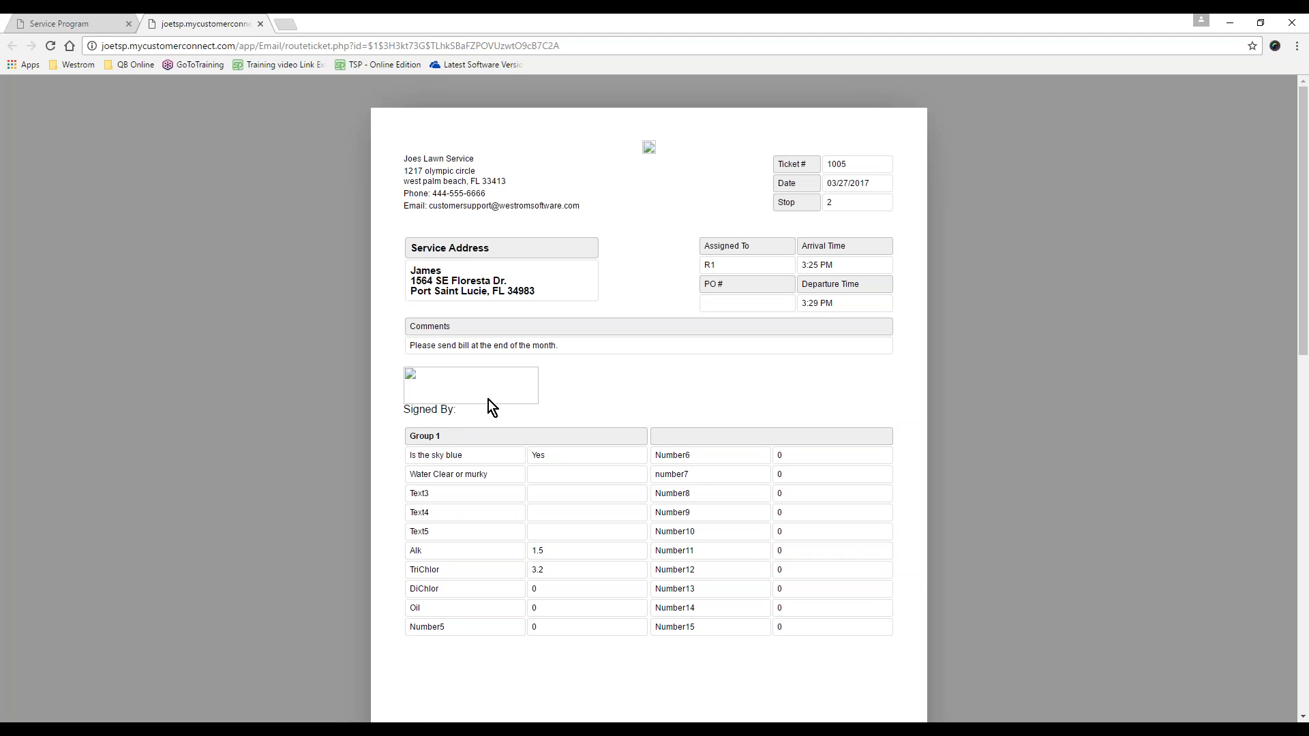
scroll(down, 3)
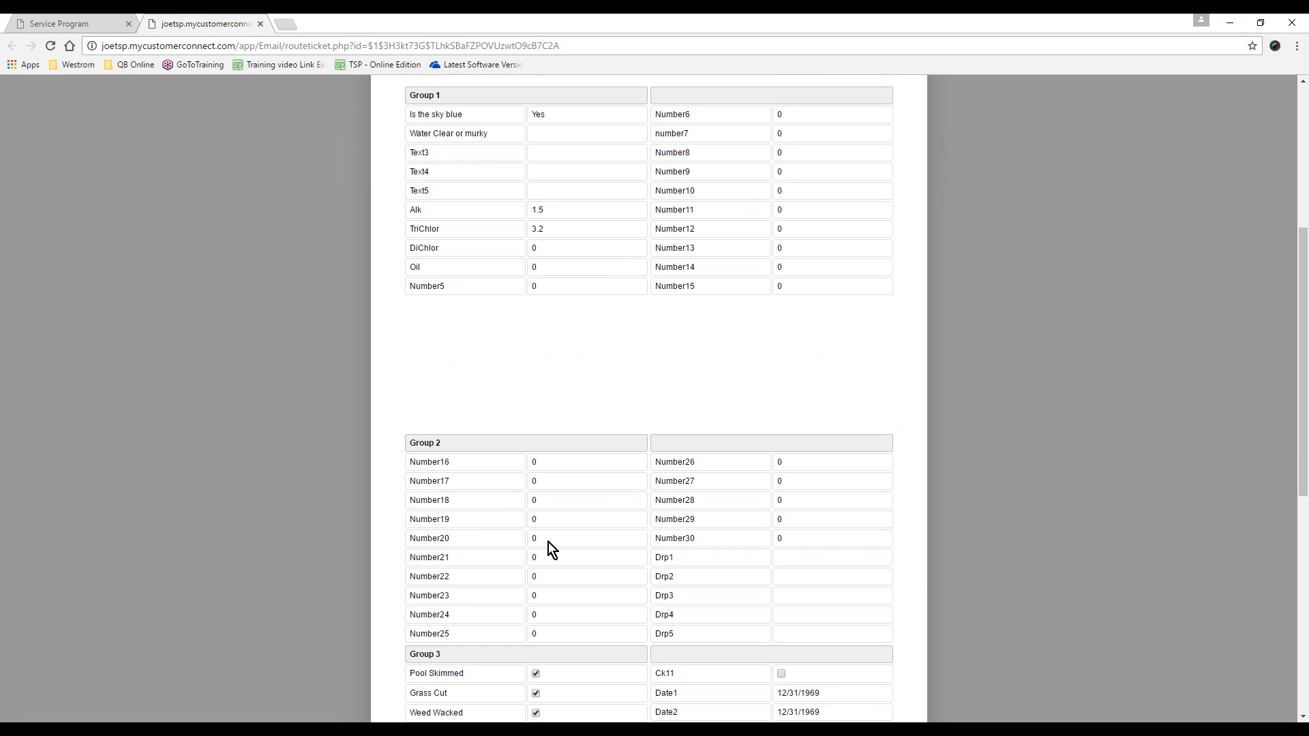
scroll(down, 3)
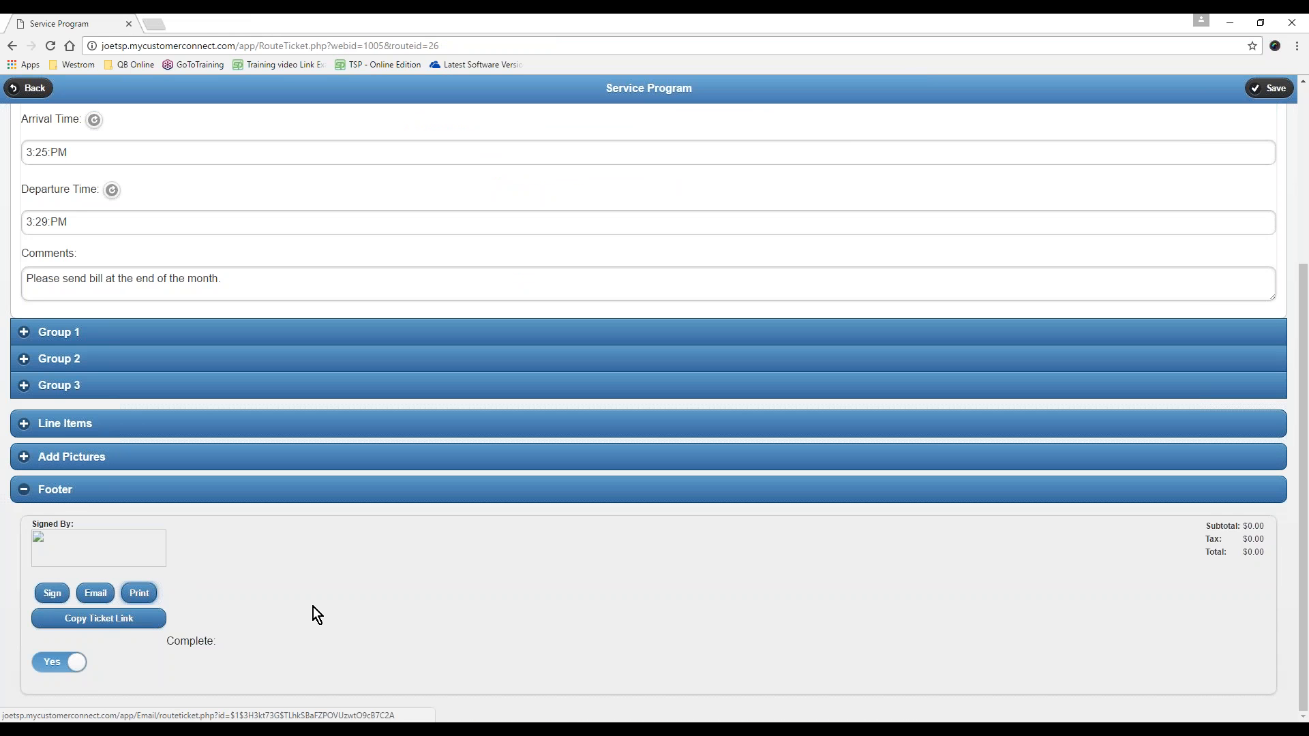
mouse_move(462, 618)
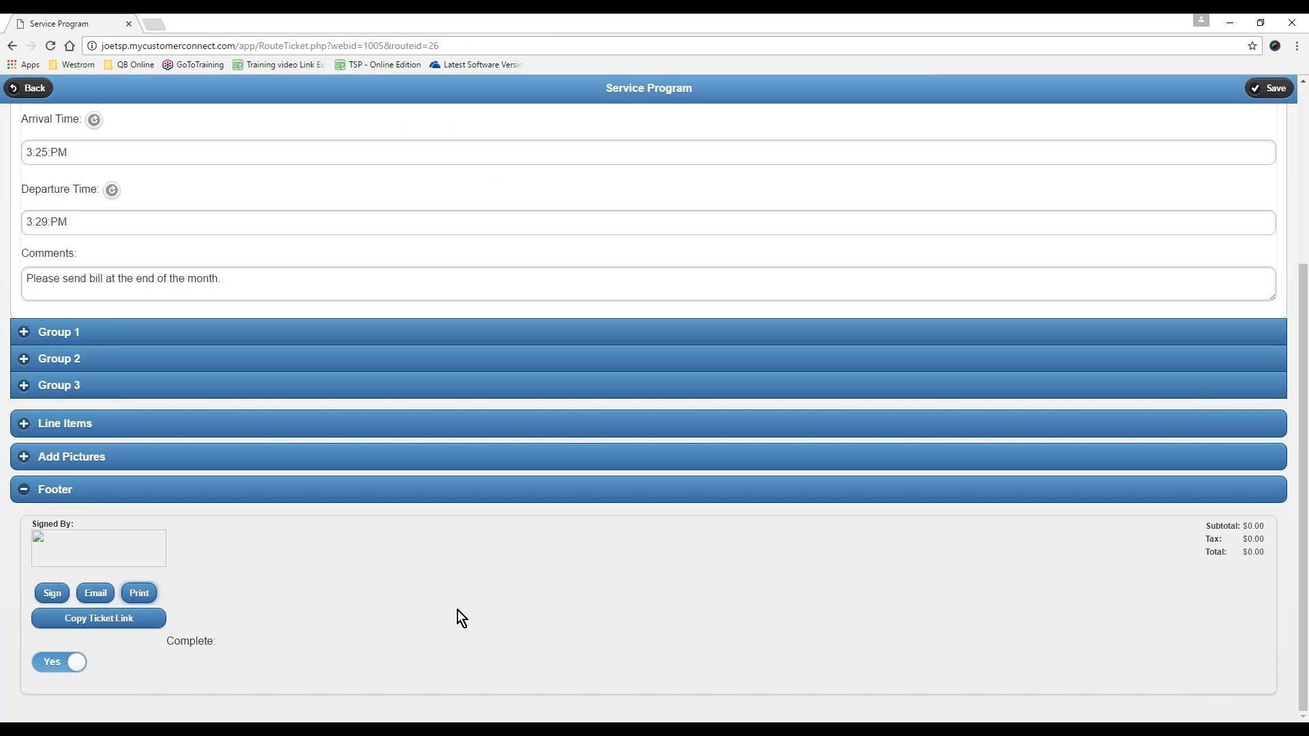
mouse_move(185, 531)
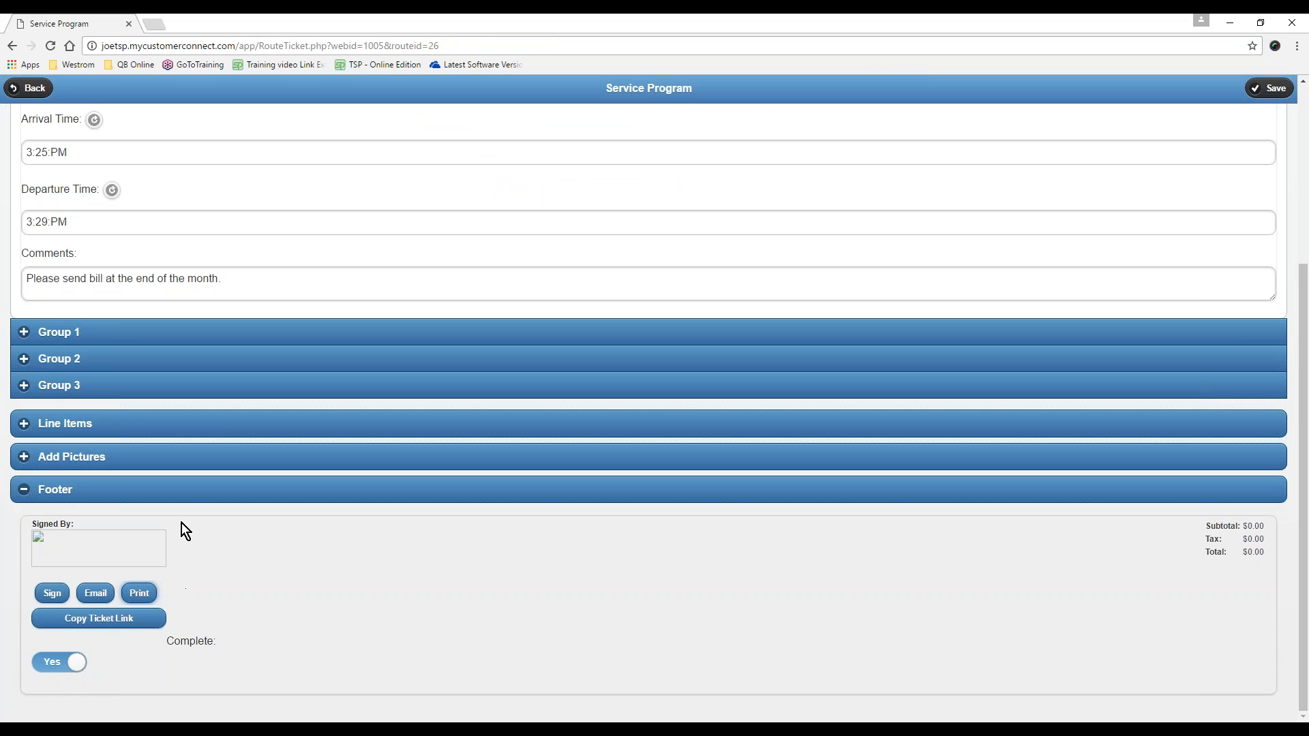
Back out to the web app's route schedule, then show the desktop Route Schedule for 3/27/2017
click(138, 592)
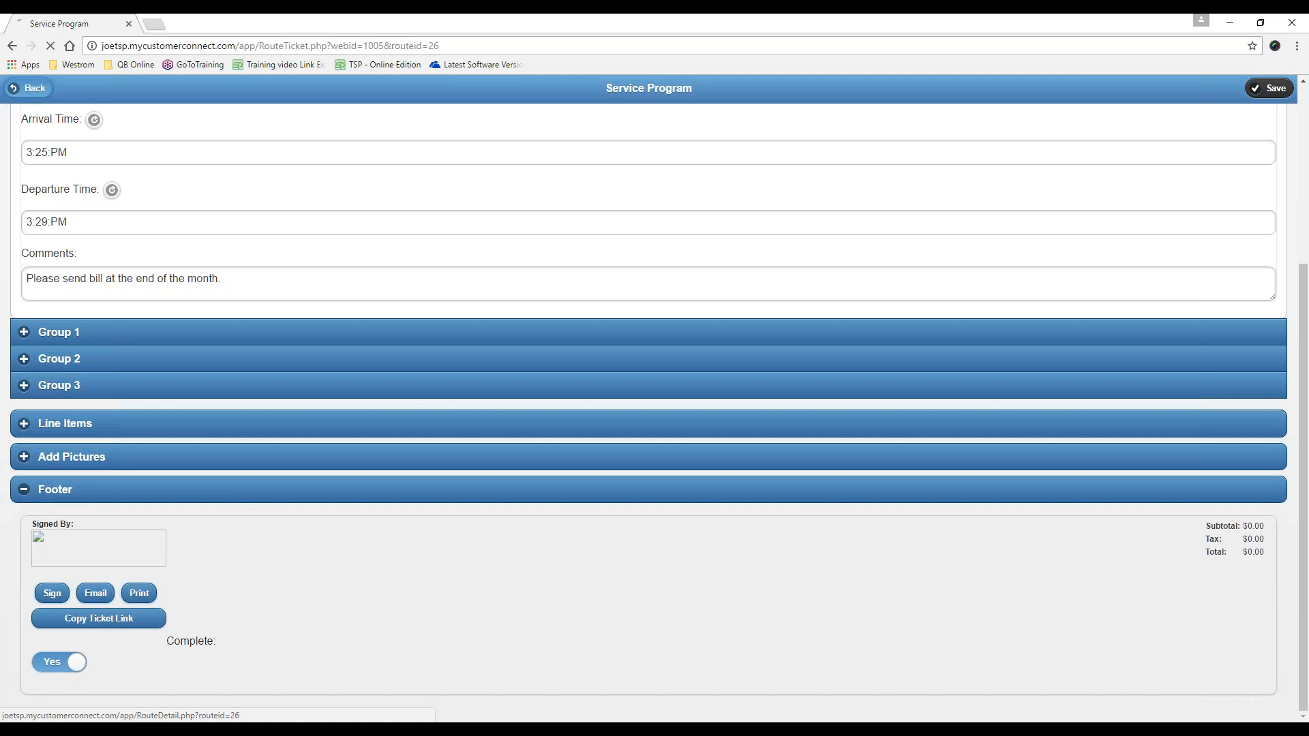
click(29, 88)
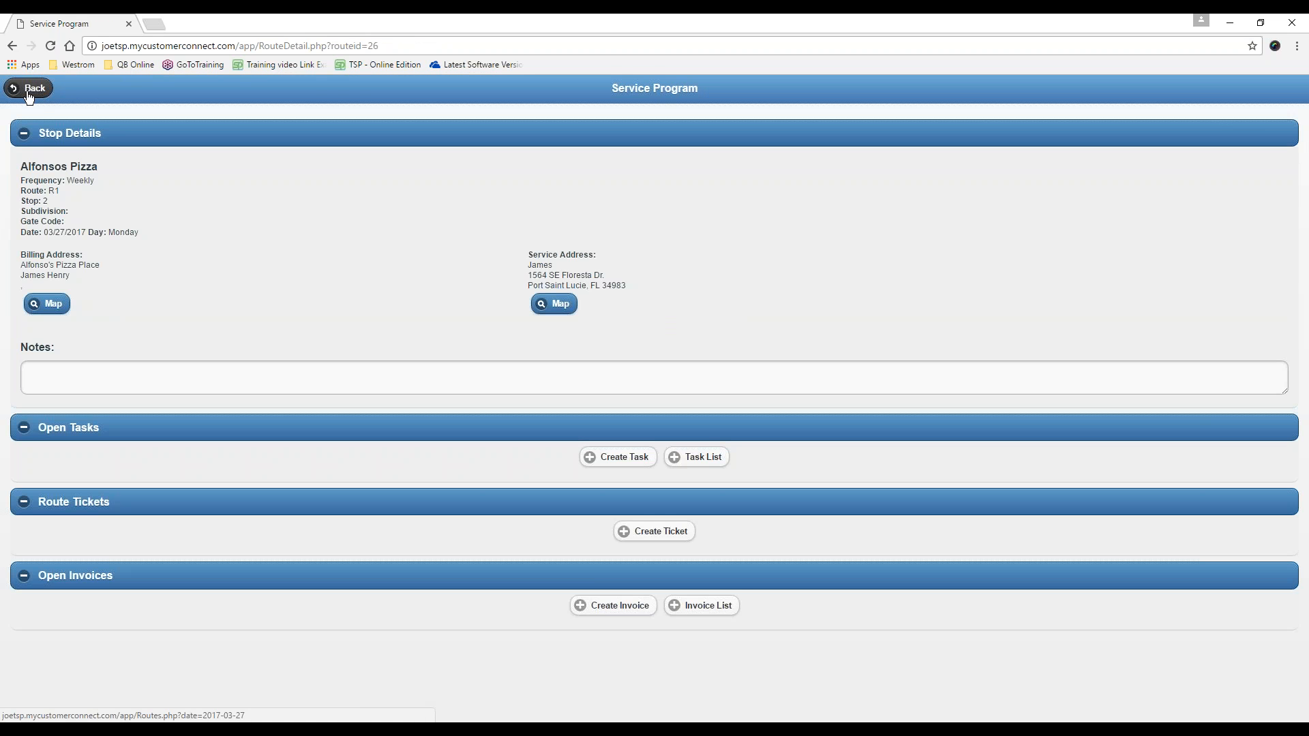
click(27, 88)
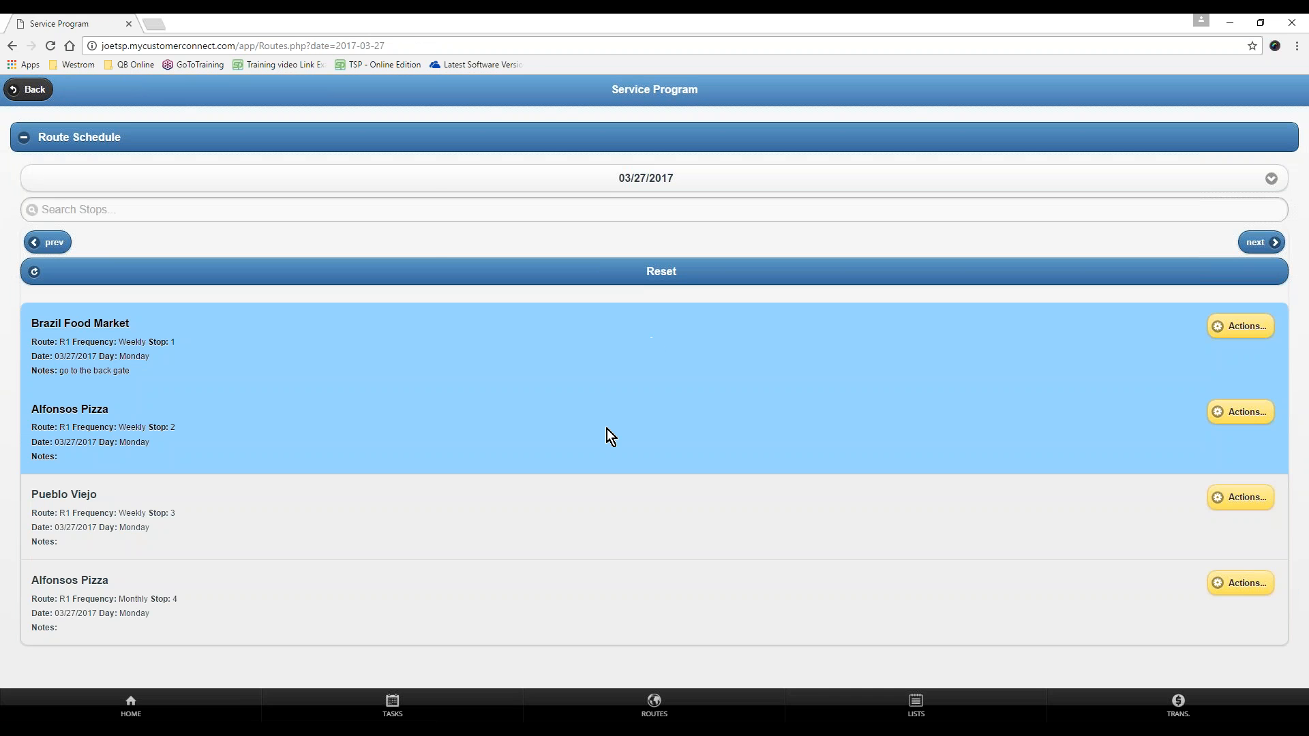
mouse_move(92, 423)
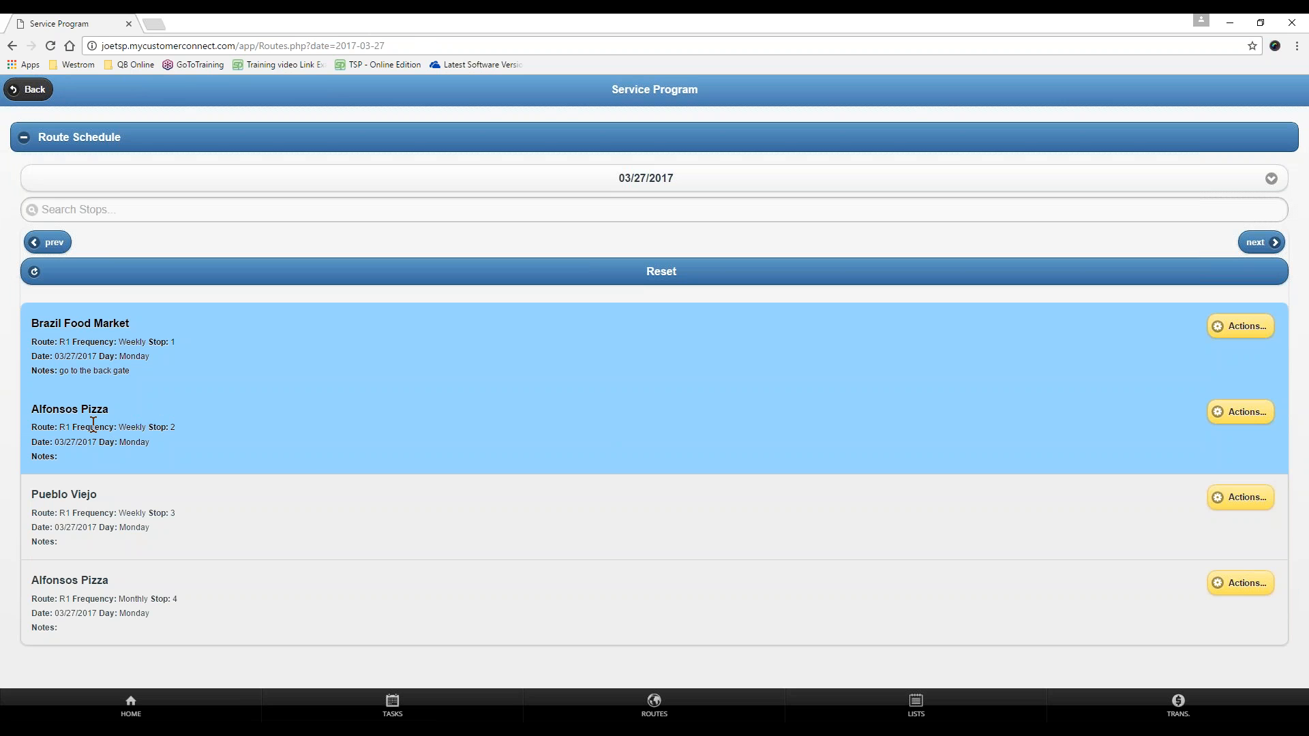
mouse_move(1212, 443)
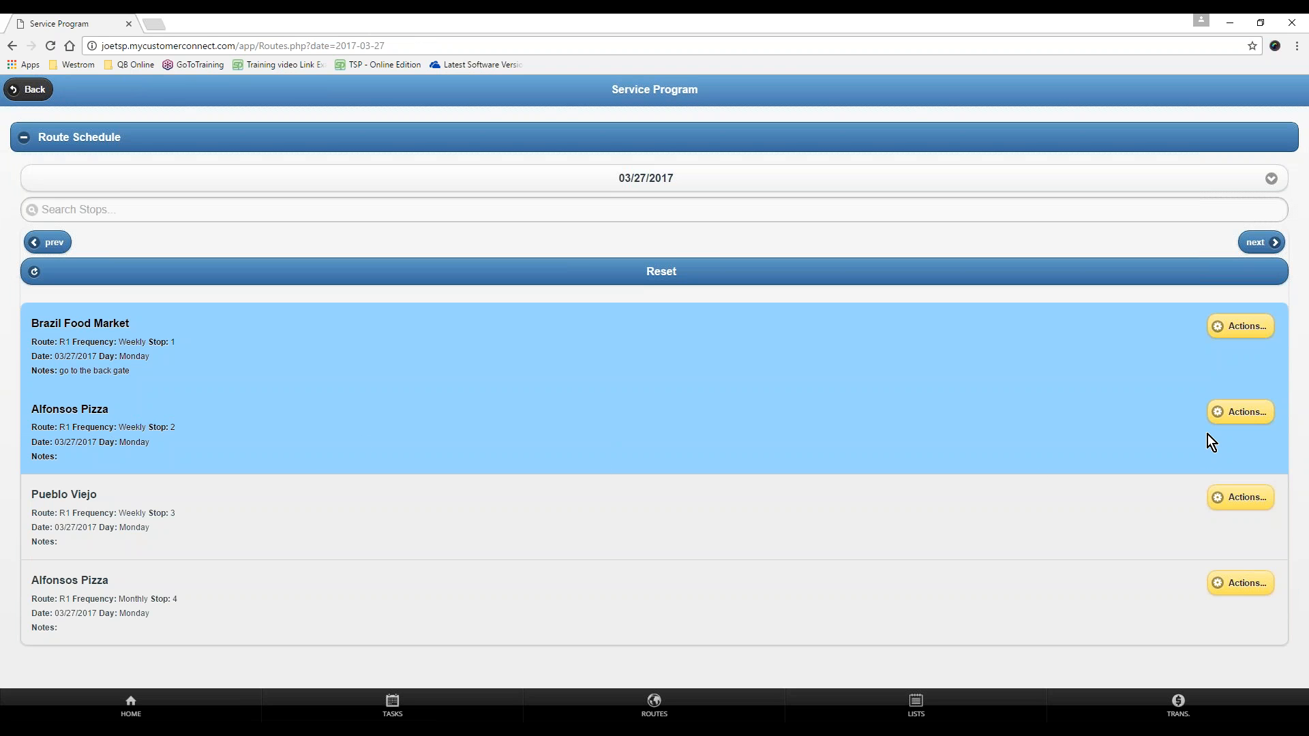
mouse_move(127, 426)
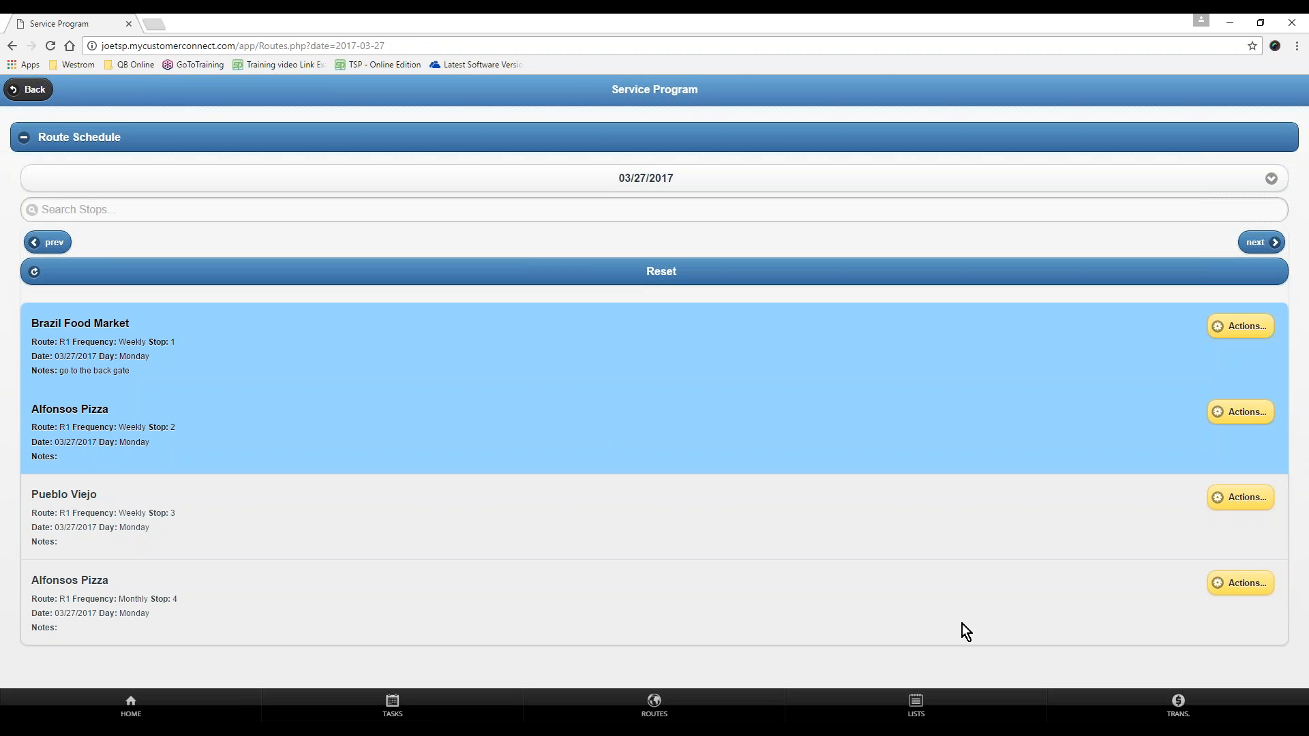
click(375, 204)
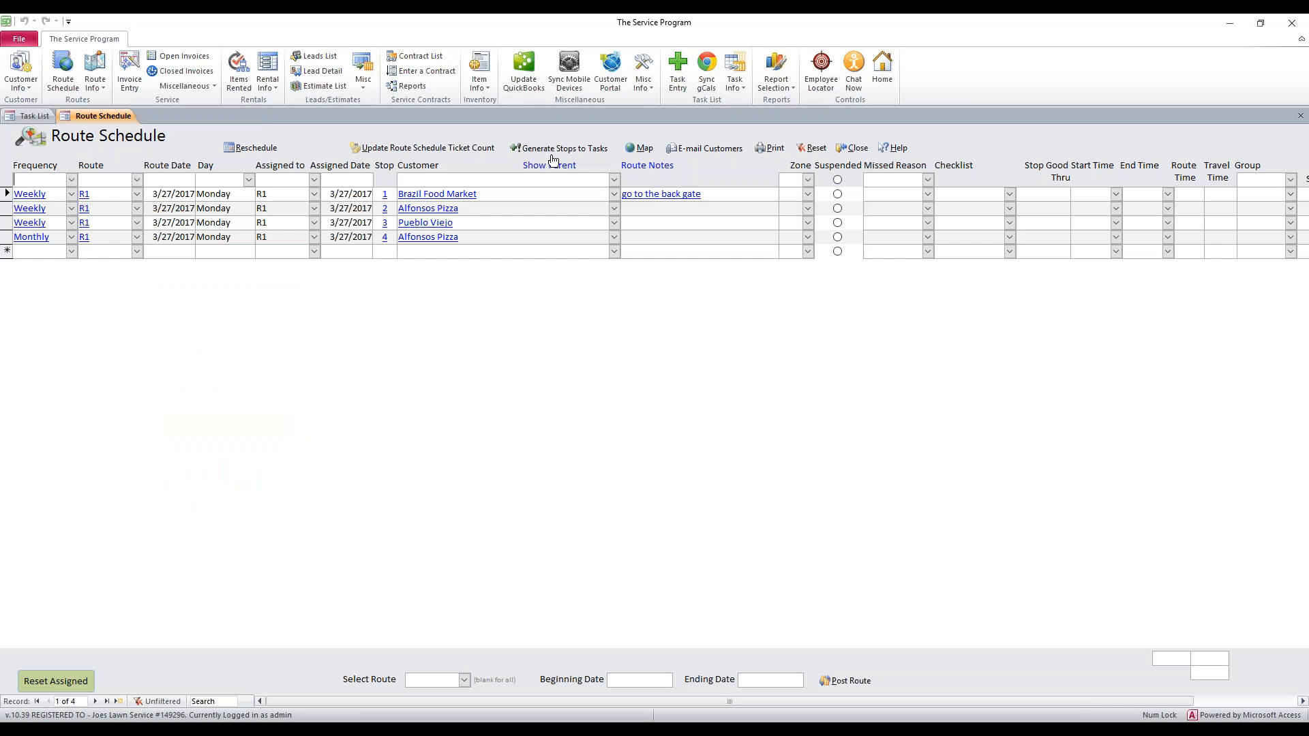
Sync Route Tickets from mobile devices and dismiss the Complete message
click(568, 71)
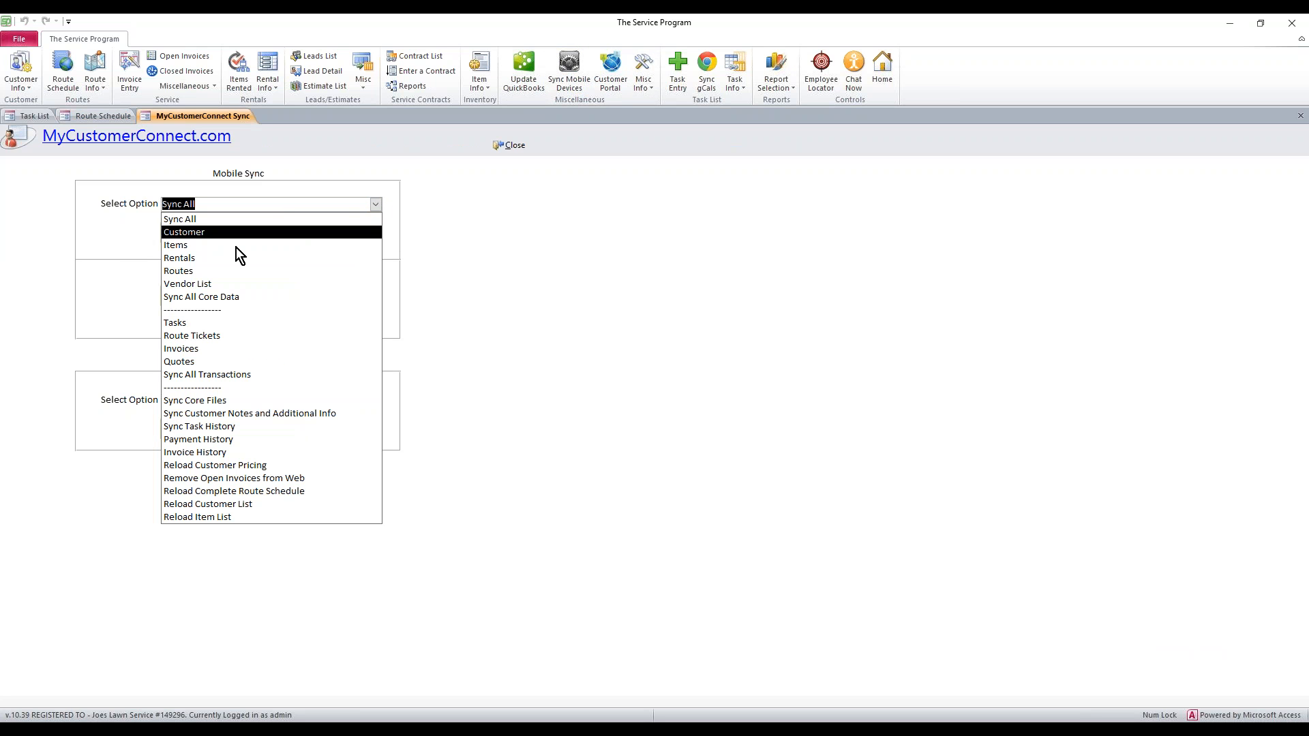
click(191, 335)
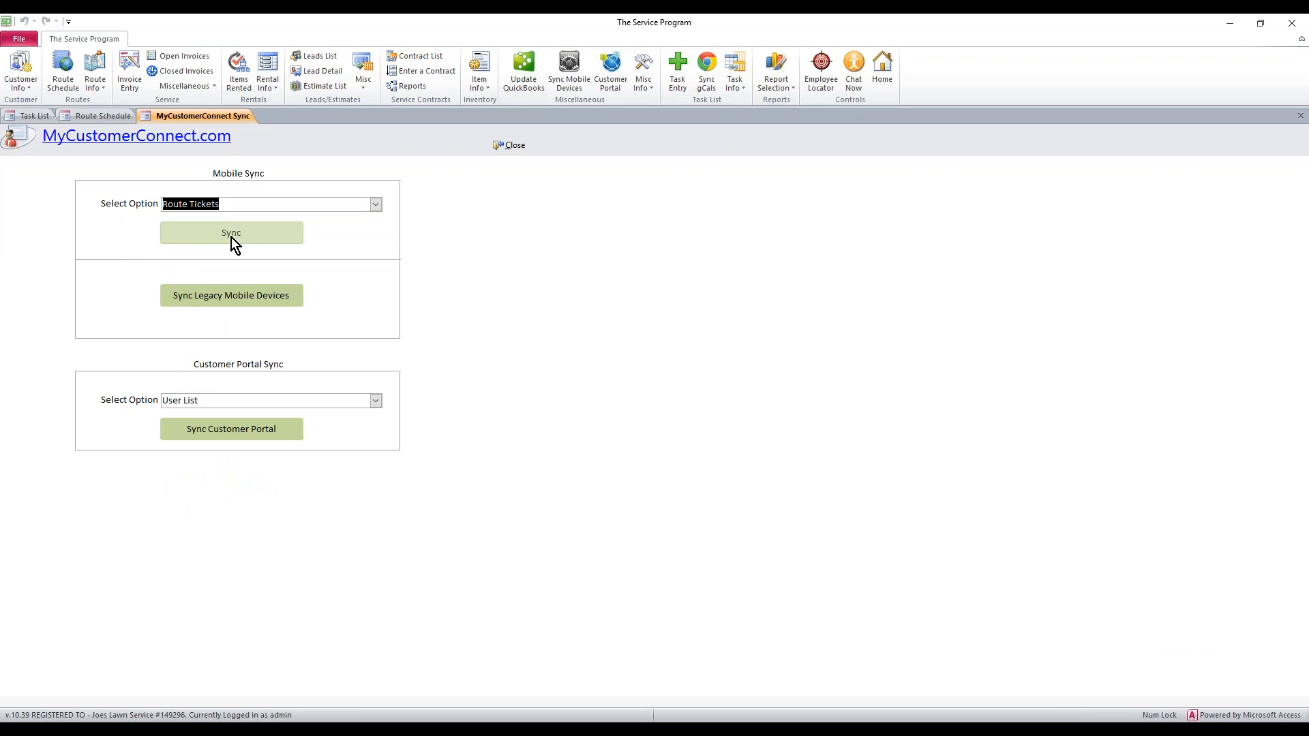
click(231, 233)
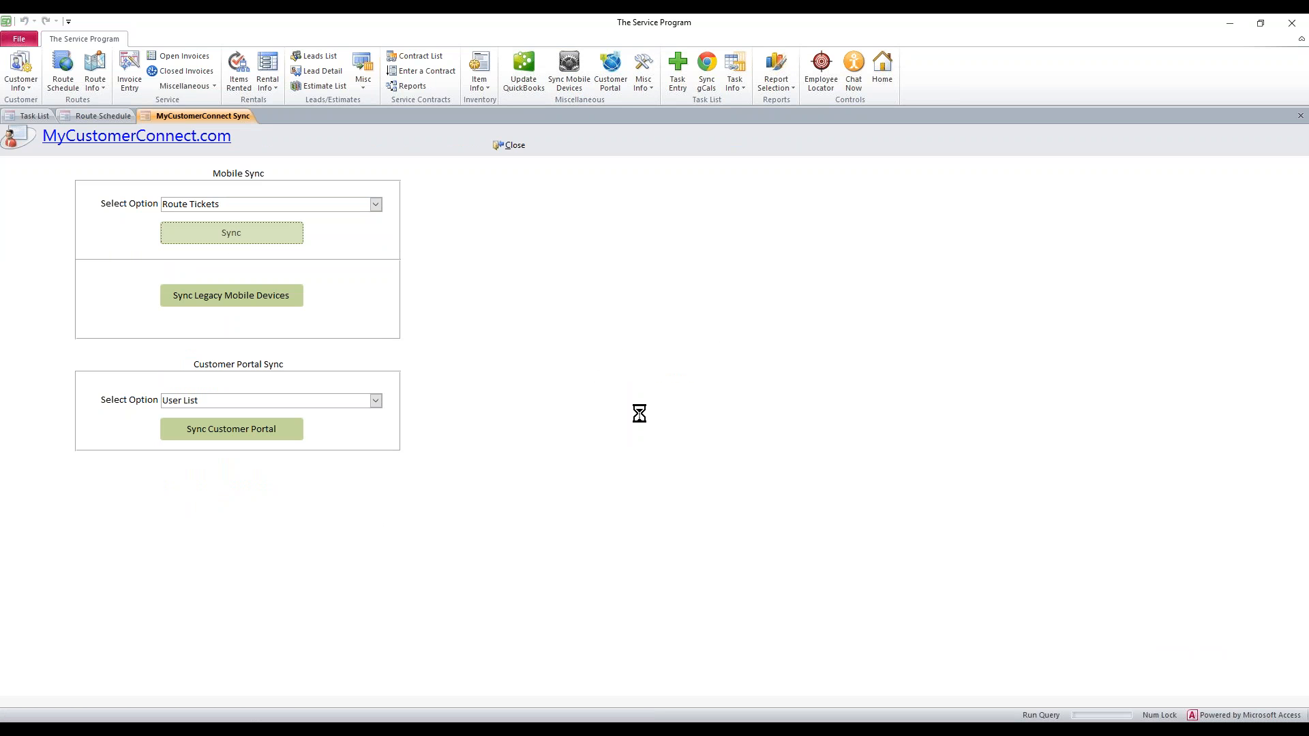
mouse_move(680, 515)
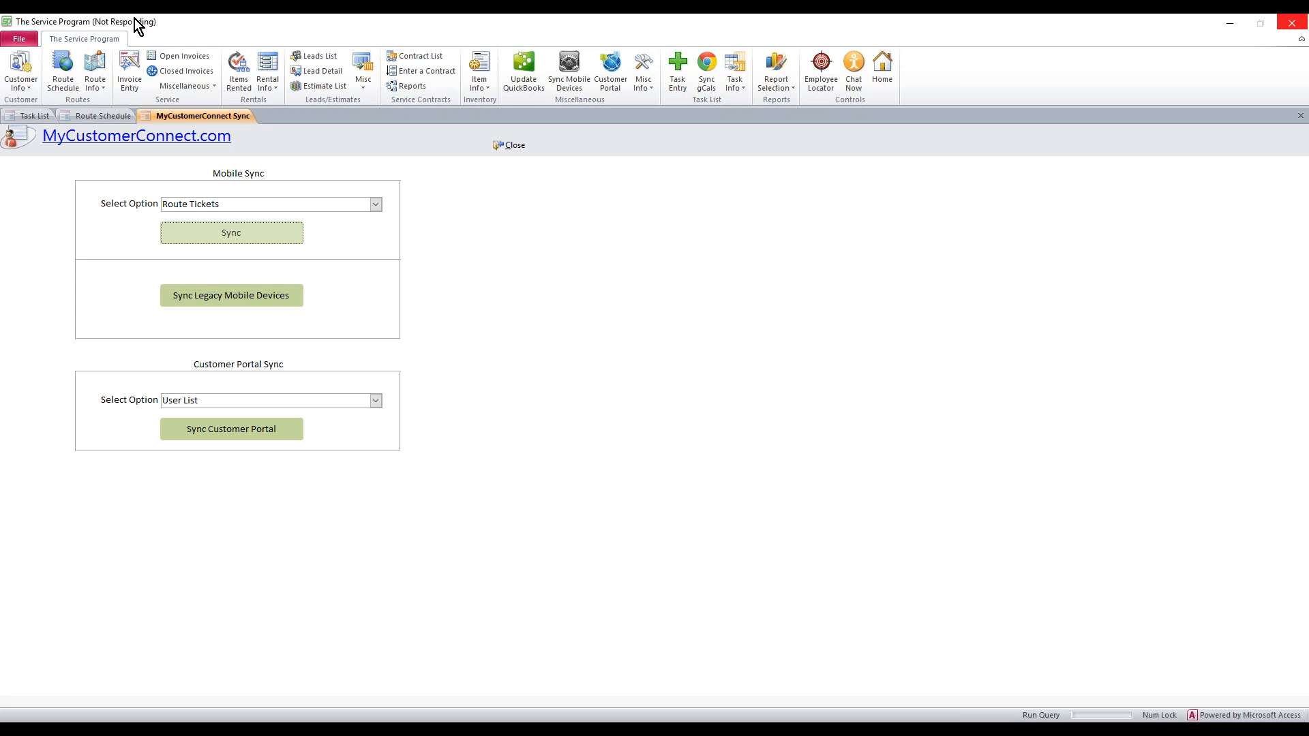
mouse_move(140, 27)
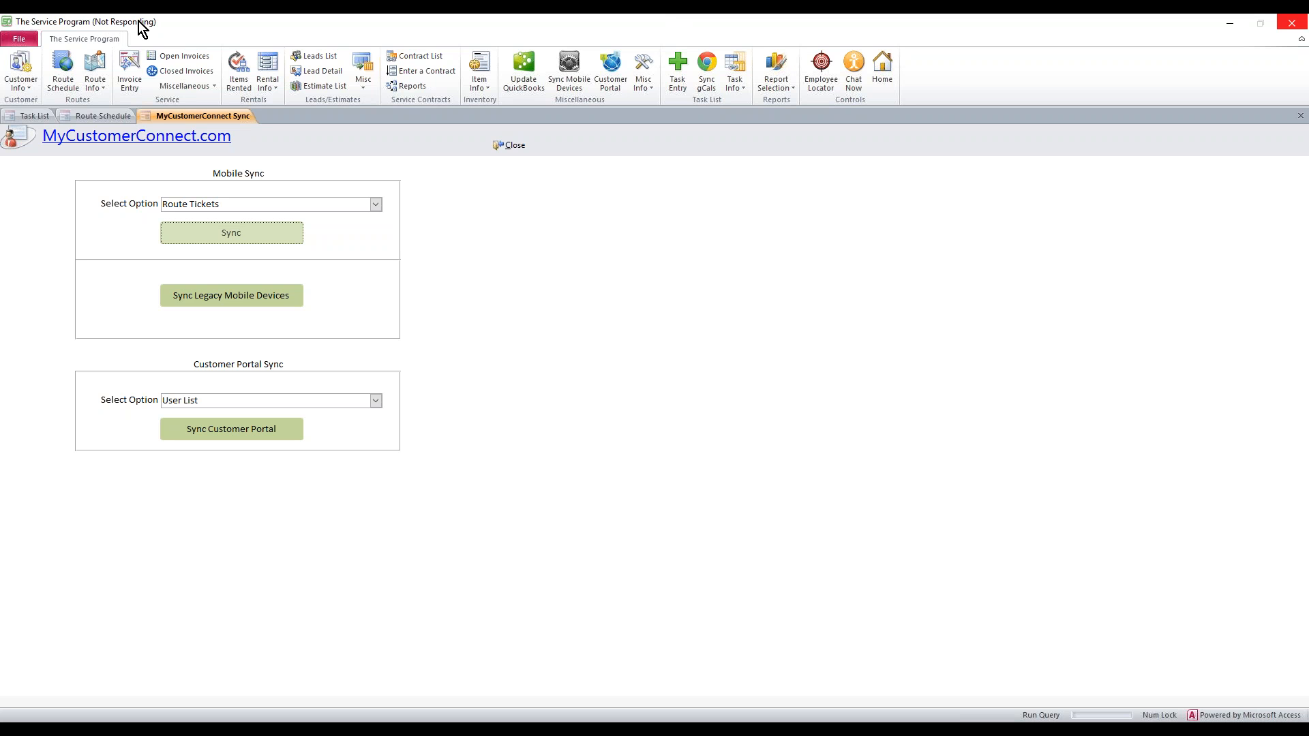
mouse_move(138, 32)
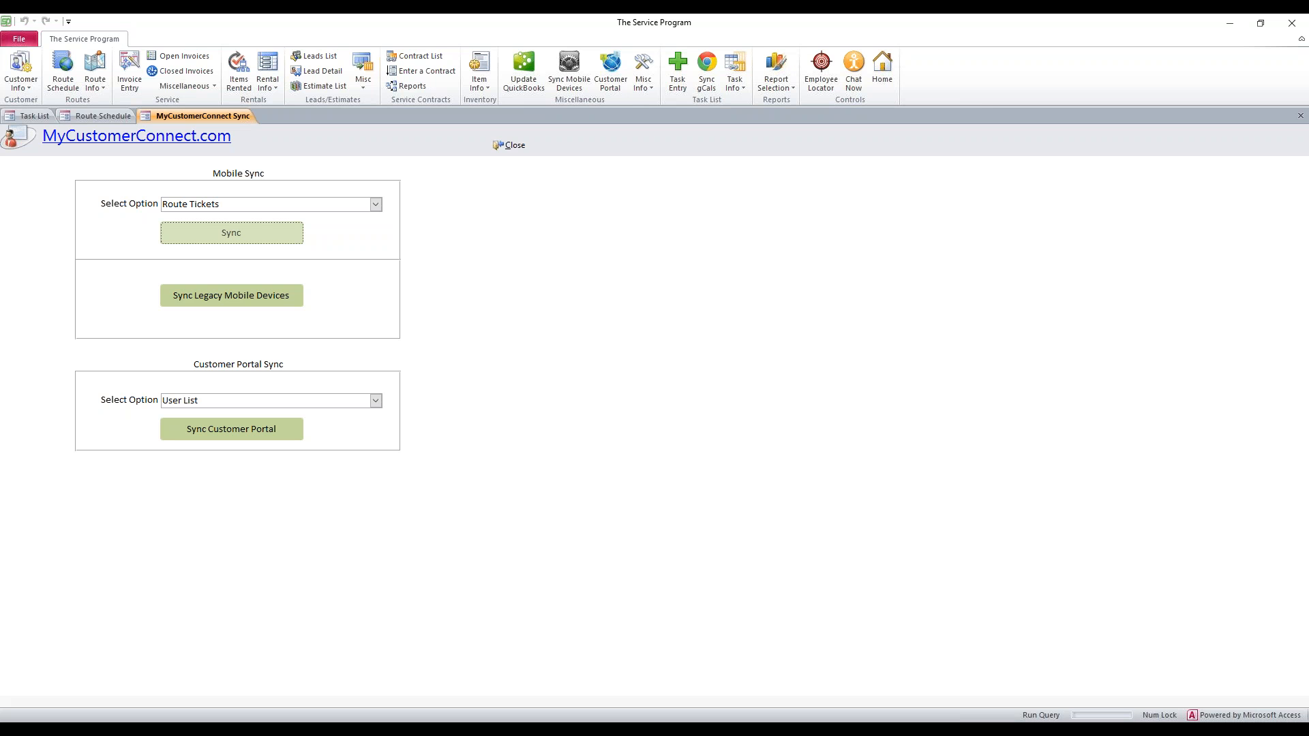
click(231, 232)
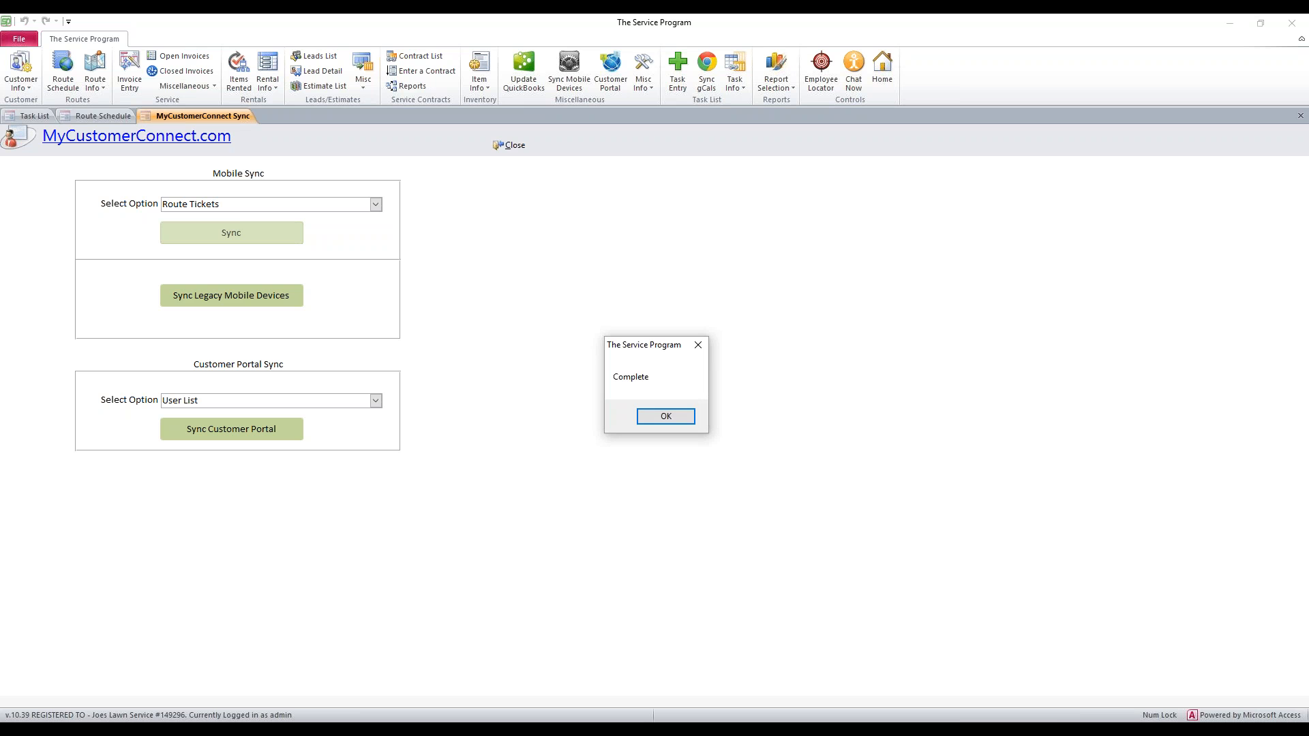
mouse_move(666, 355)
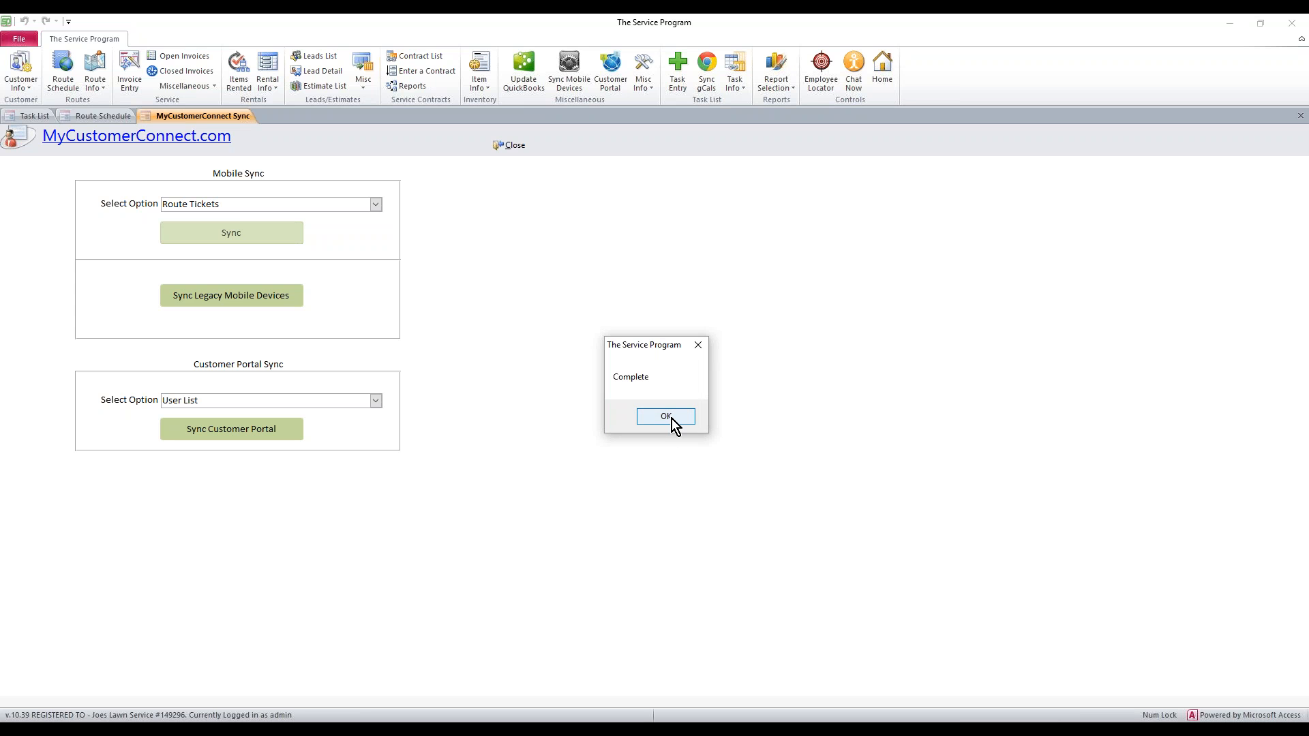
click(665, 417)
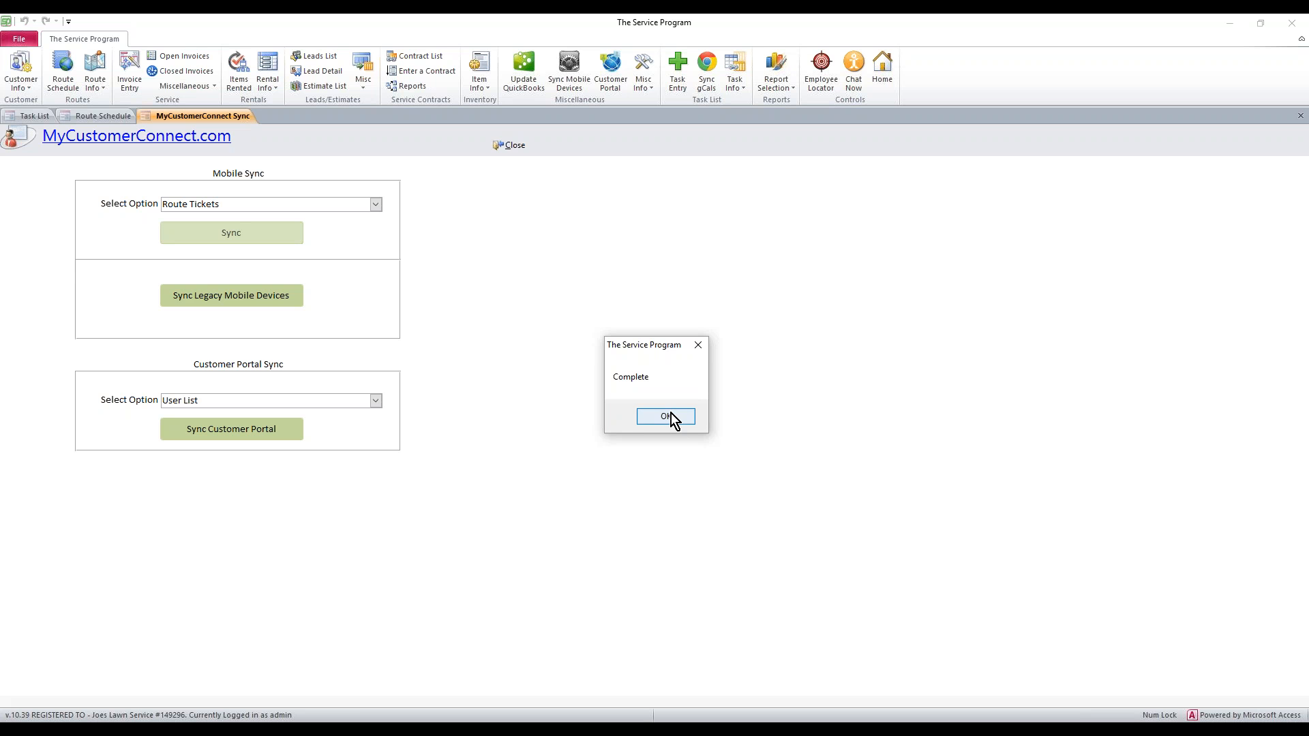
click(664, 416)
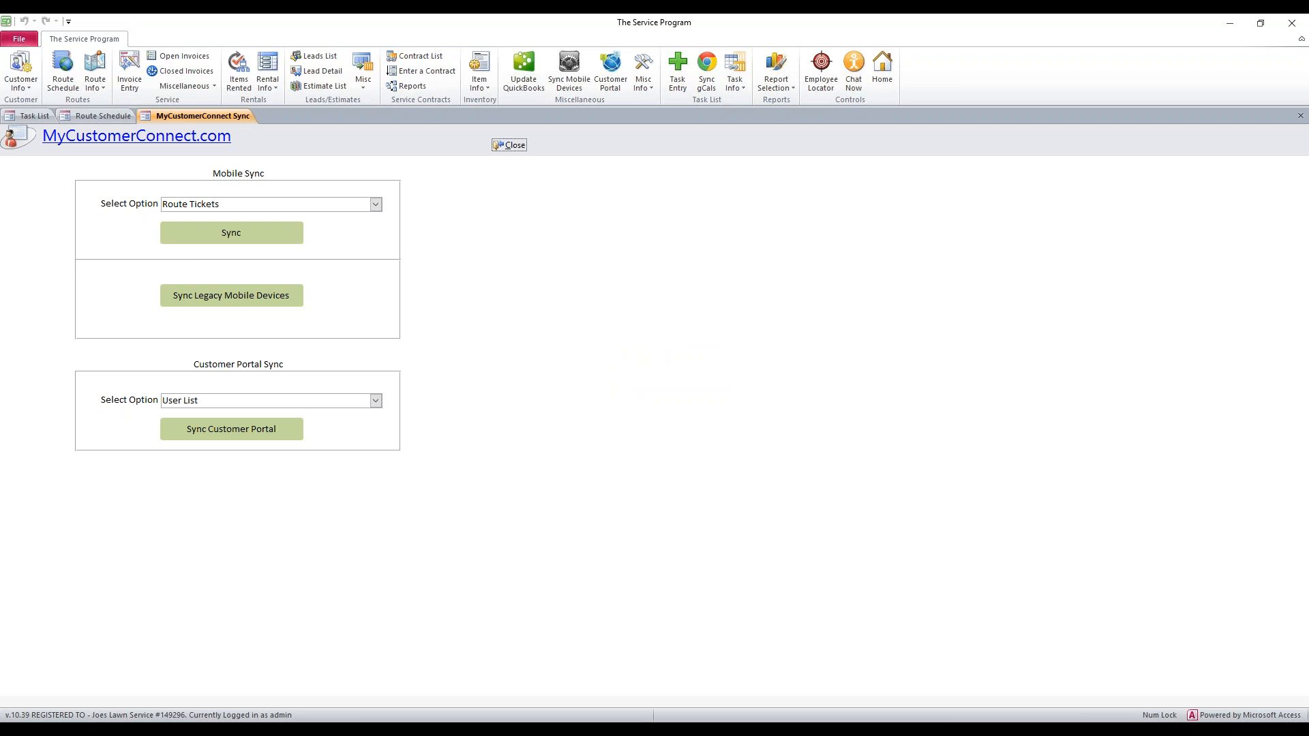
Open Alfonsos Pizza ticket 1002 from the Route Ticket List and view its signed ticket
click(94, 73)
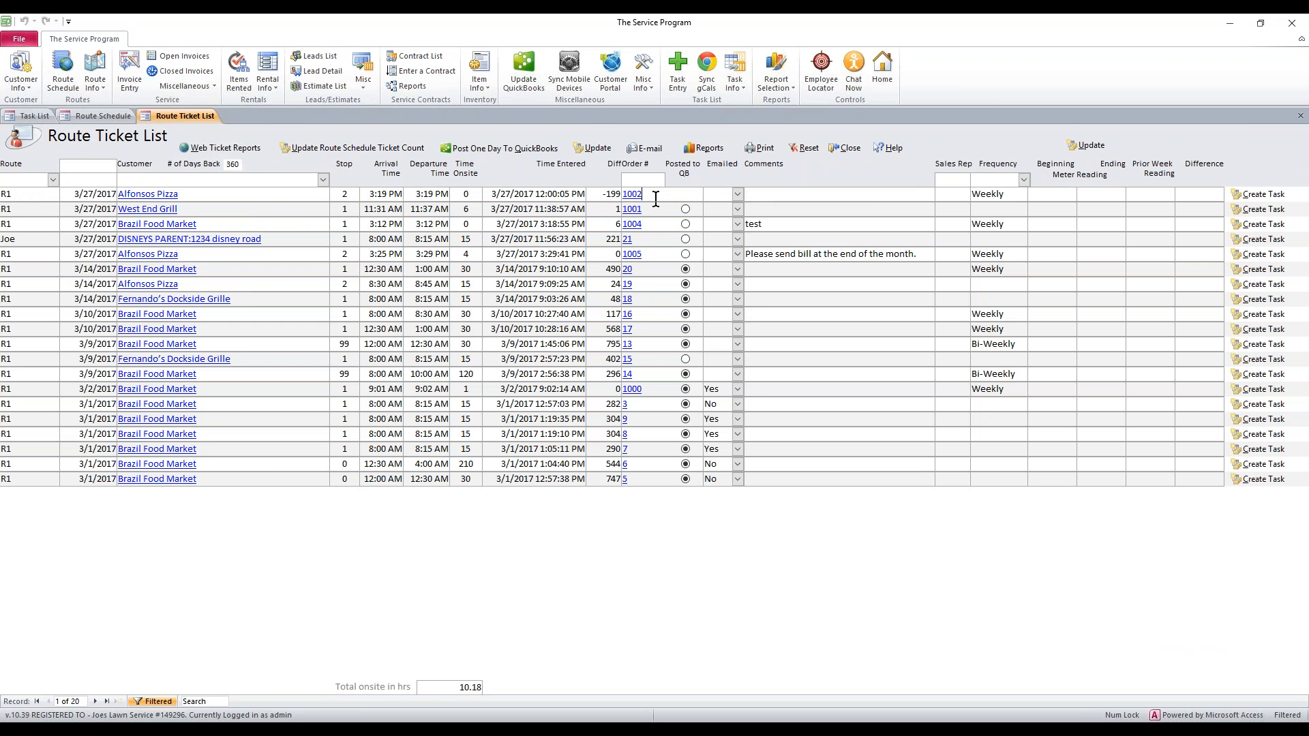
click(630, 195)
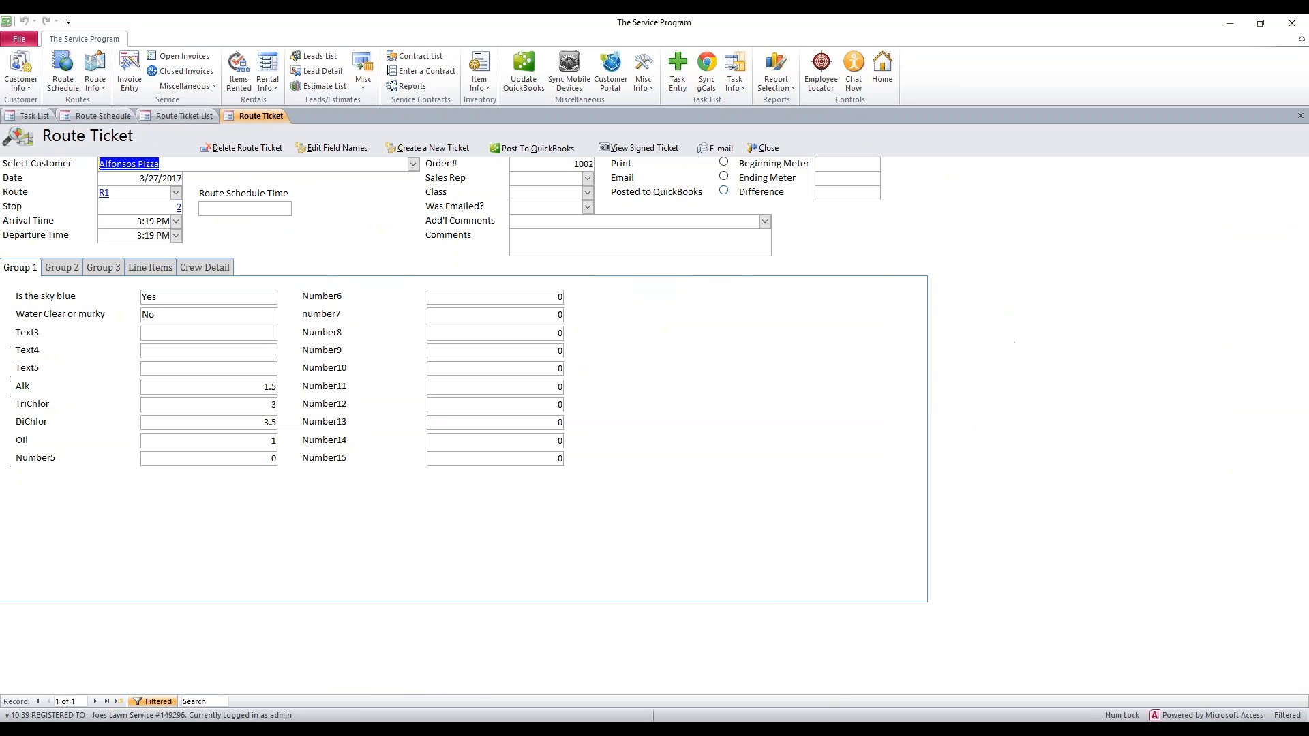
click(208, 297)
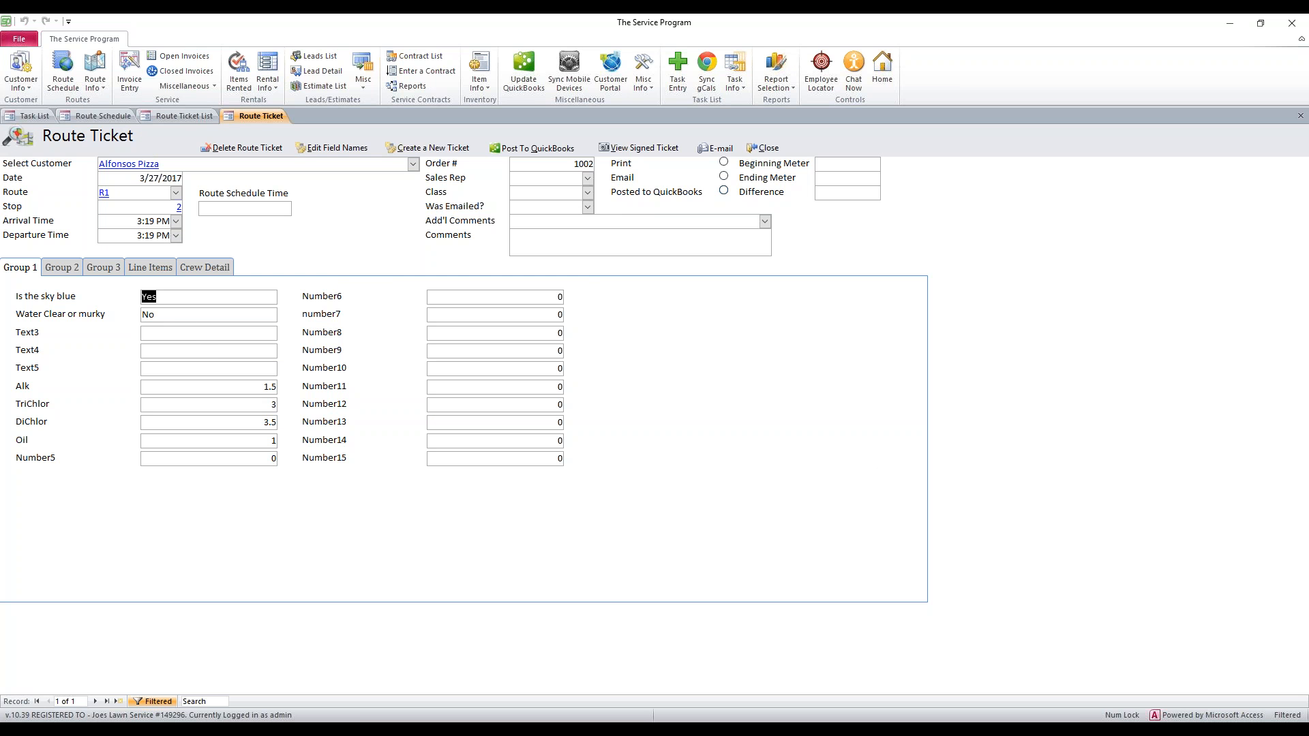
click(208, 314)
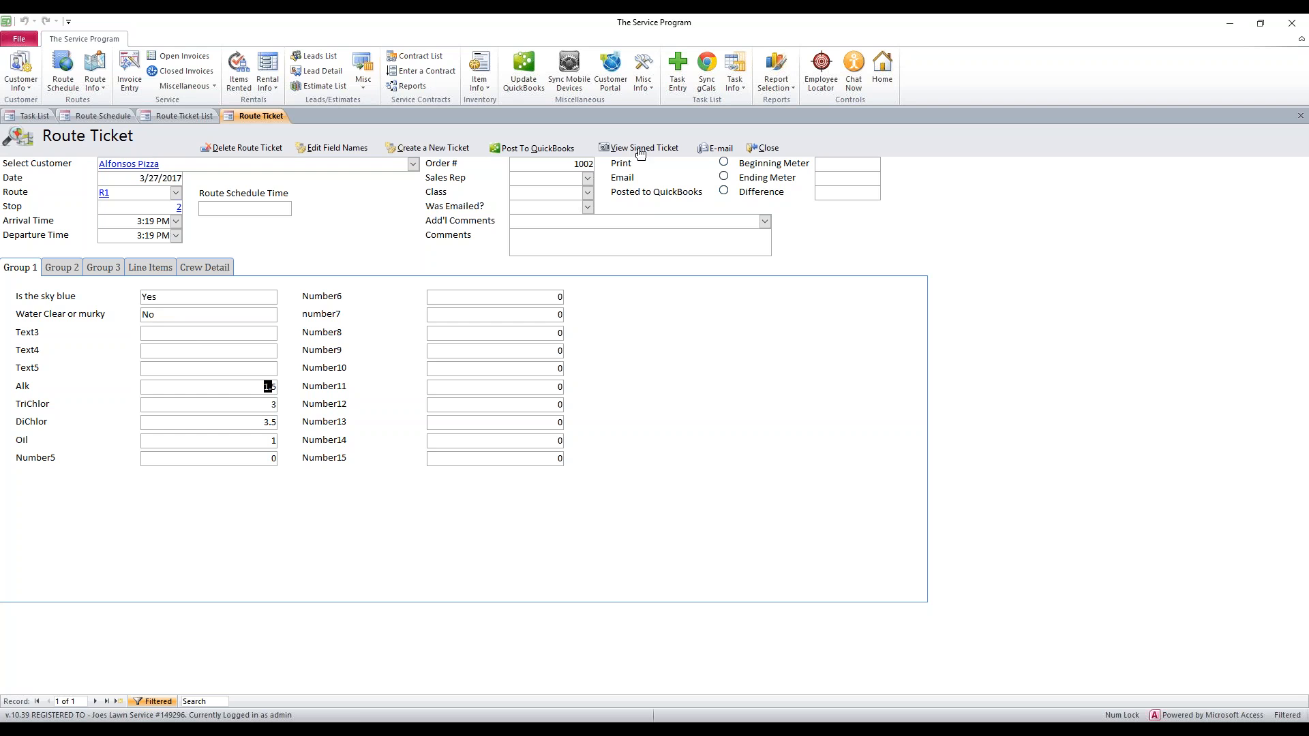
click(643, 148)
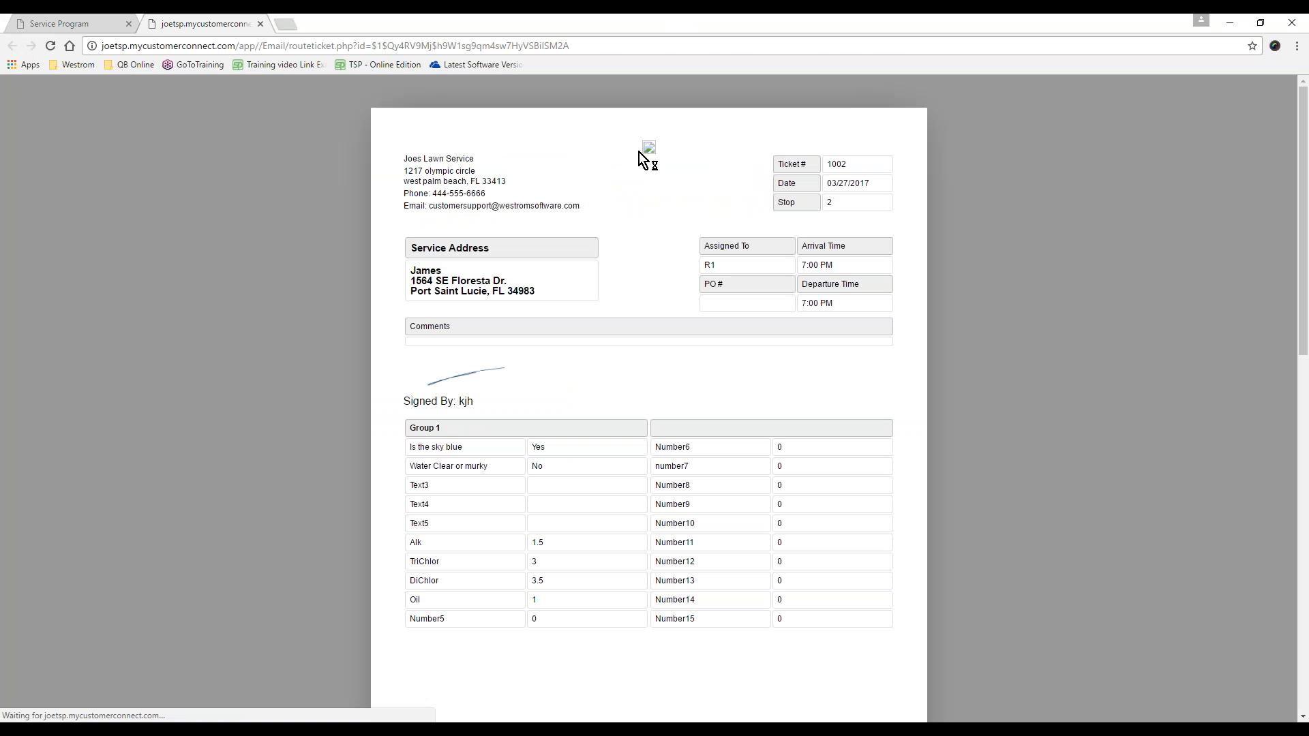